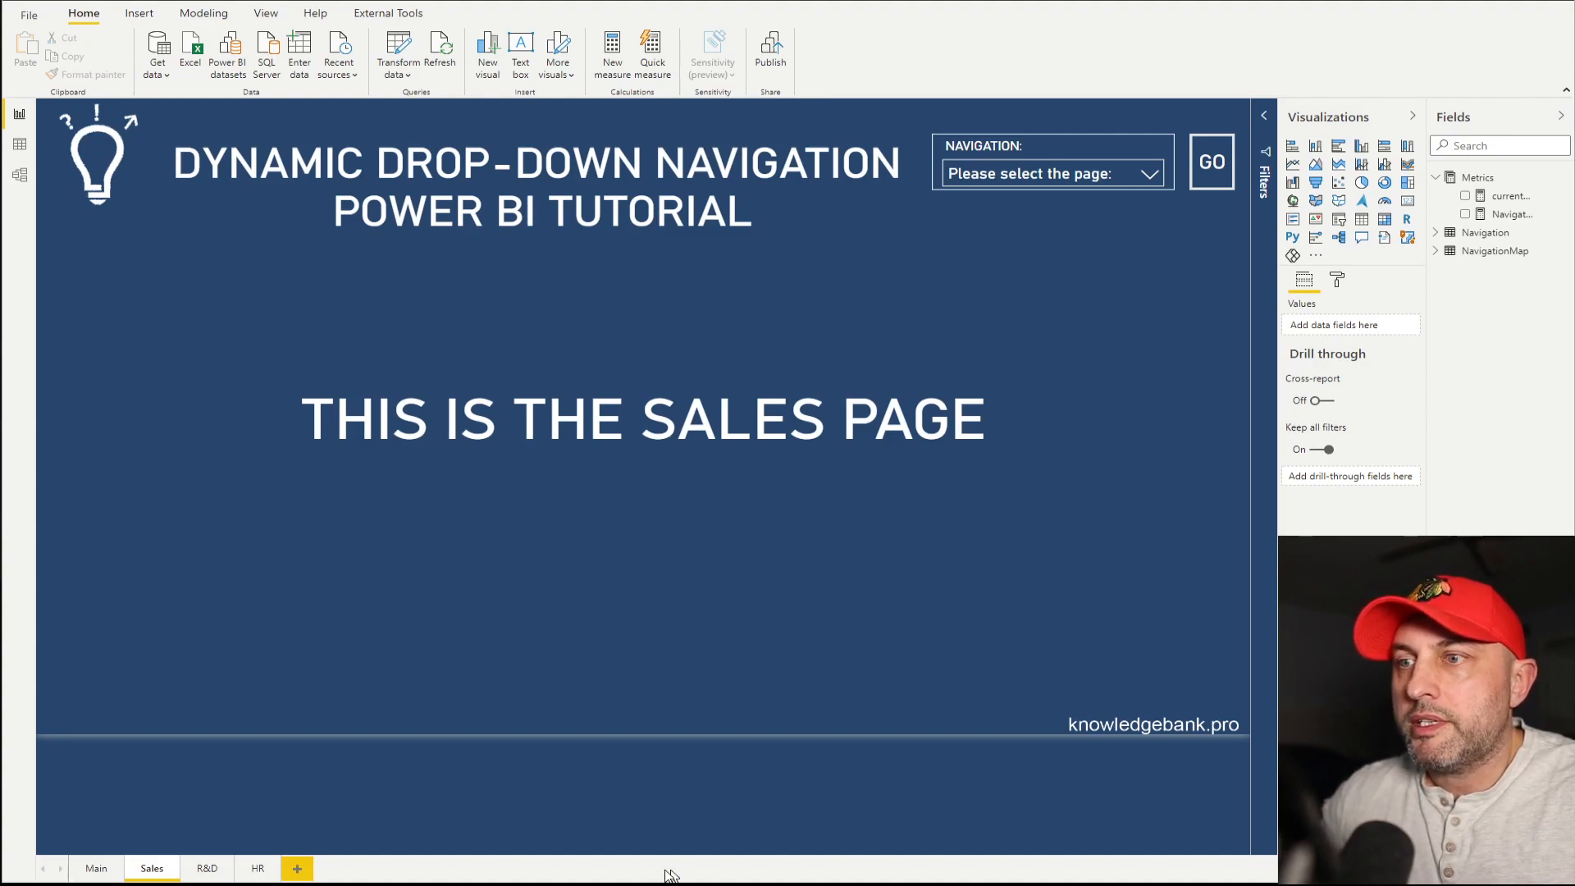
# - Open the Main report page with the card showing the signed-in user's name
pyautogui.click(95, 867)
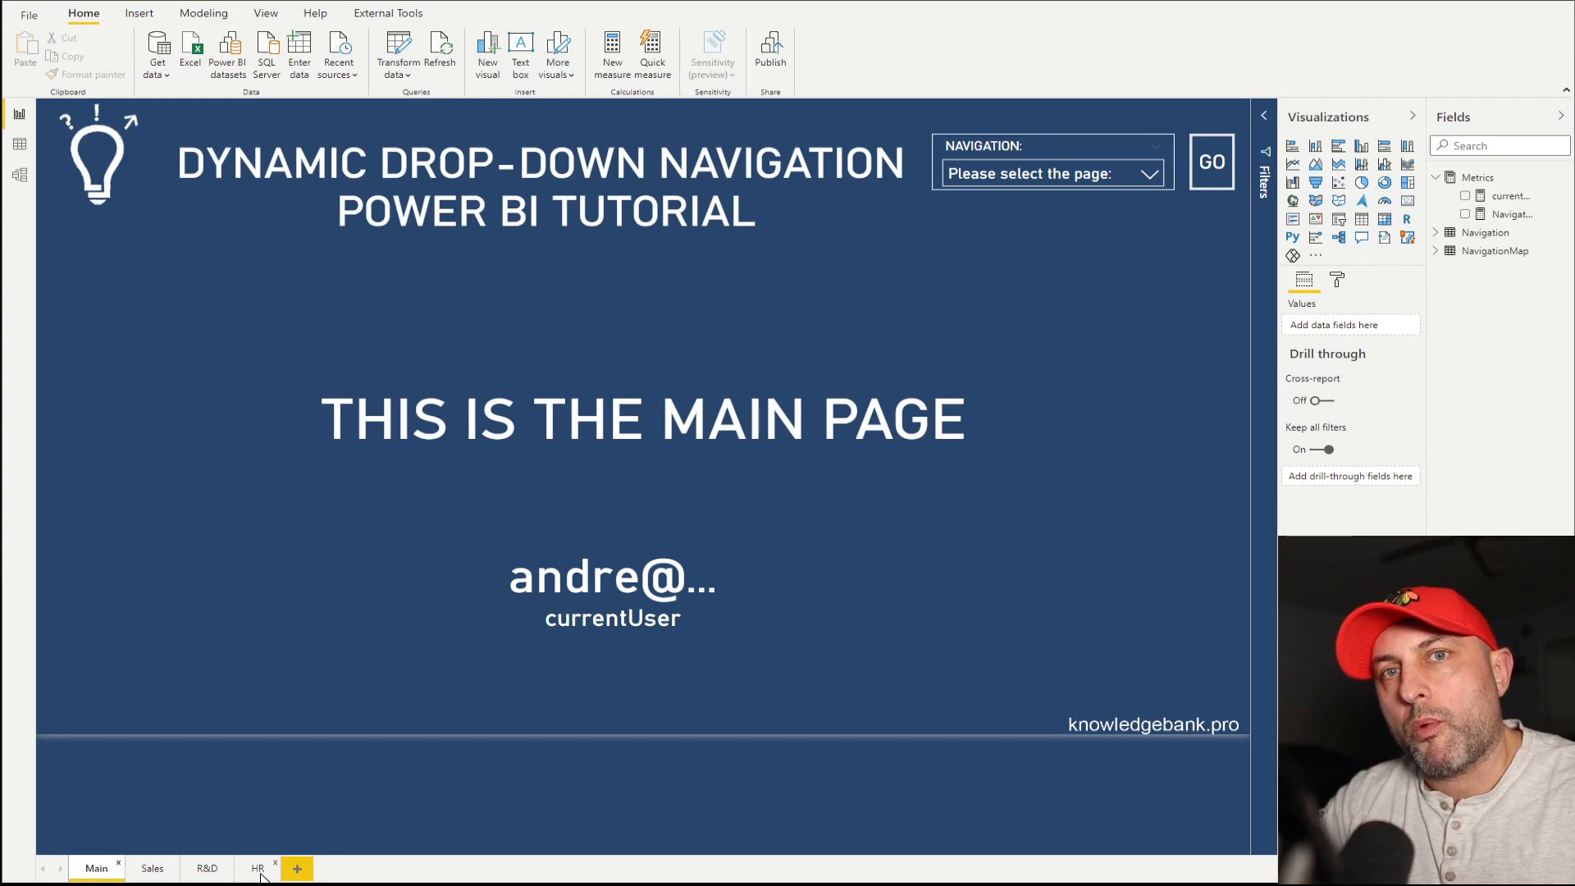
pyautogui.click(19, 144)
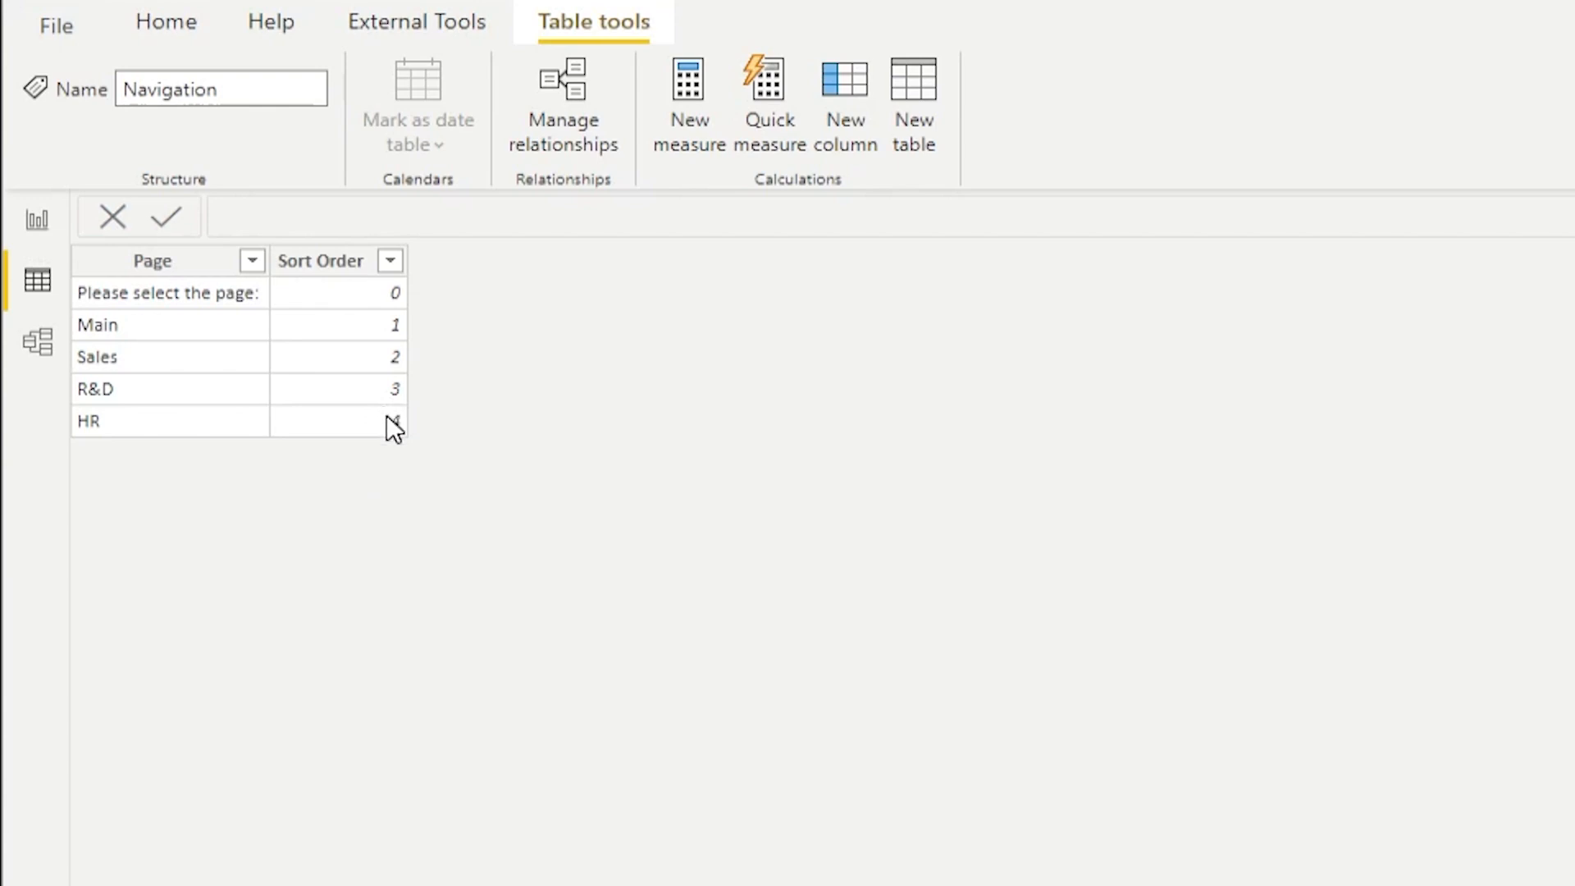
# - Select the Navigation table's Page column and view its Sort by column options
pyautogui.click(153, 260)
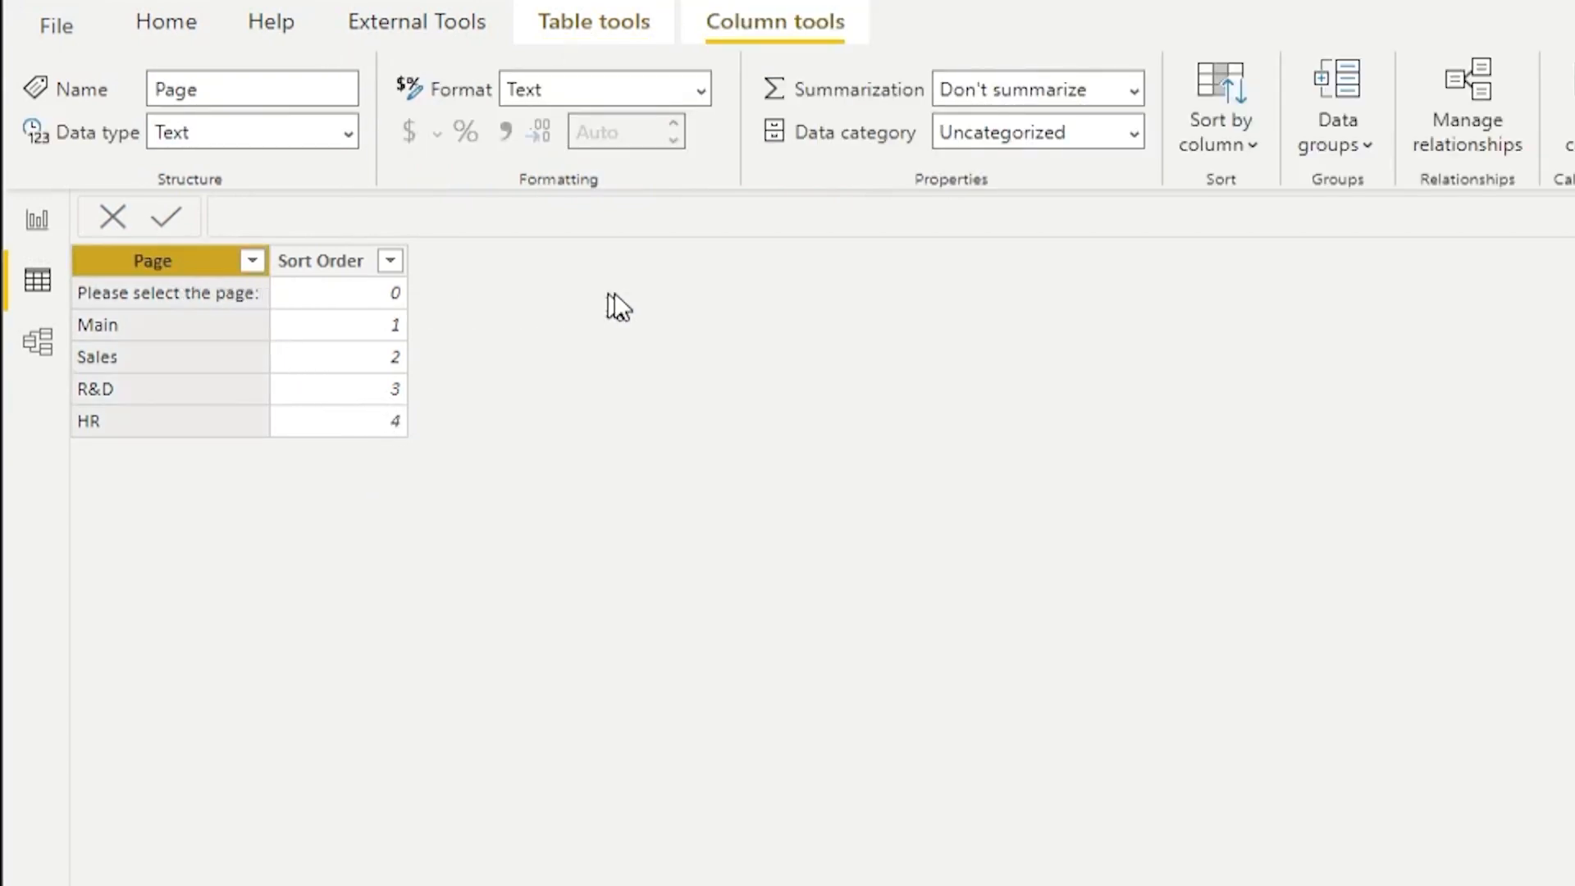
pyautogui.moveTo(198, 429)
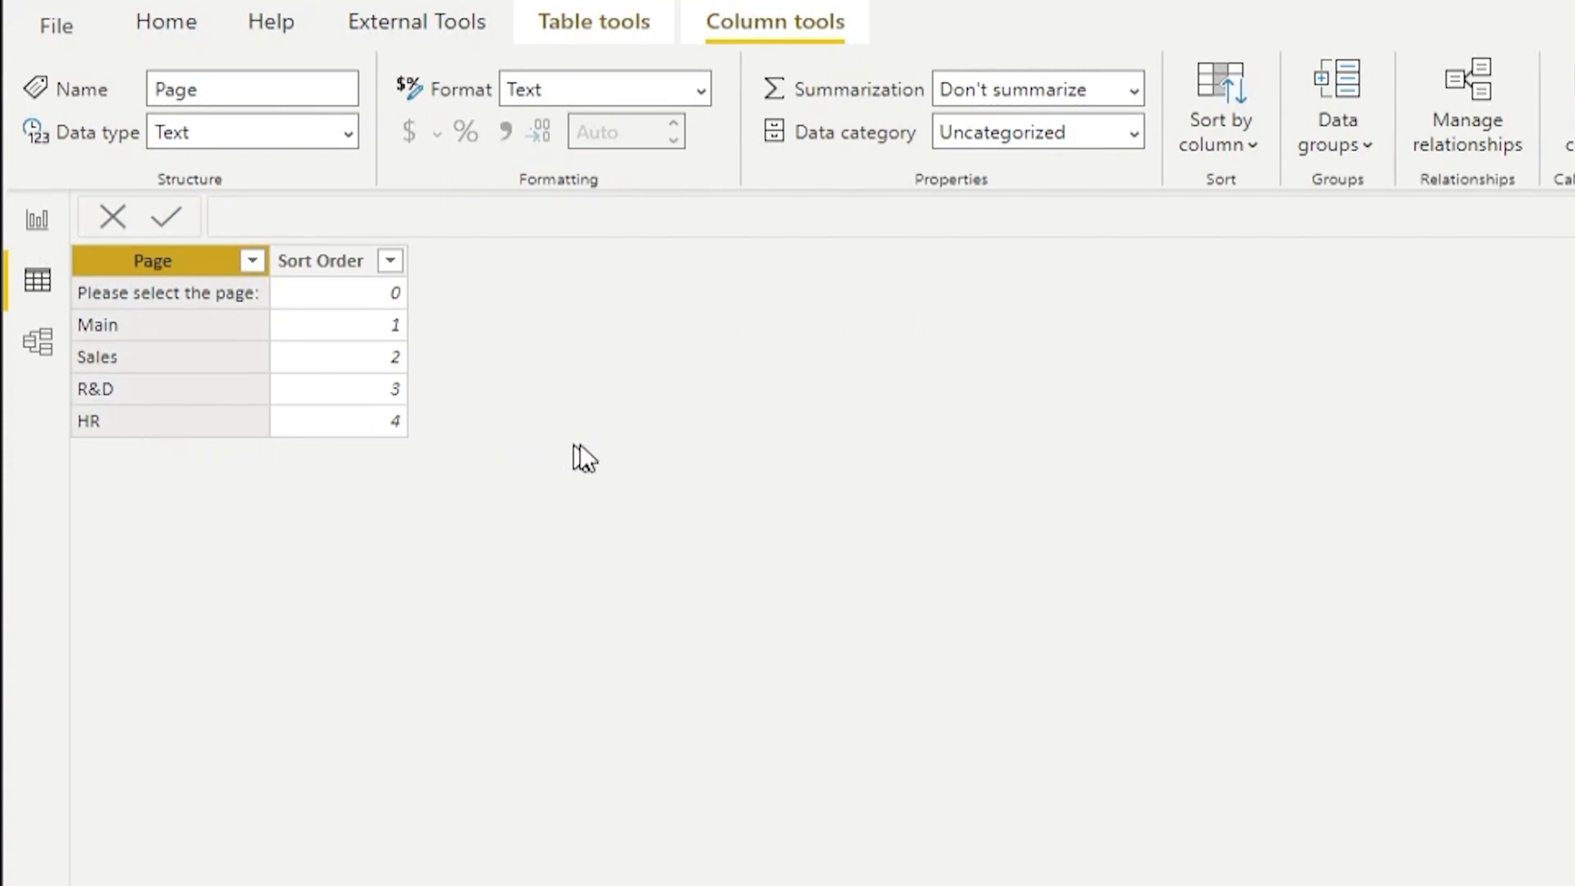
pyautogui.moveTo(994, 218)
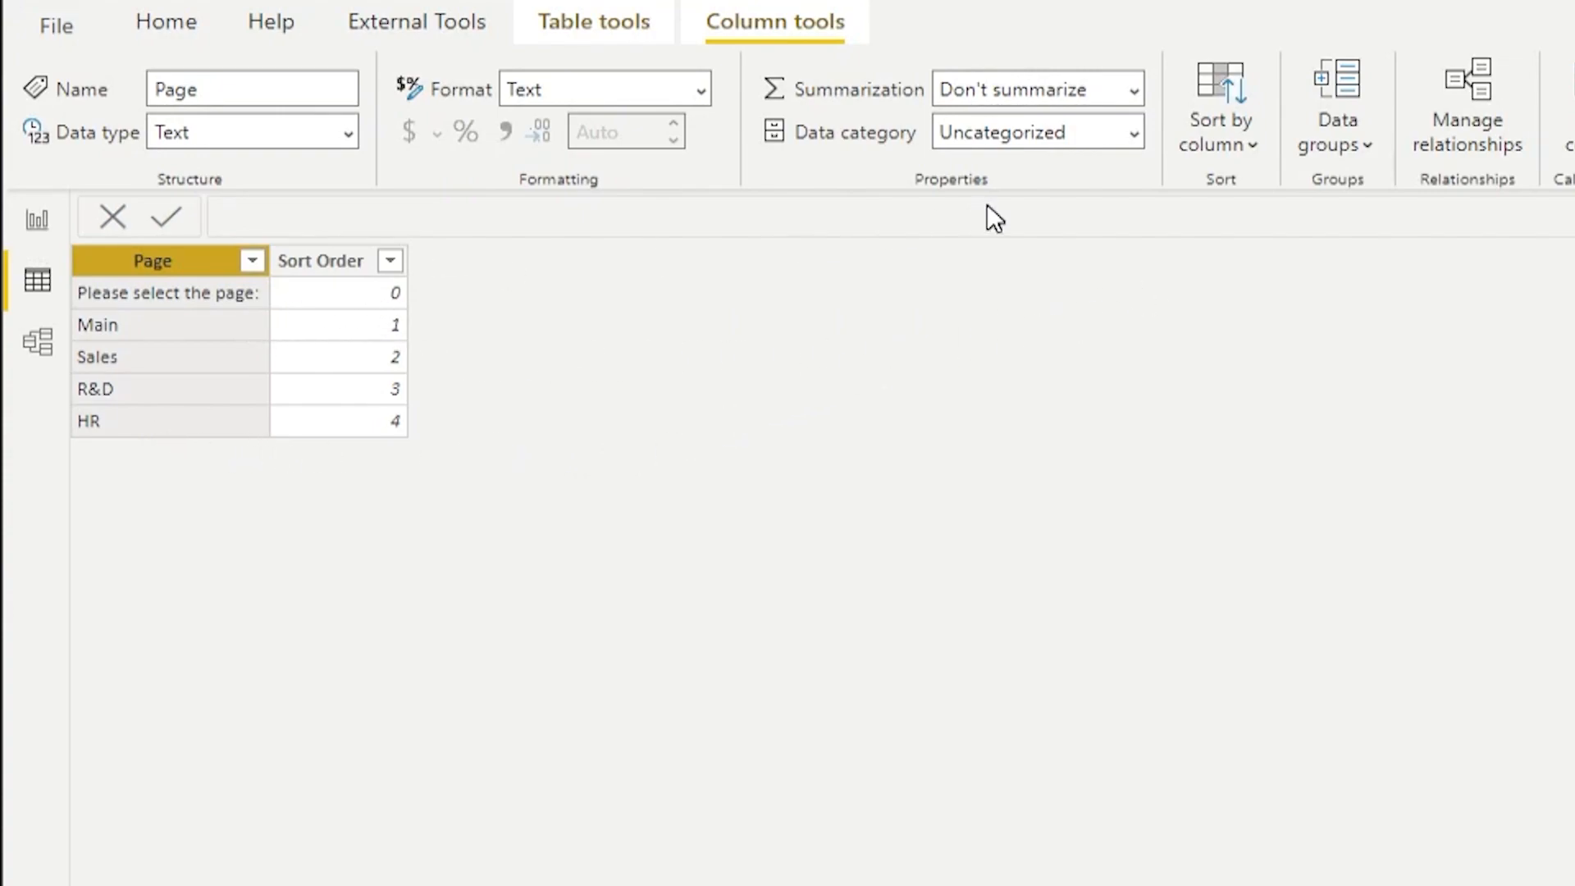
pyautogui.click(1218, 107)
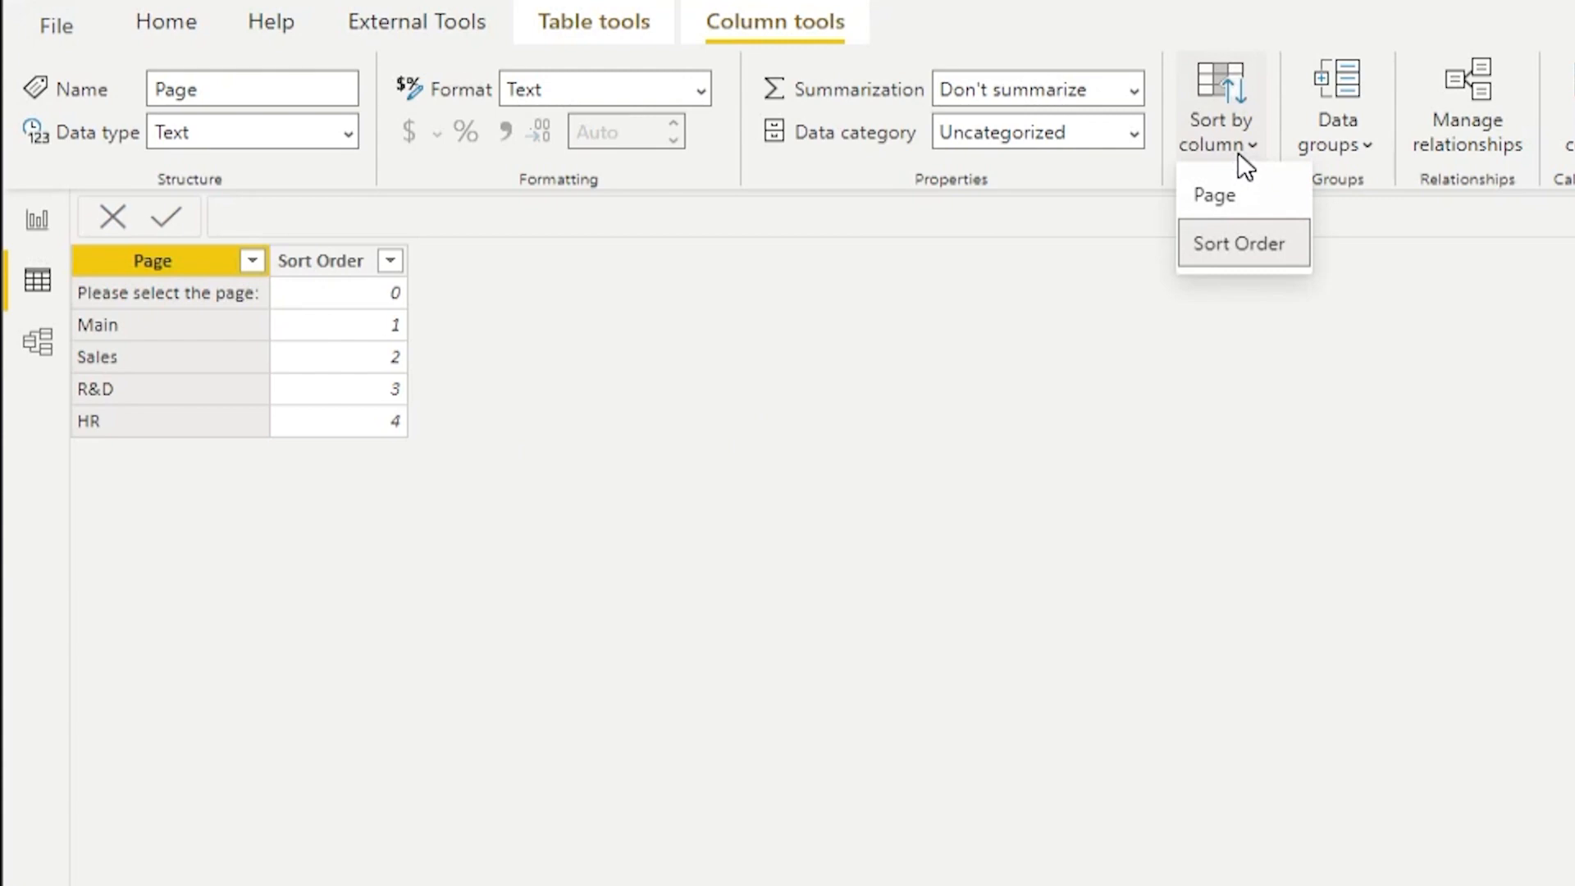
pyautogui.moveTo(356, 300)
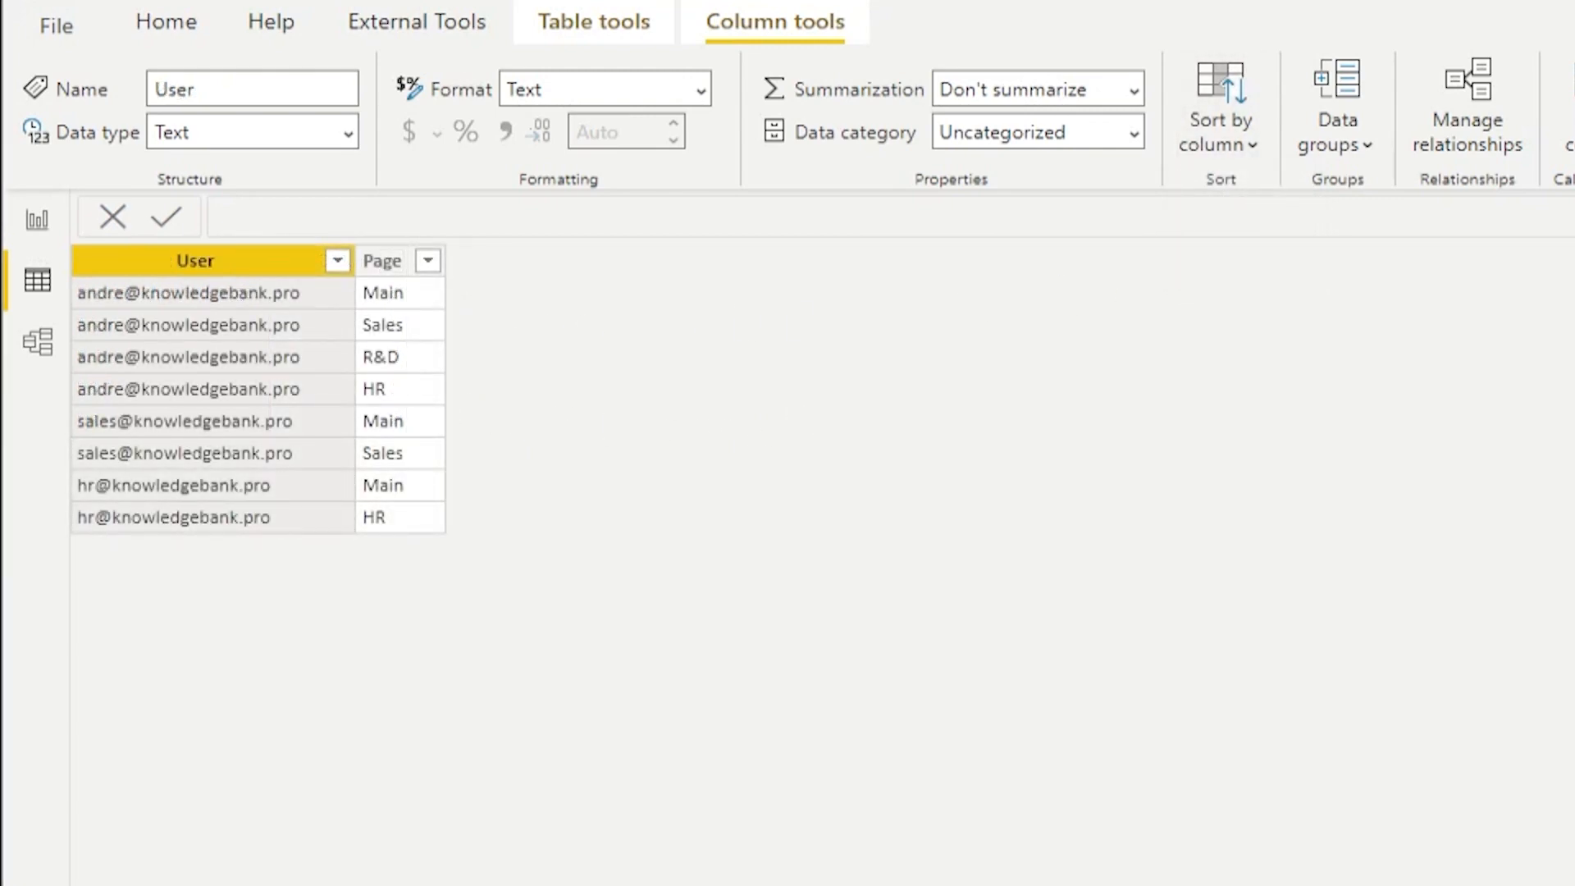
pyautogui.moveTo(1496, 876)
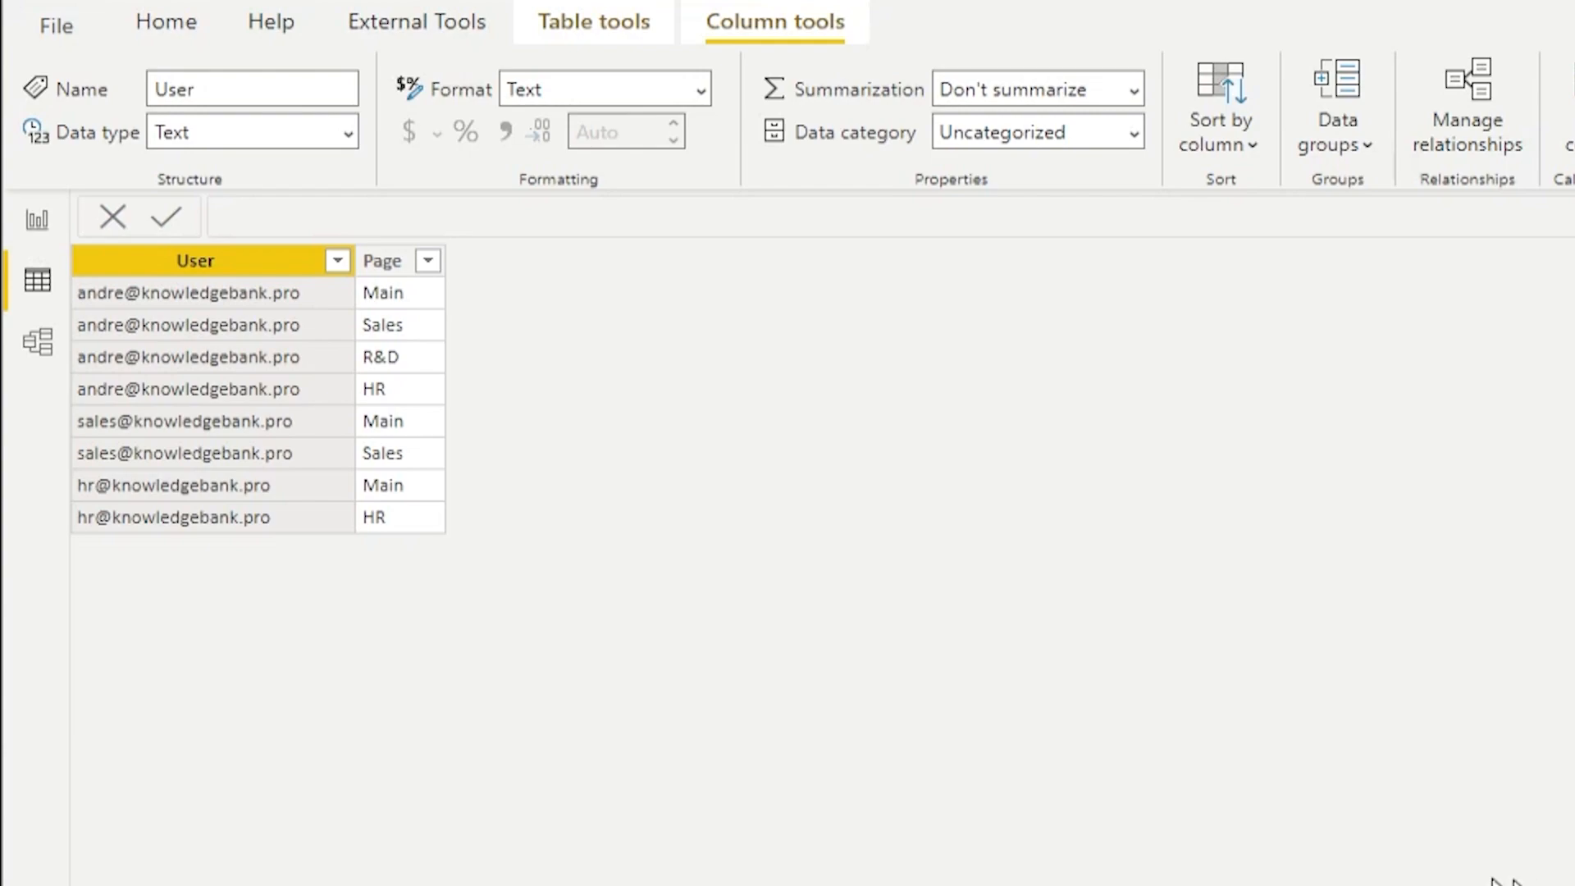
pyautogui.moveTo(1301, 850)
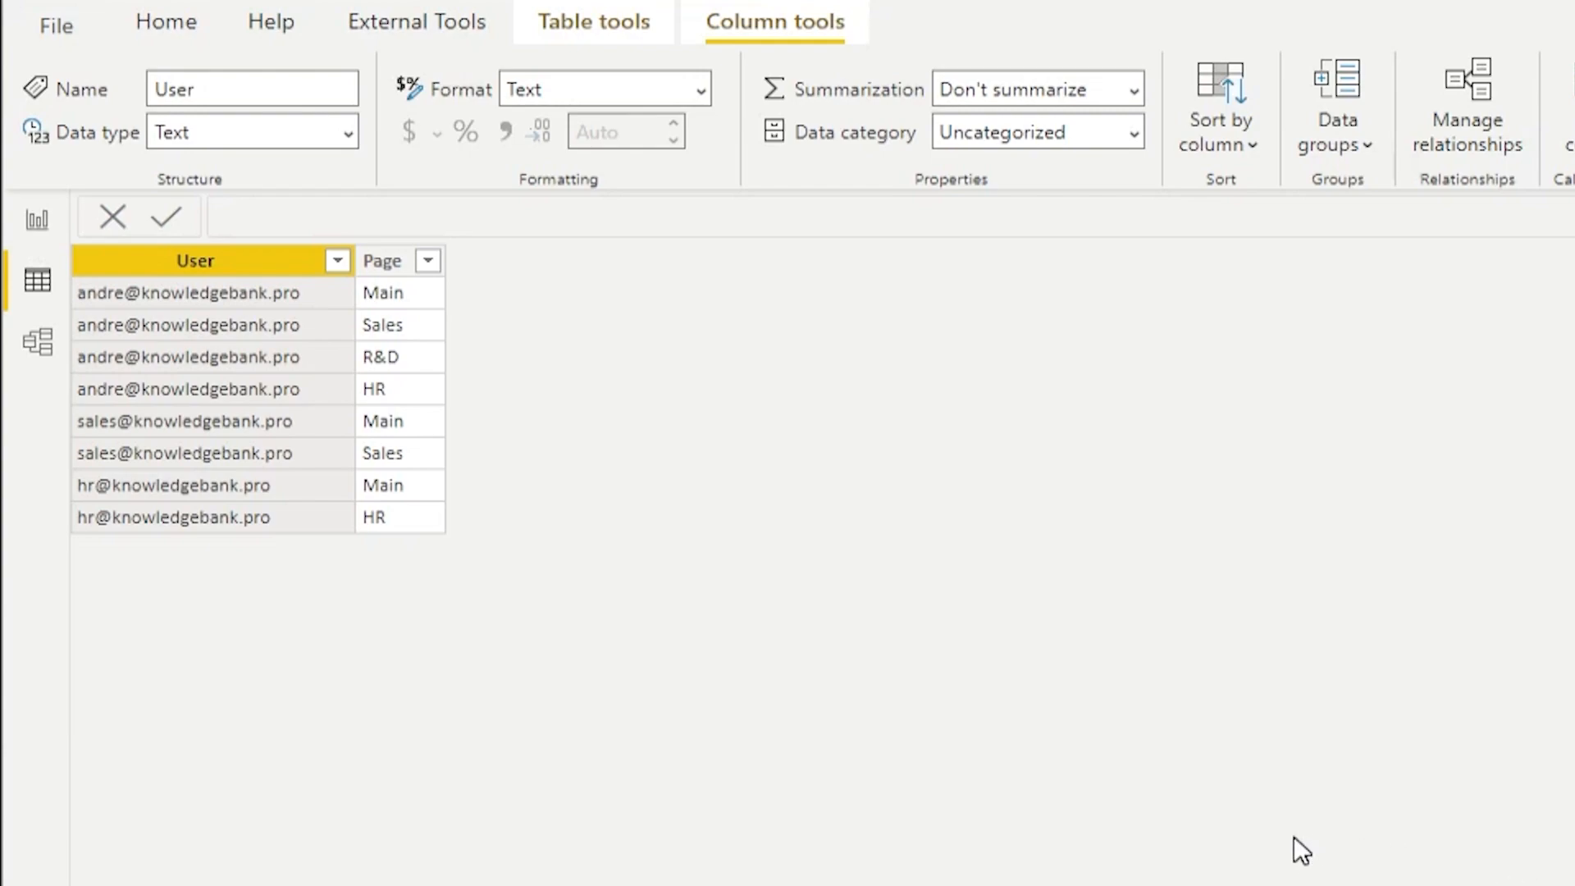
pyautogui.moveTo(1129, 861)
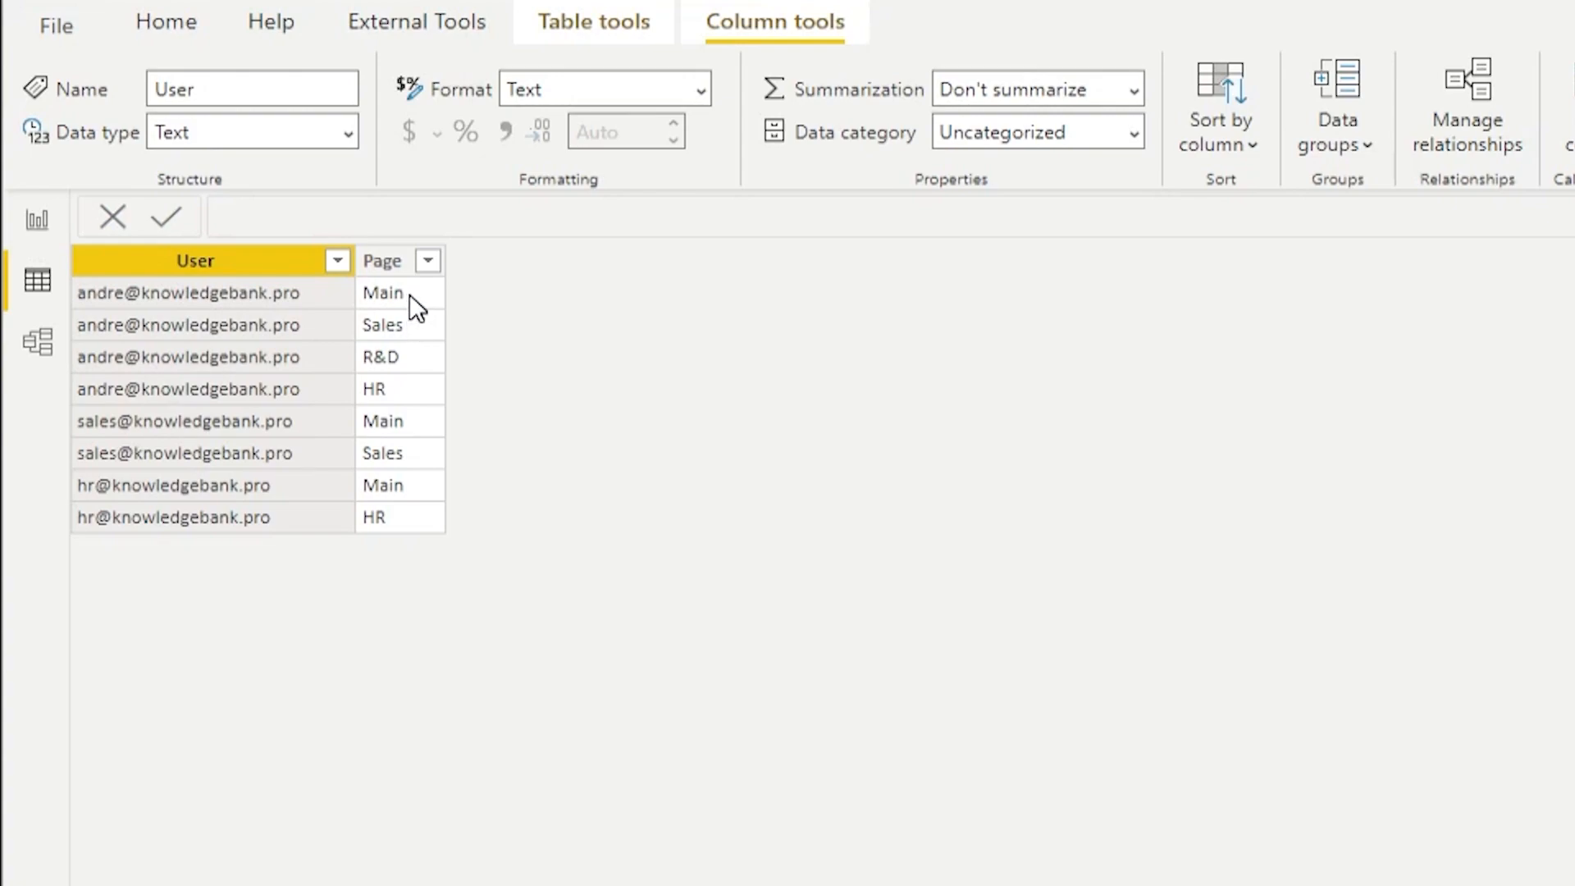
pyautogui.moveTo(424, 389)
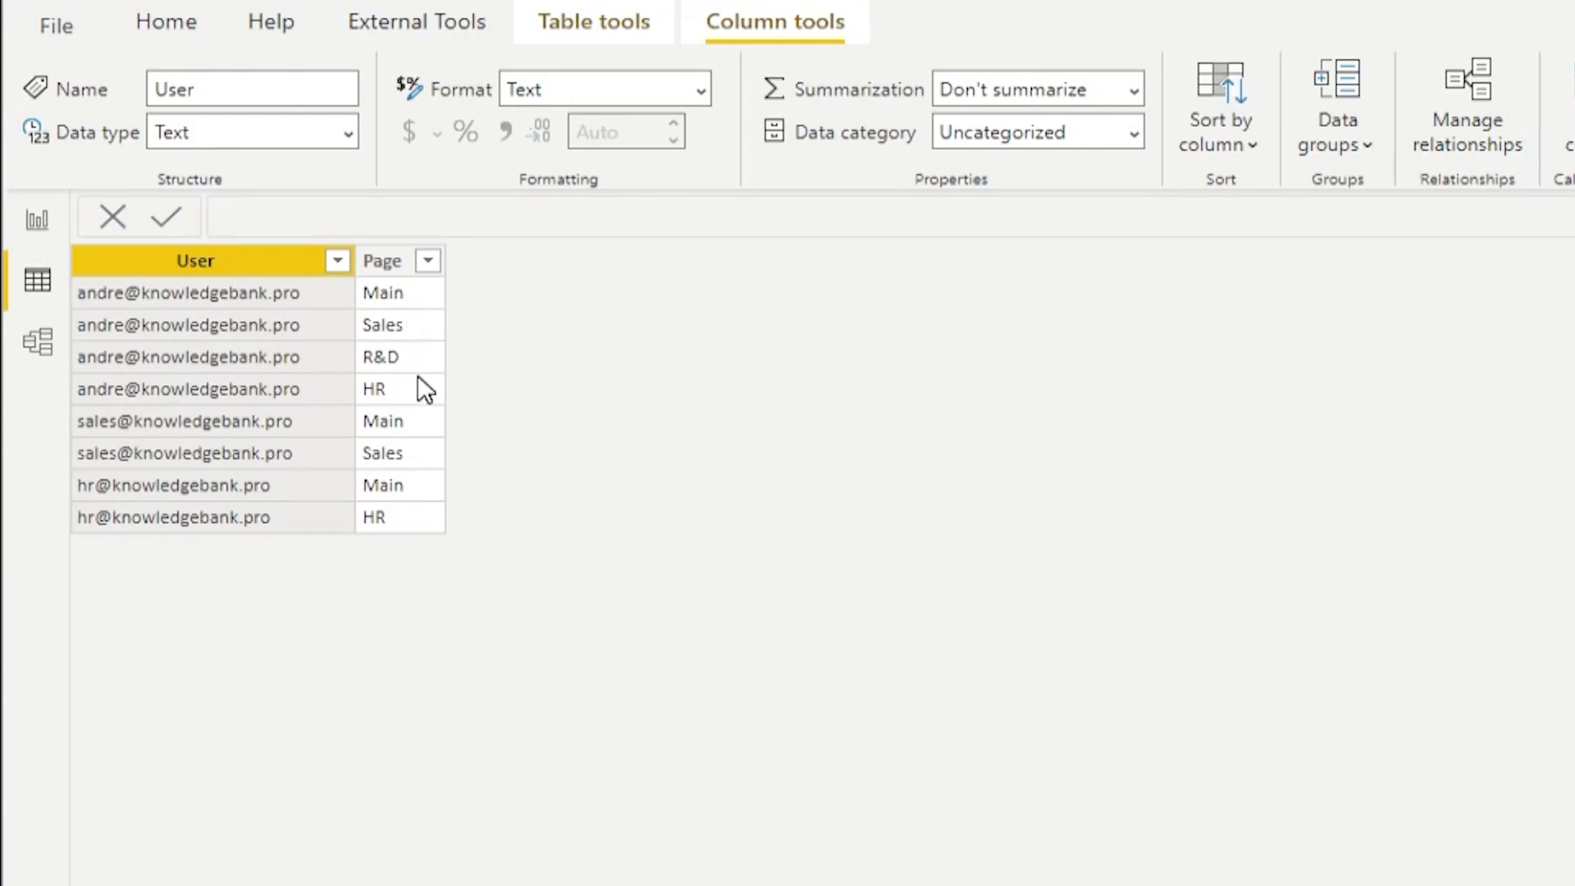
pyautogui.moveTo(178, 448)
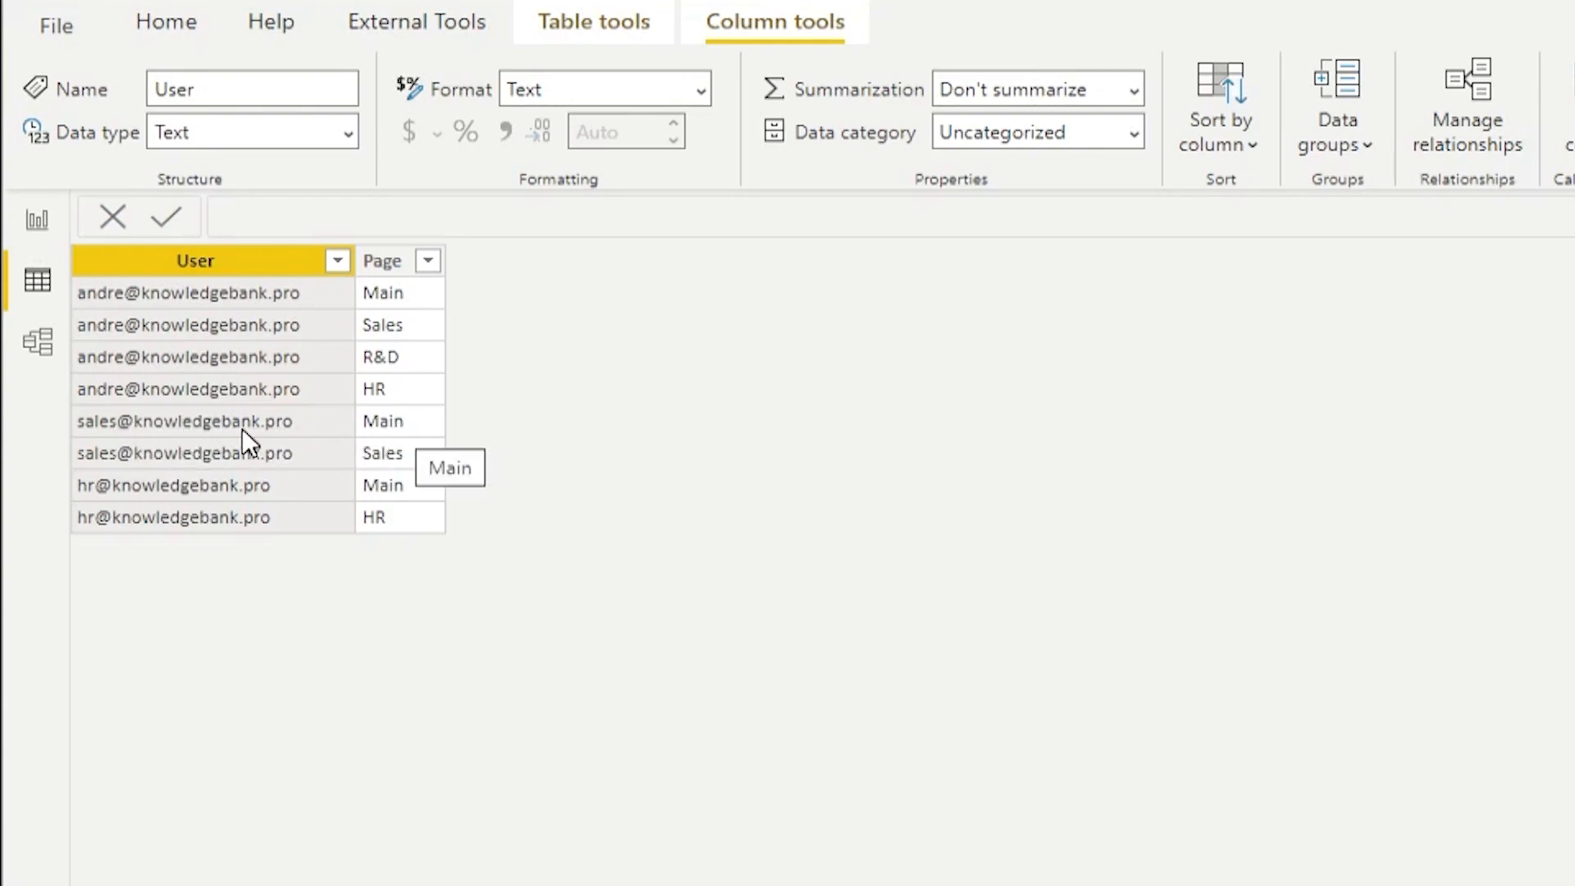
pyautogui.moveTo(406, 447)
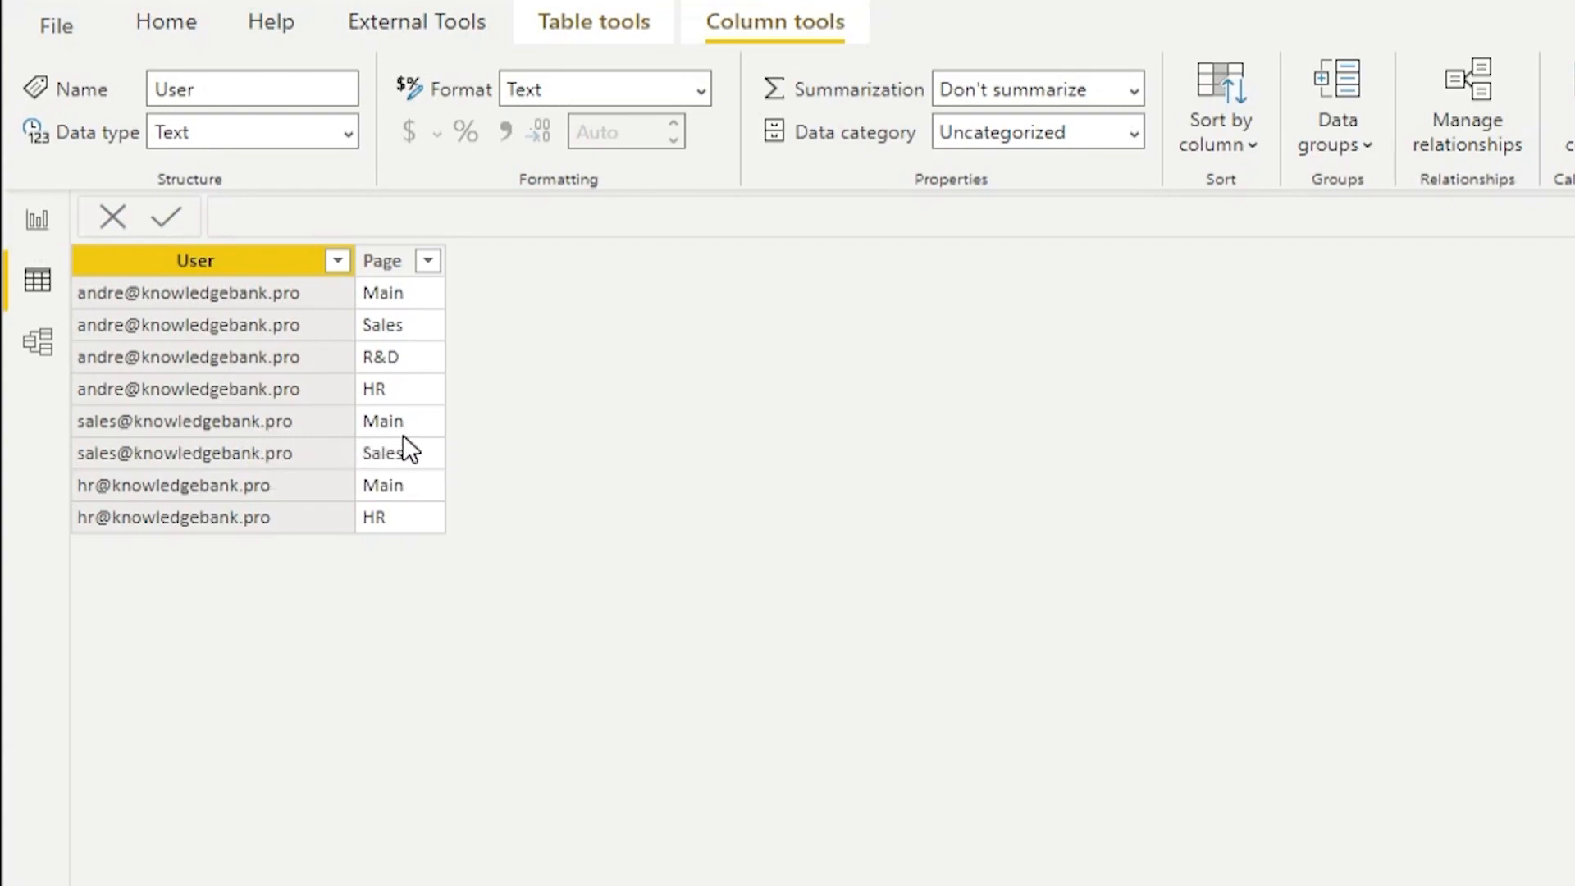
pyautogui.moveTo(188, 502)
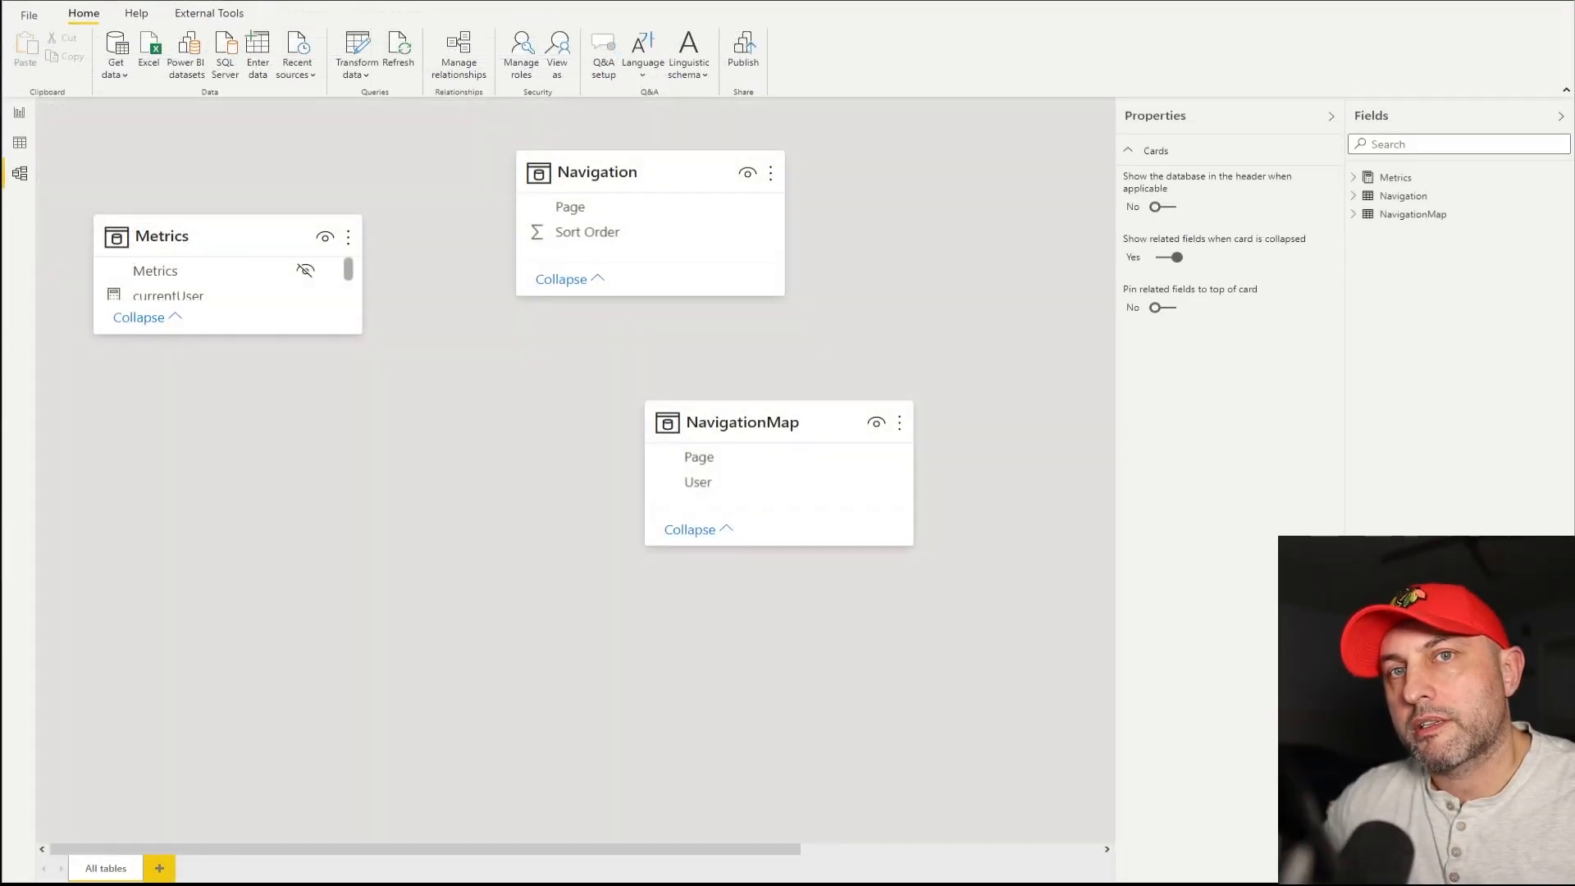
pyautogui.moveTo(997, 696)
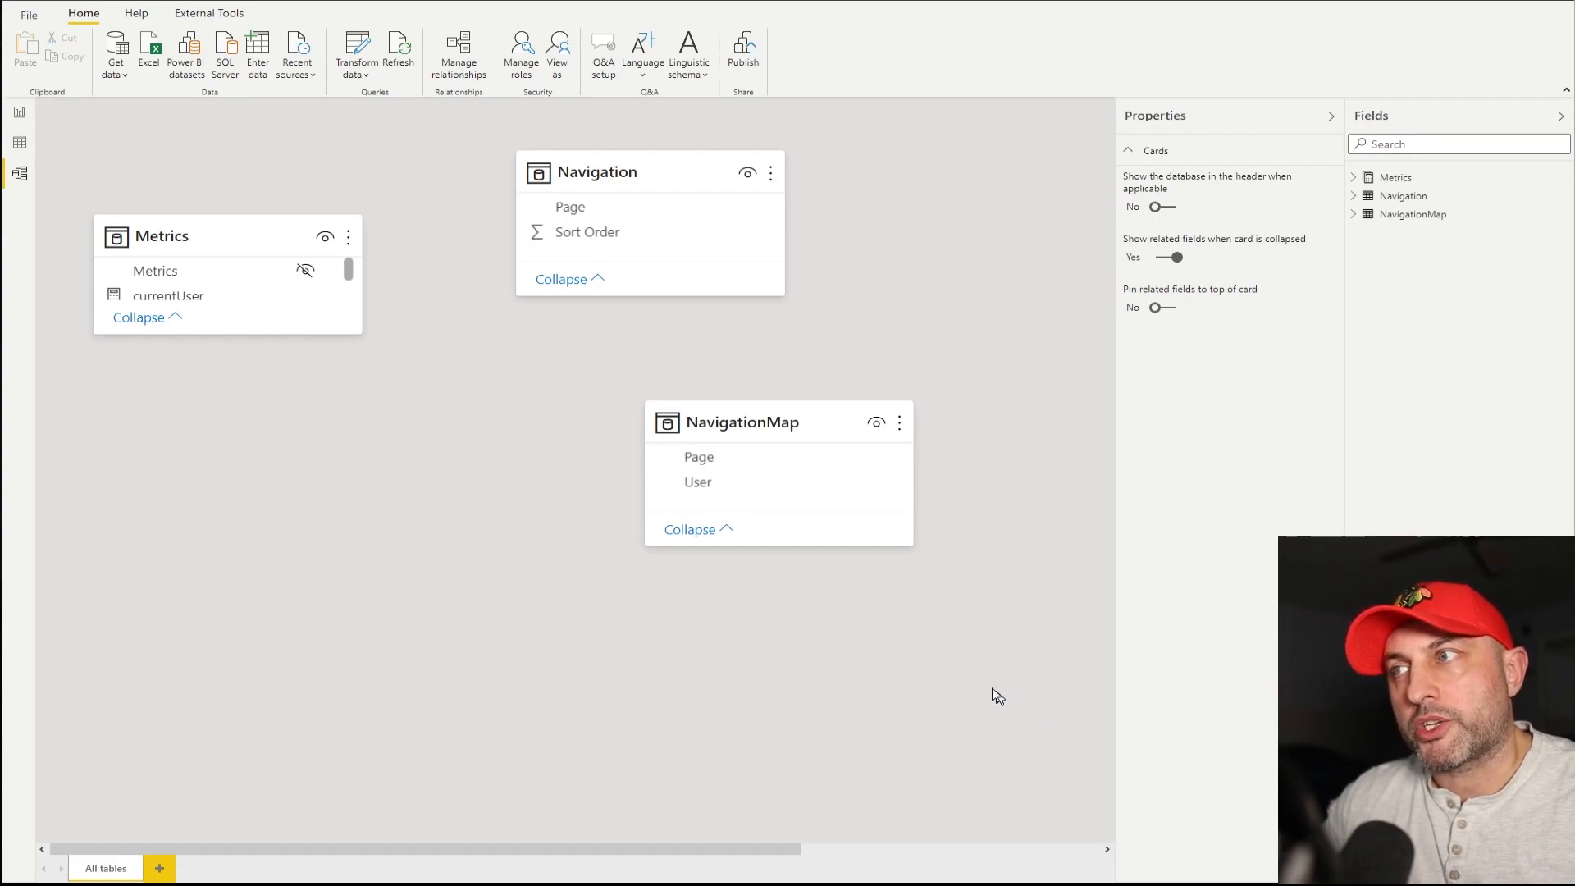
# - Inspect the unrelated Navigation and NavigationMap table cards in Model view
pyautogui.click(608, 171)
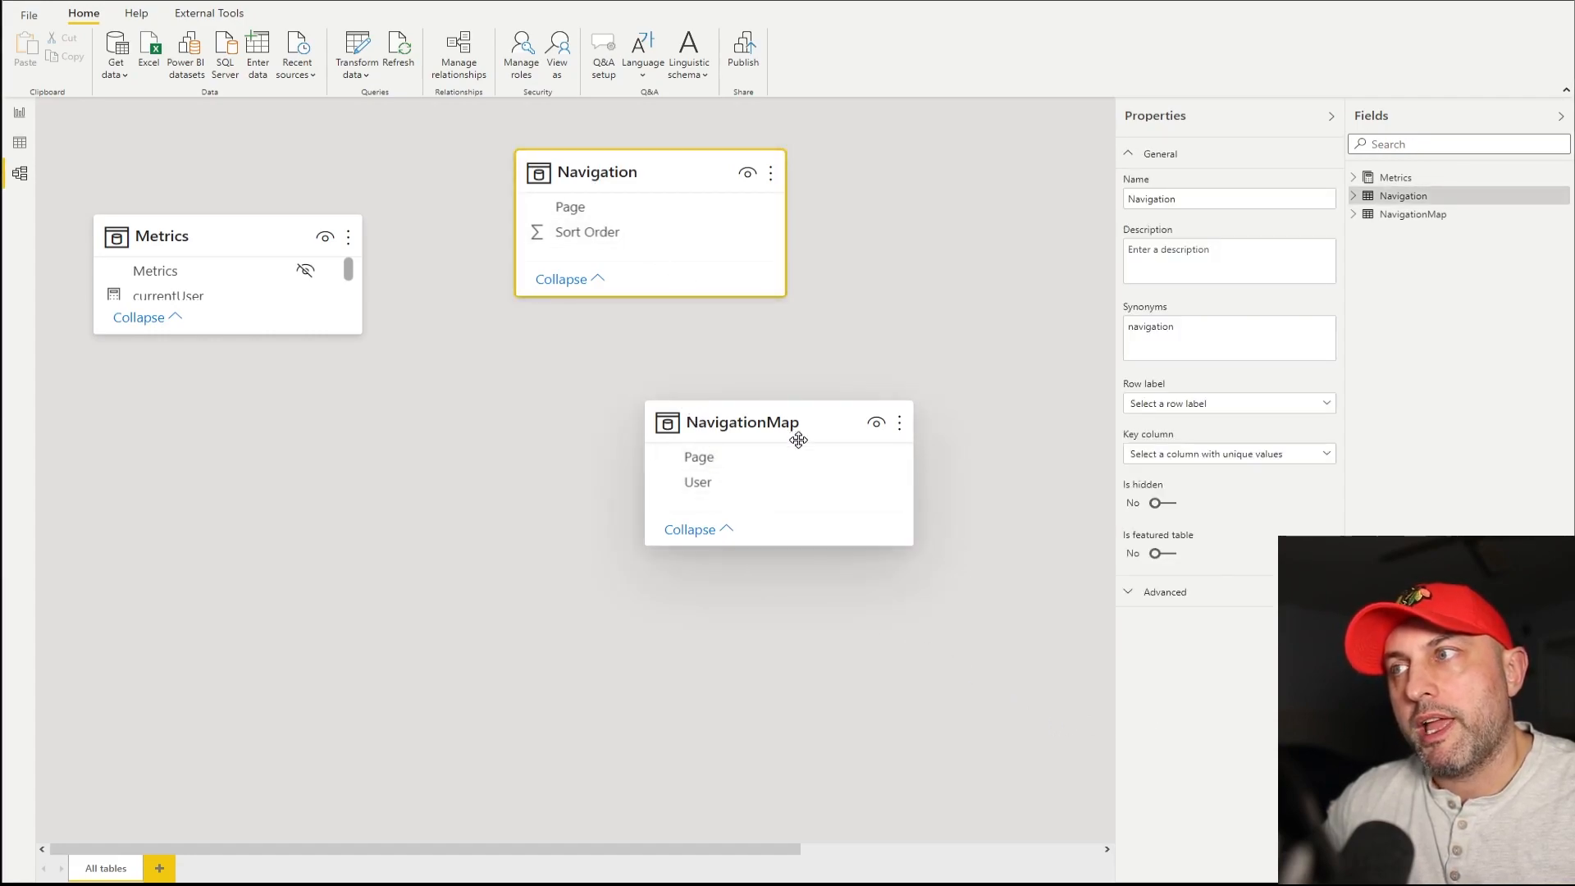
pyautogui.click(742, 421)
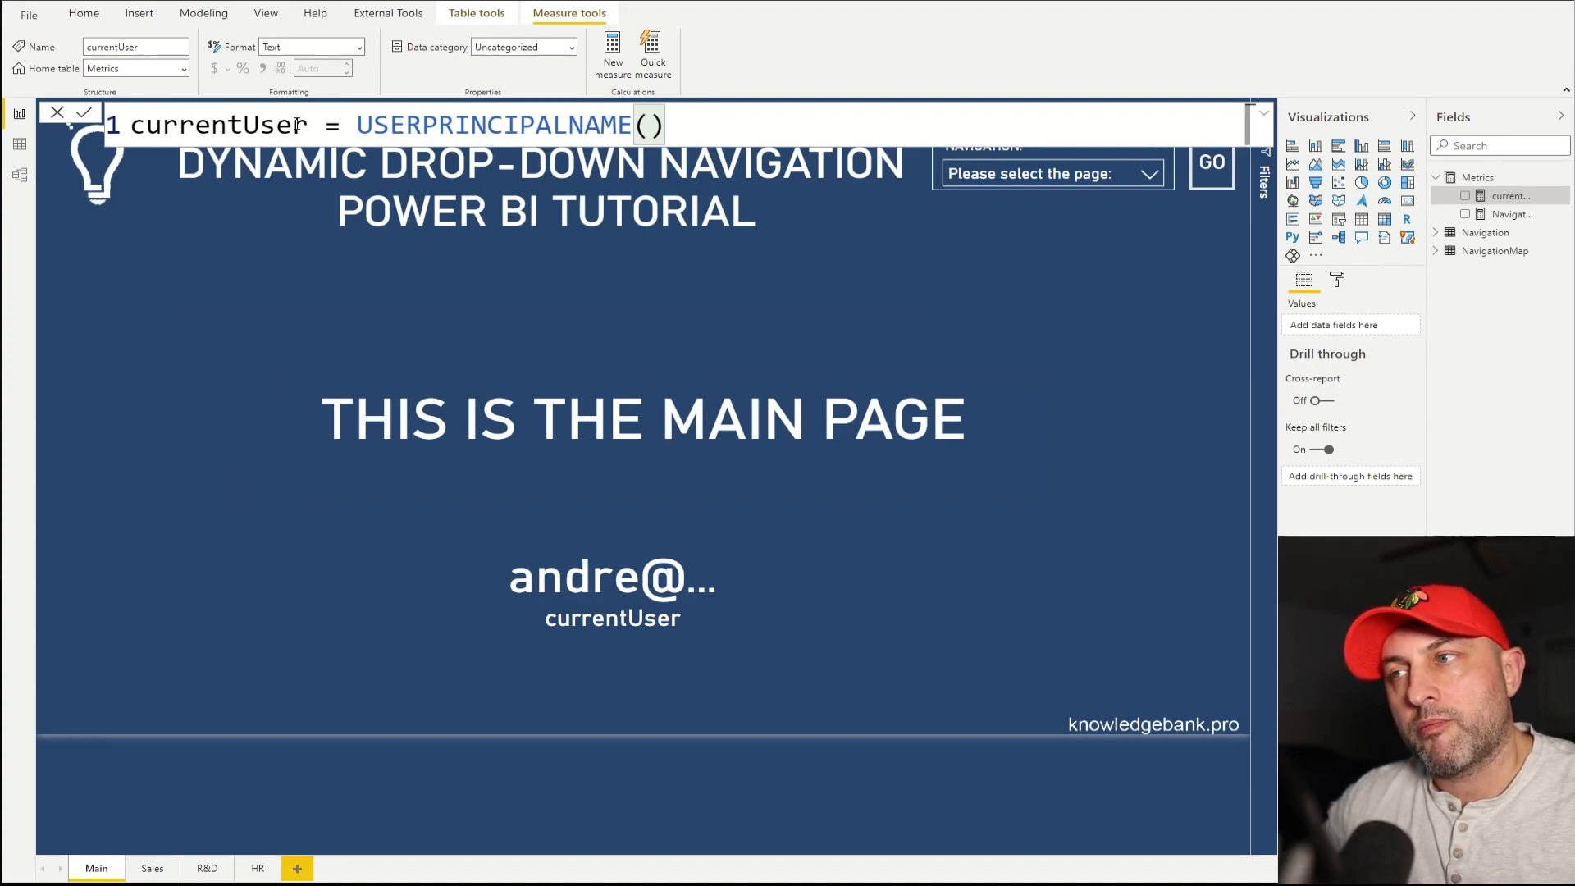
# - Check the currentUser formula USERPRINCIPALNAME() and select the card displaying it
pyautogui.click(613, 592)
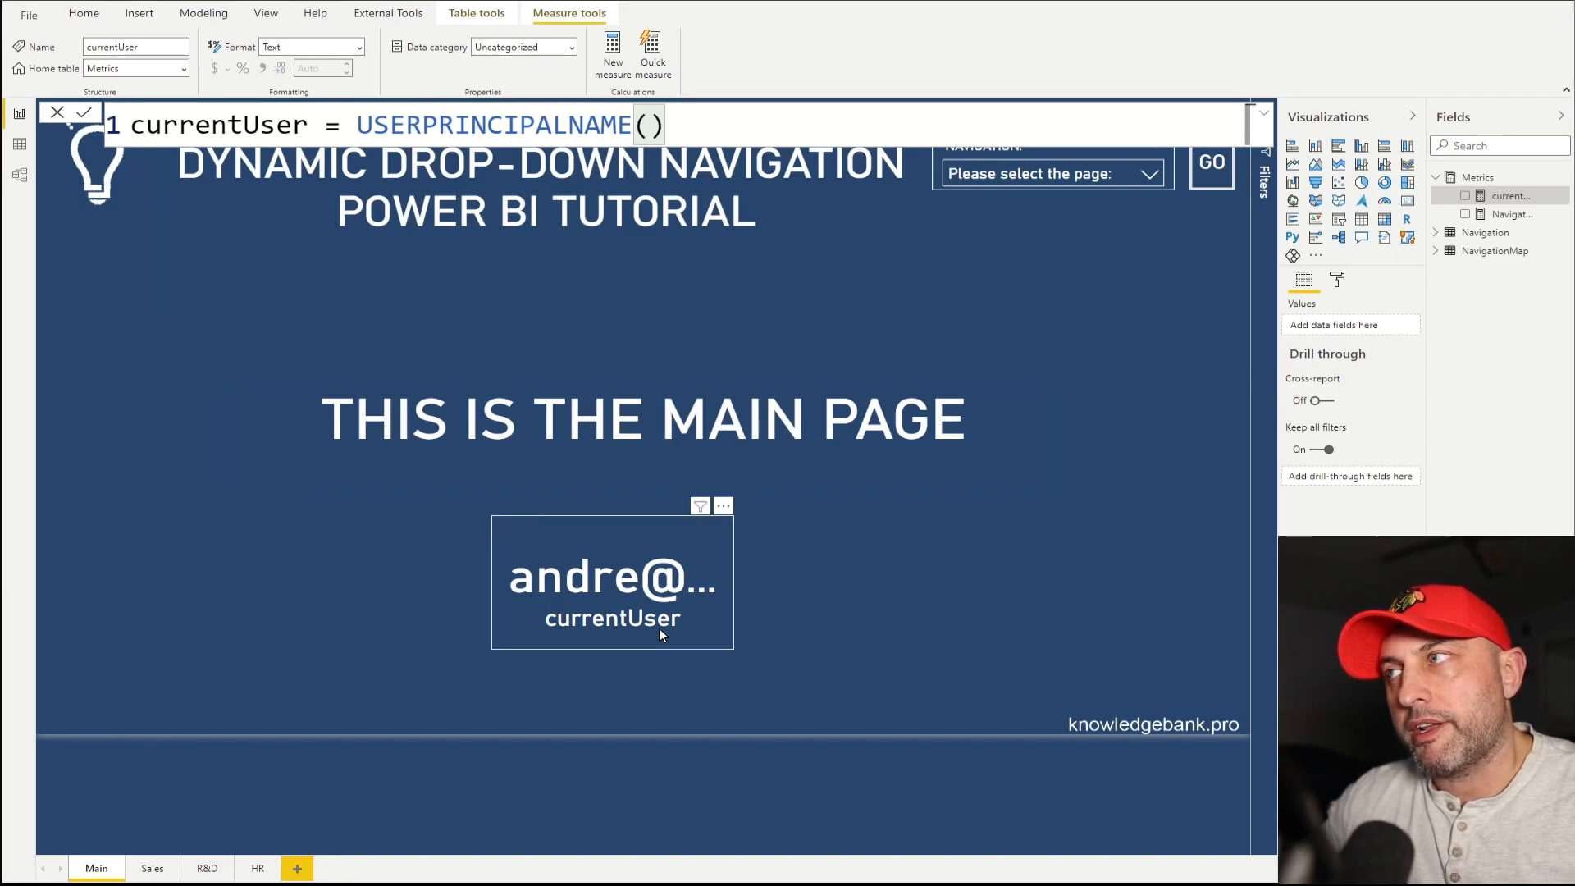
pyautogui.click(612, 581)
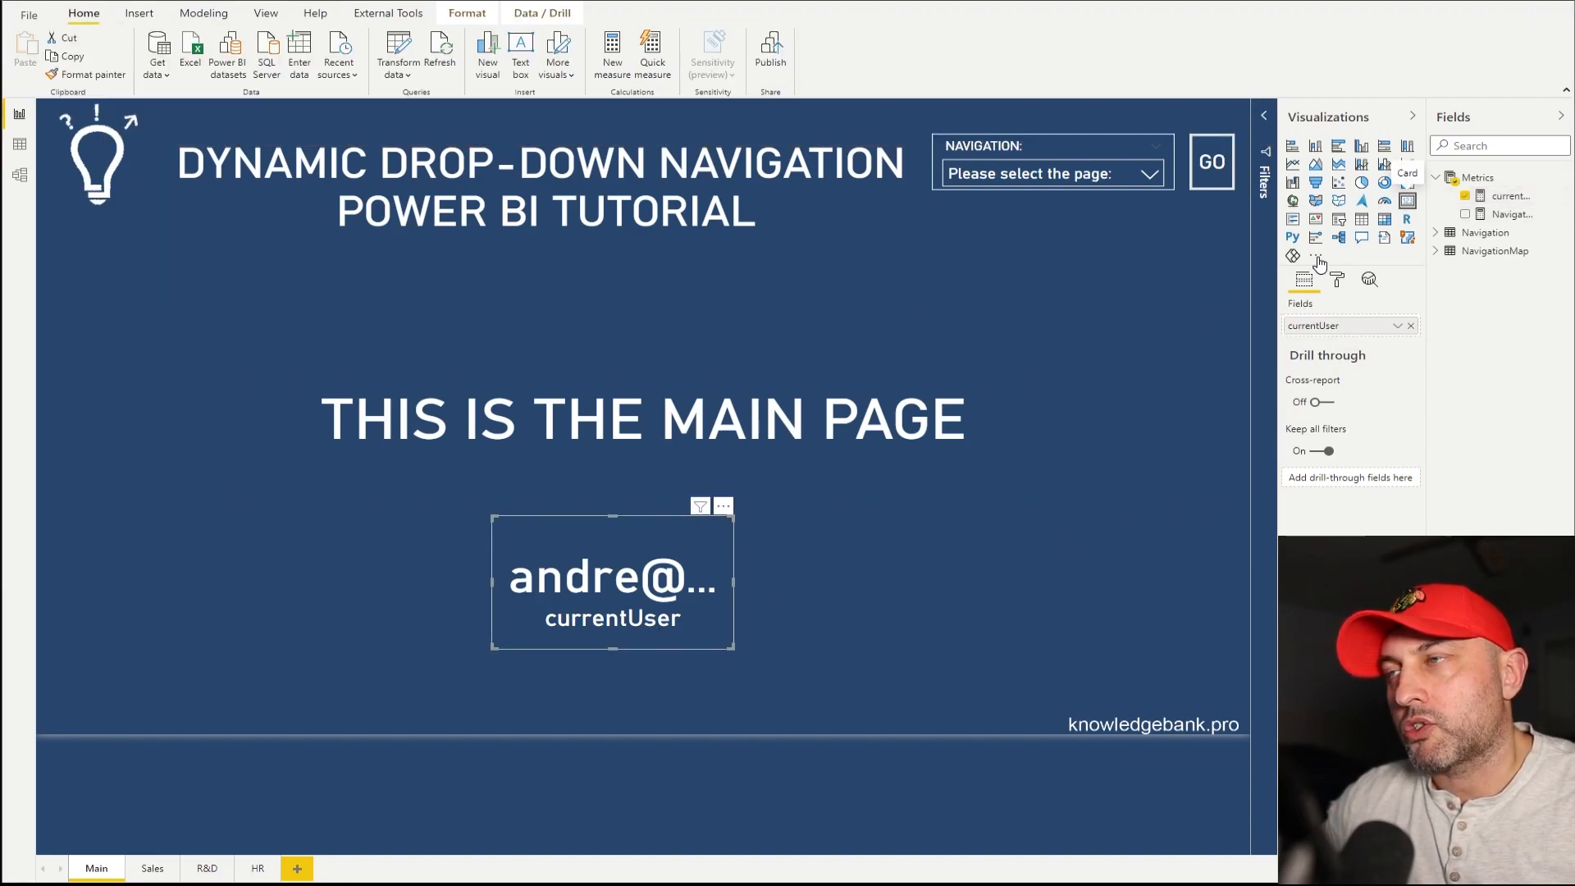
pyautogui.moveTo(613, 608)
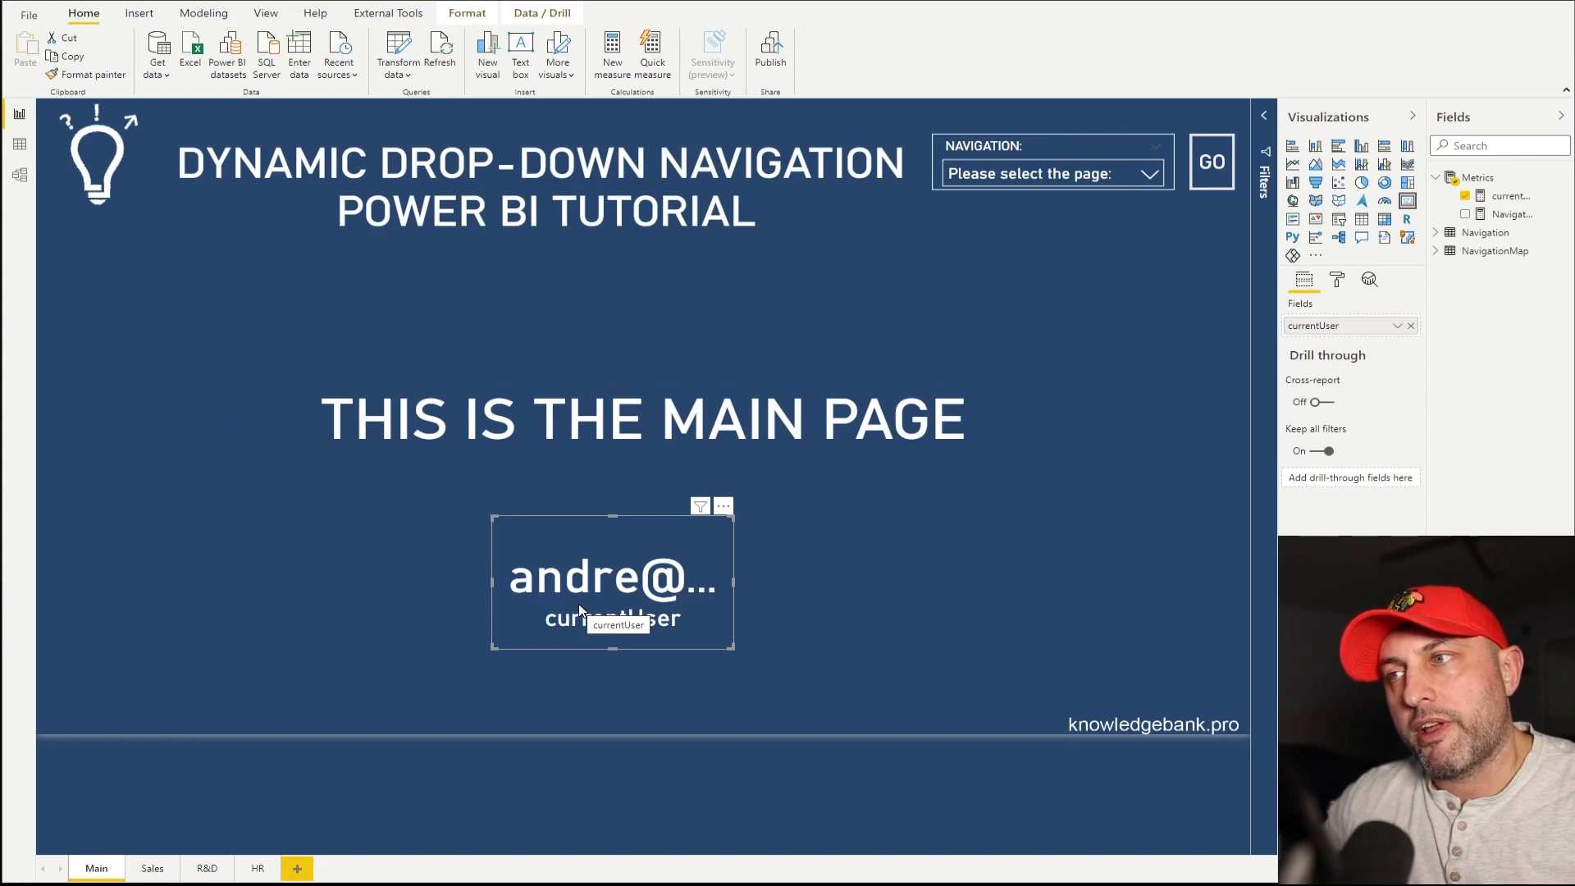
pyautogui.moveTo(590, 591)
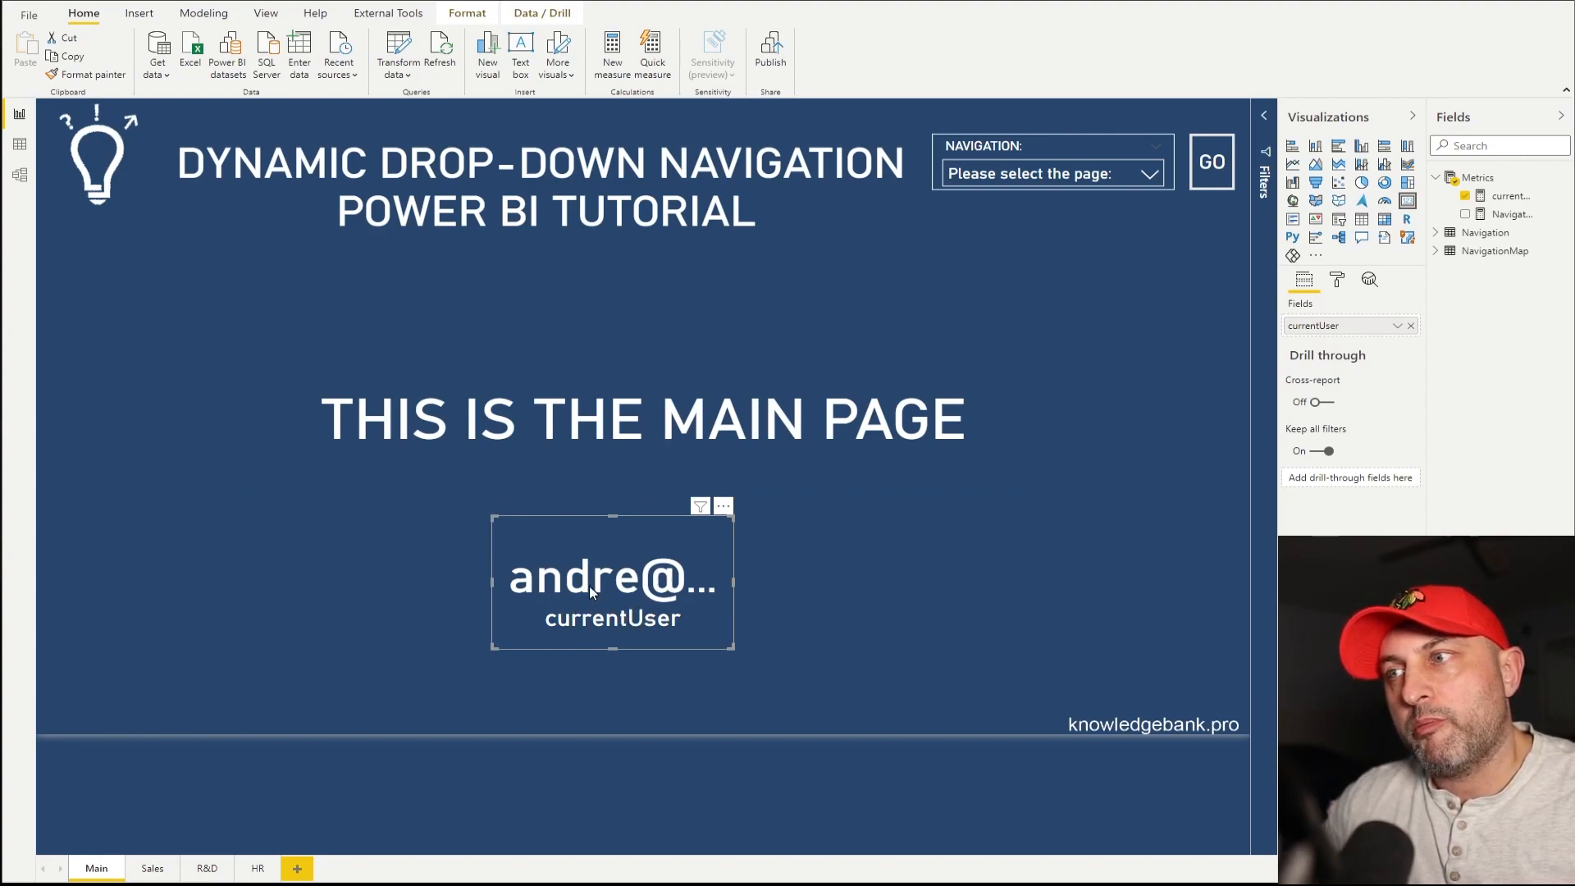
pyautogui.moveTo(614, 580)
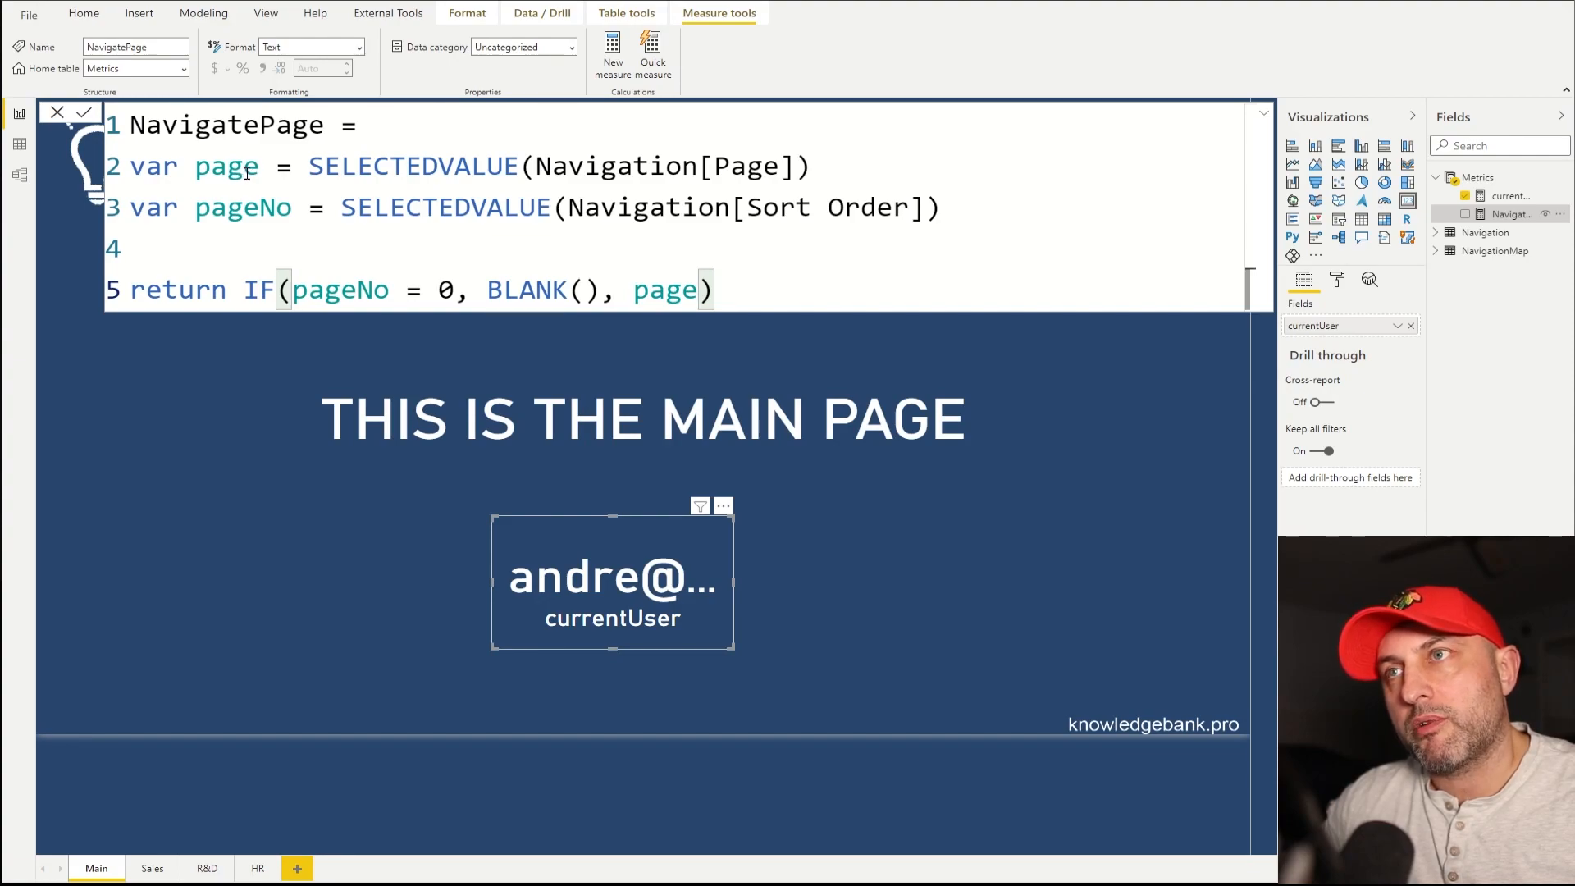
pyautogui.moveTo(263, 178)
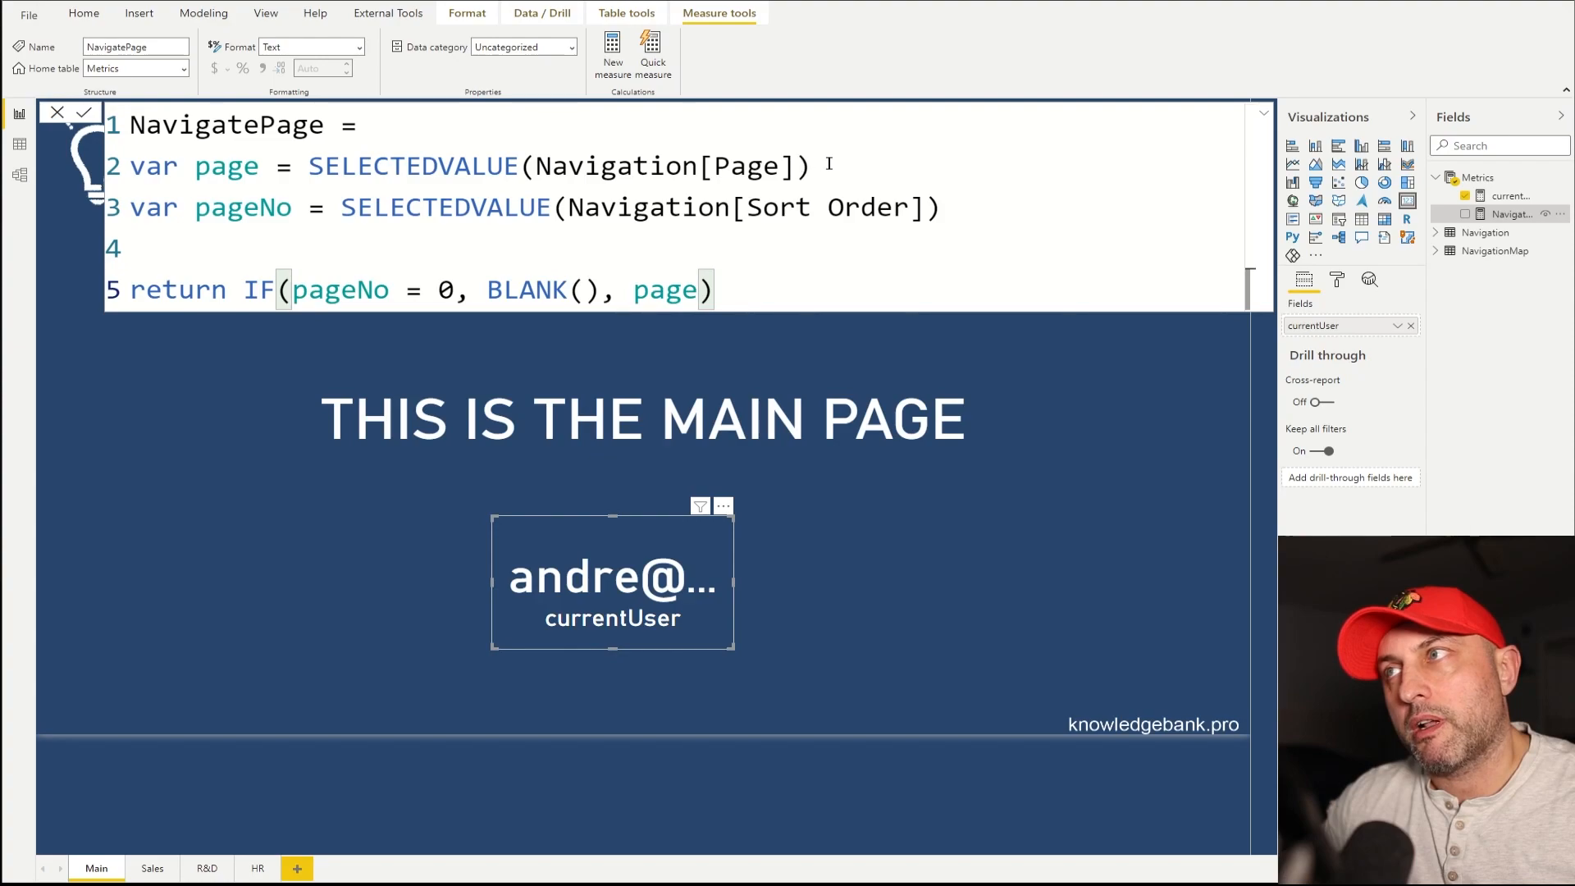
# - Highlight the page variable and the pageNo SELECTEDVALUE expression in the NavigatePage formula
pyautogui.moveTo(309, 165); pyautogui.dragTo(809, 165)
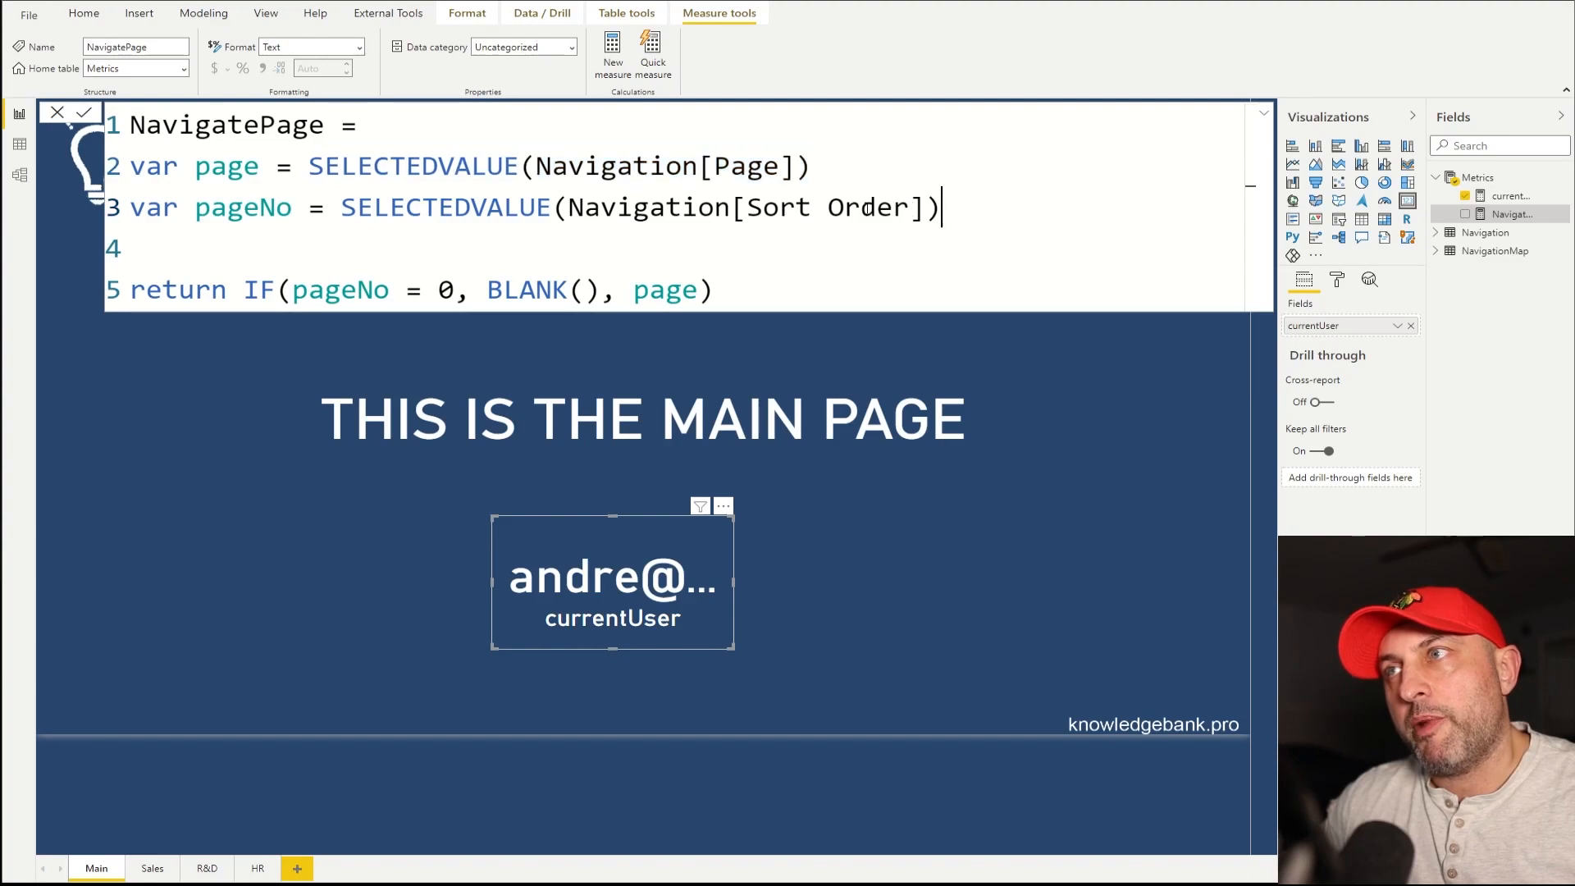
pyautogui.moveTo(341, 207); pyautogui.dragTo(939, 207)
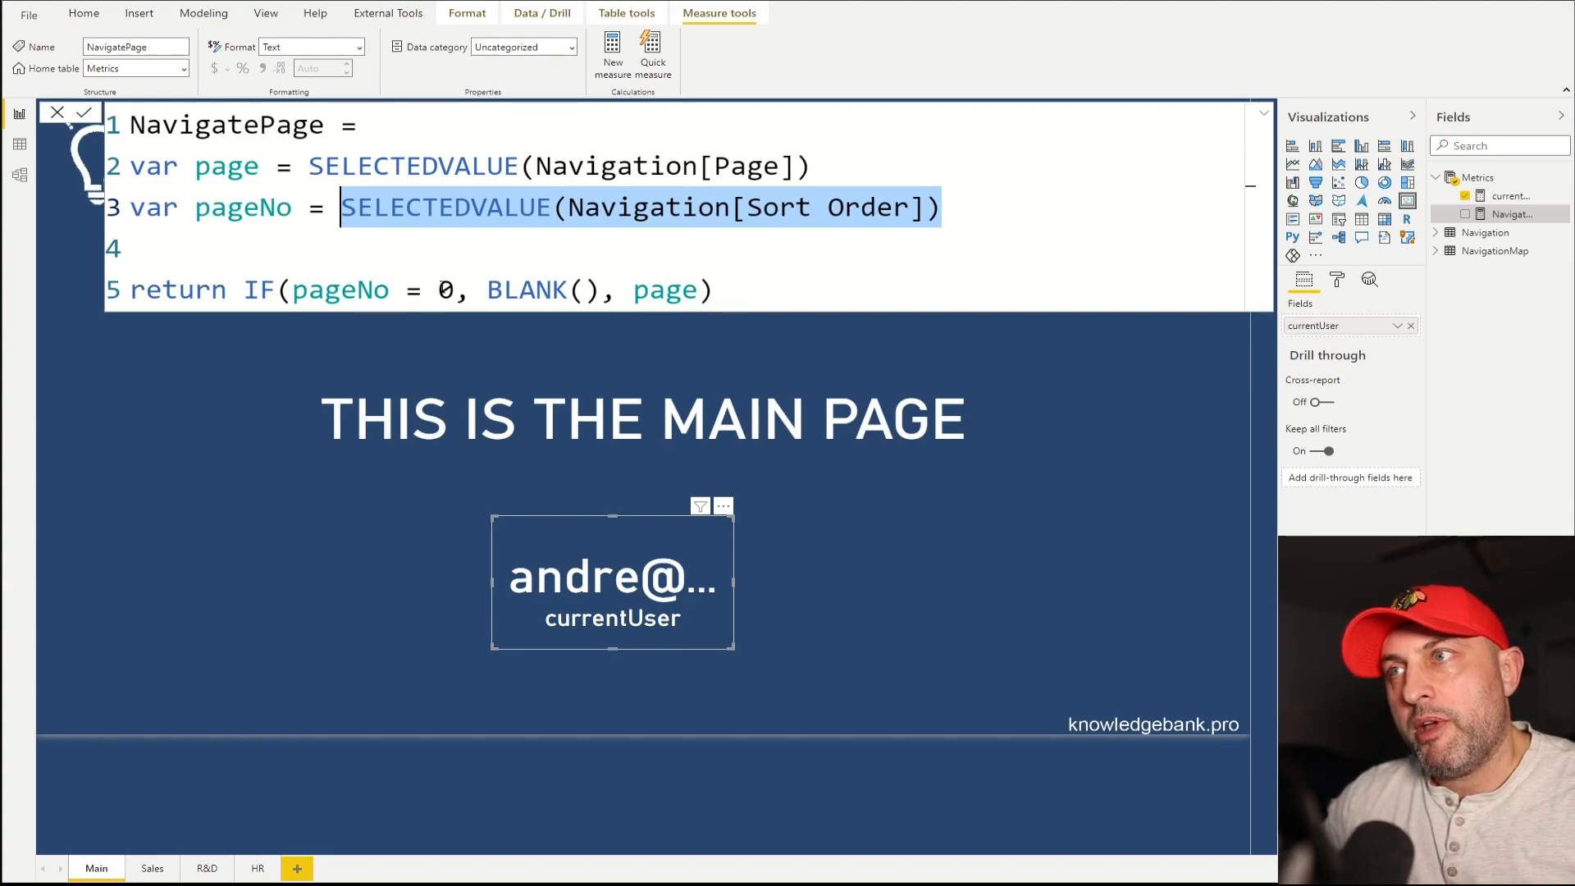
pyautogui.moveTo(1162, 492)
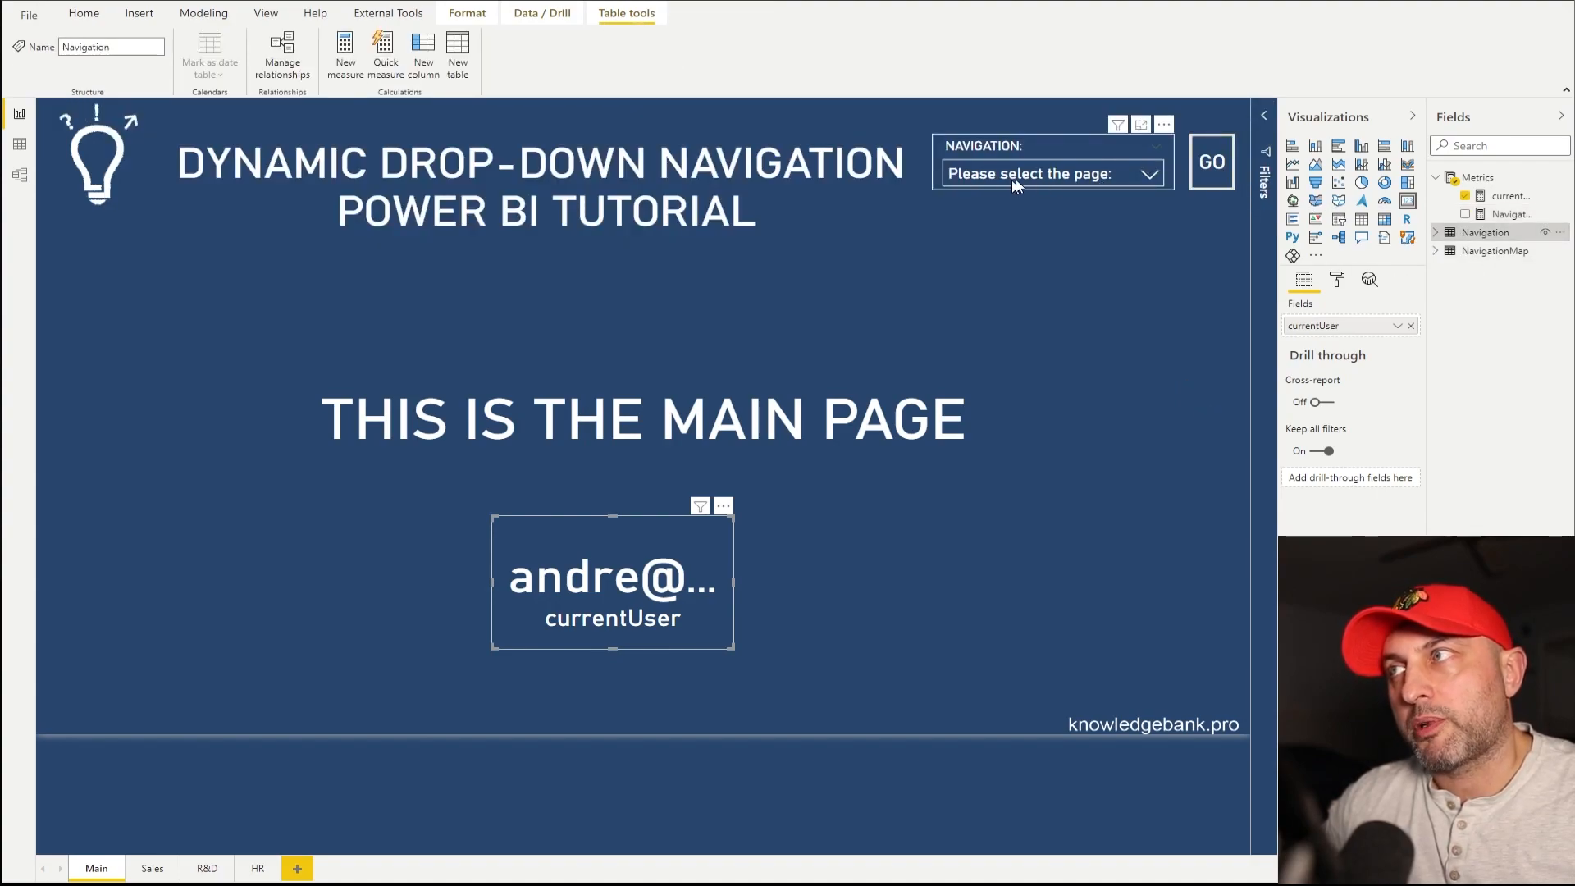
pyautogui.moveTo(1074, 186)
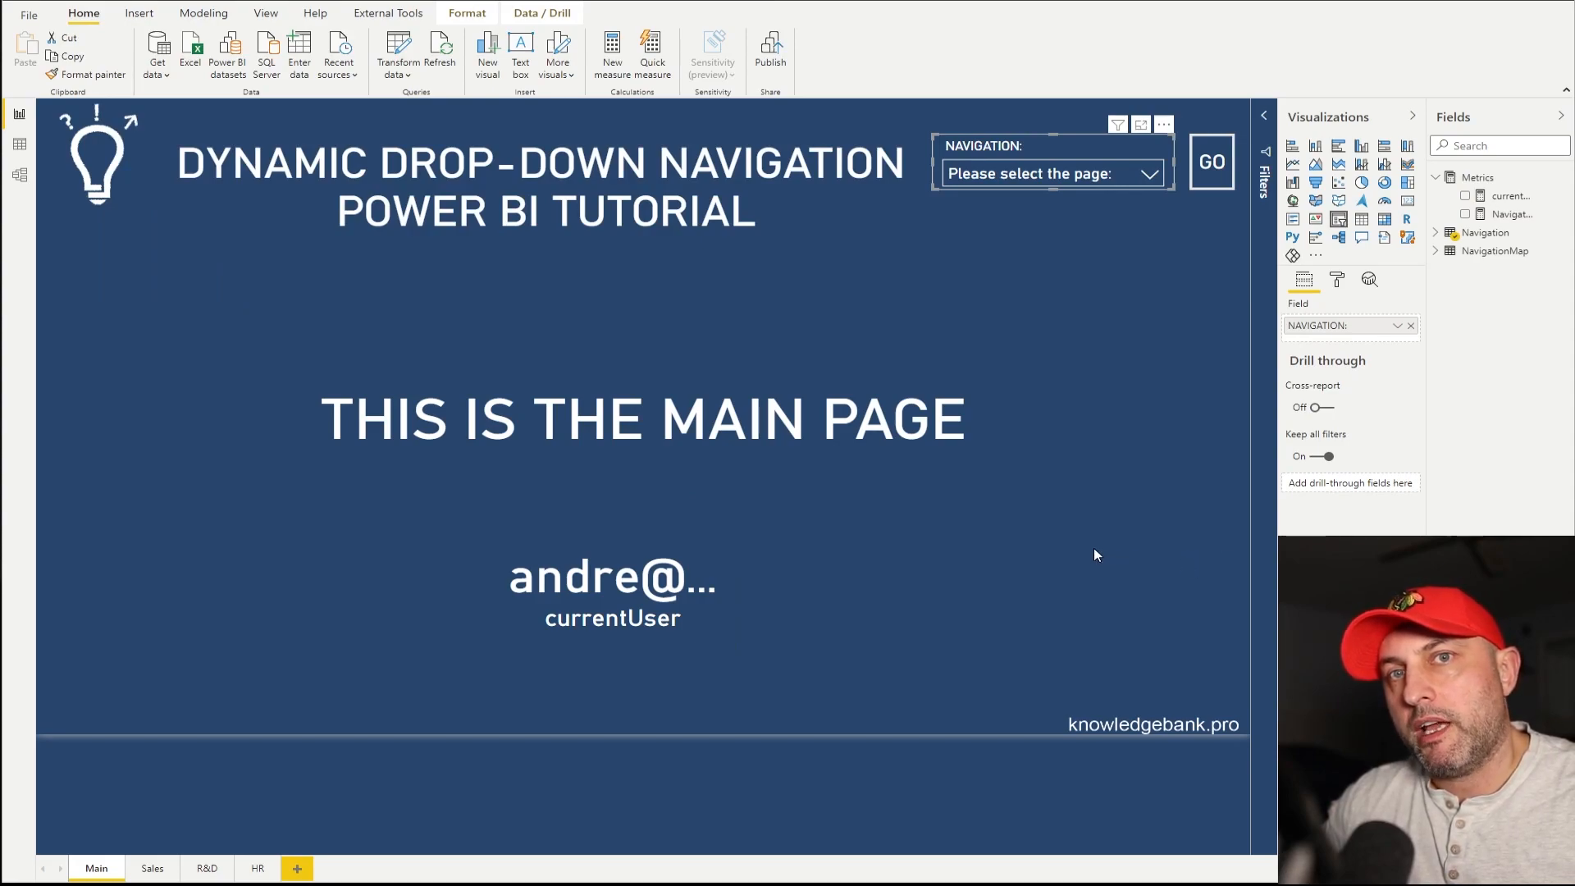
pyautogui.moveTo(993, 207)
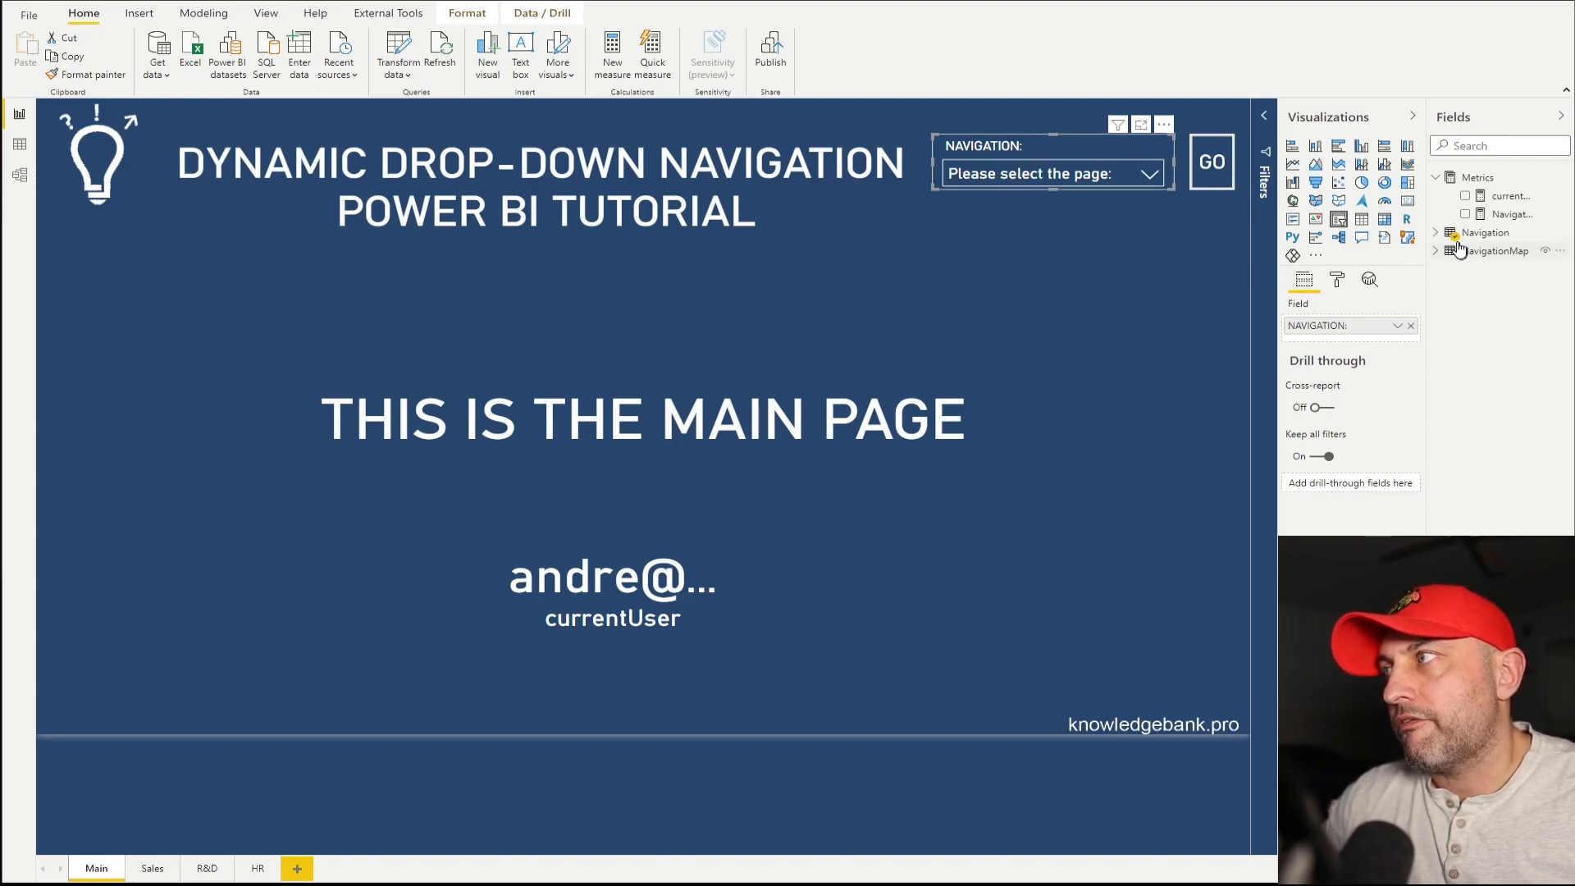
# - Expand the NavigationMap table in the Fields pane
pyautogui.click(1435, 232)
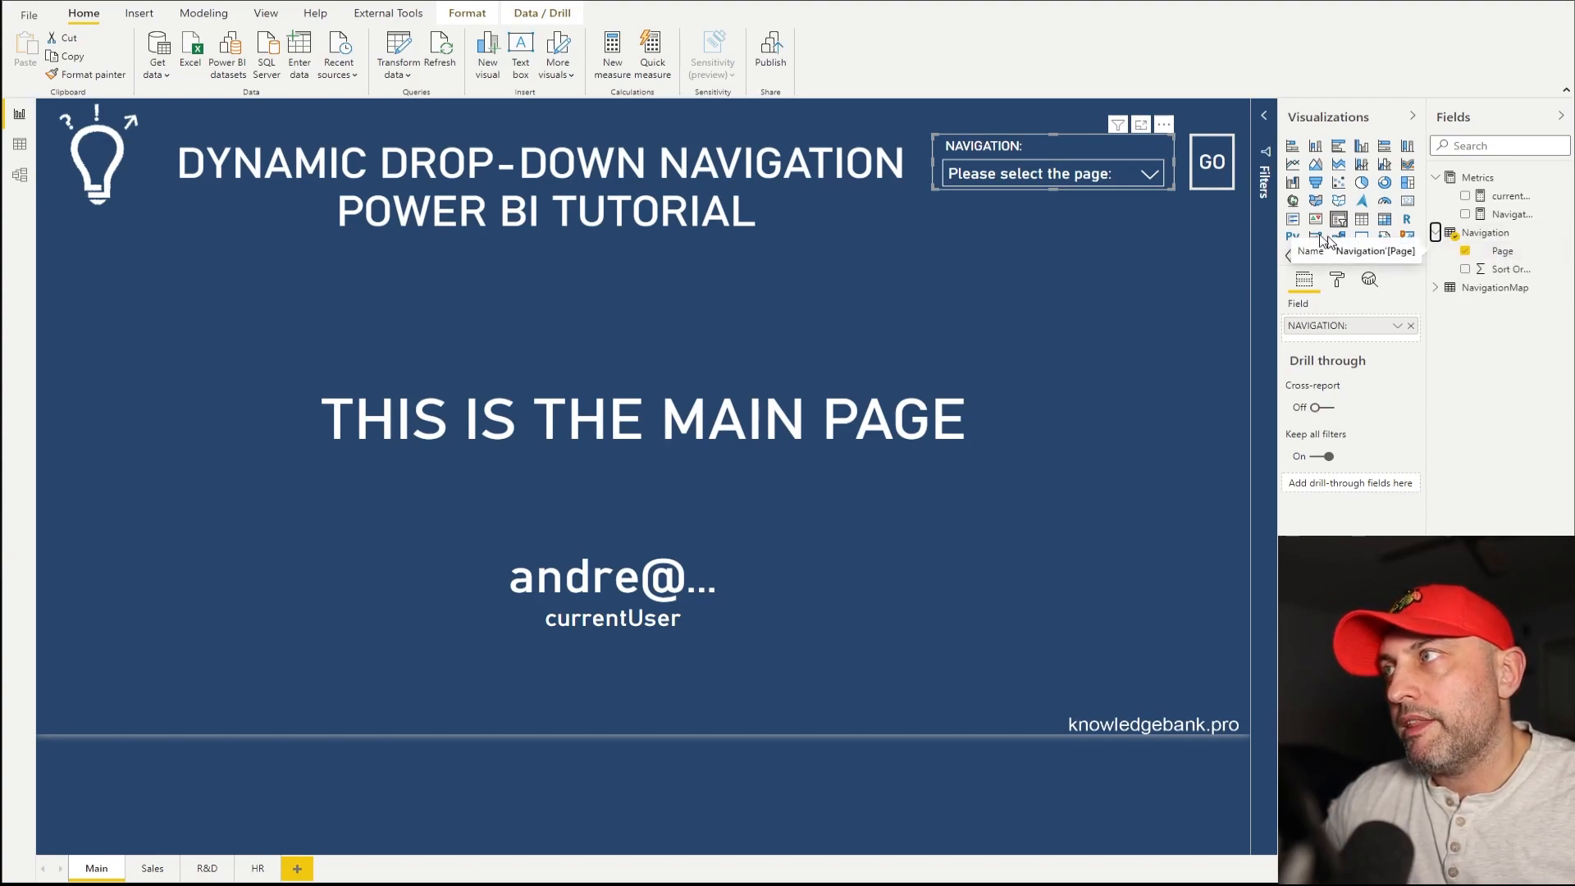
# - Set the GO button's Action destination to the NavigatePage field value
pyautogui.click(1211, 162)
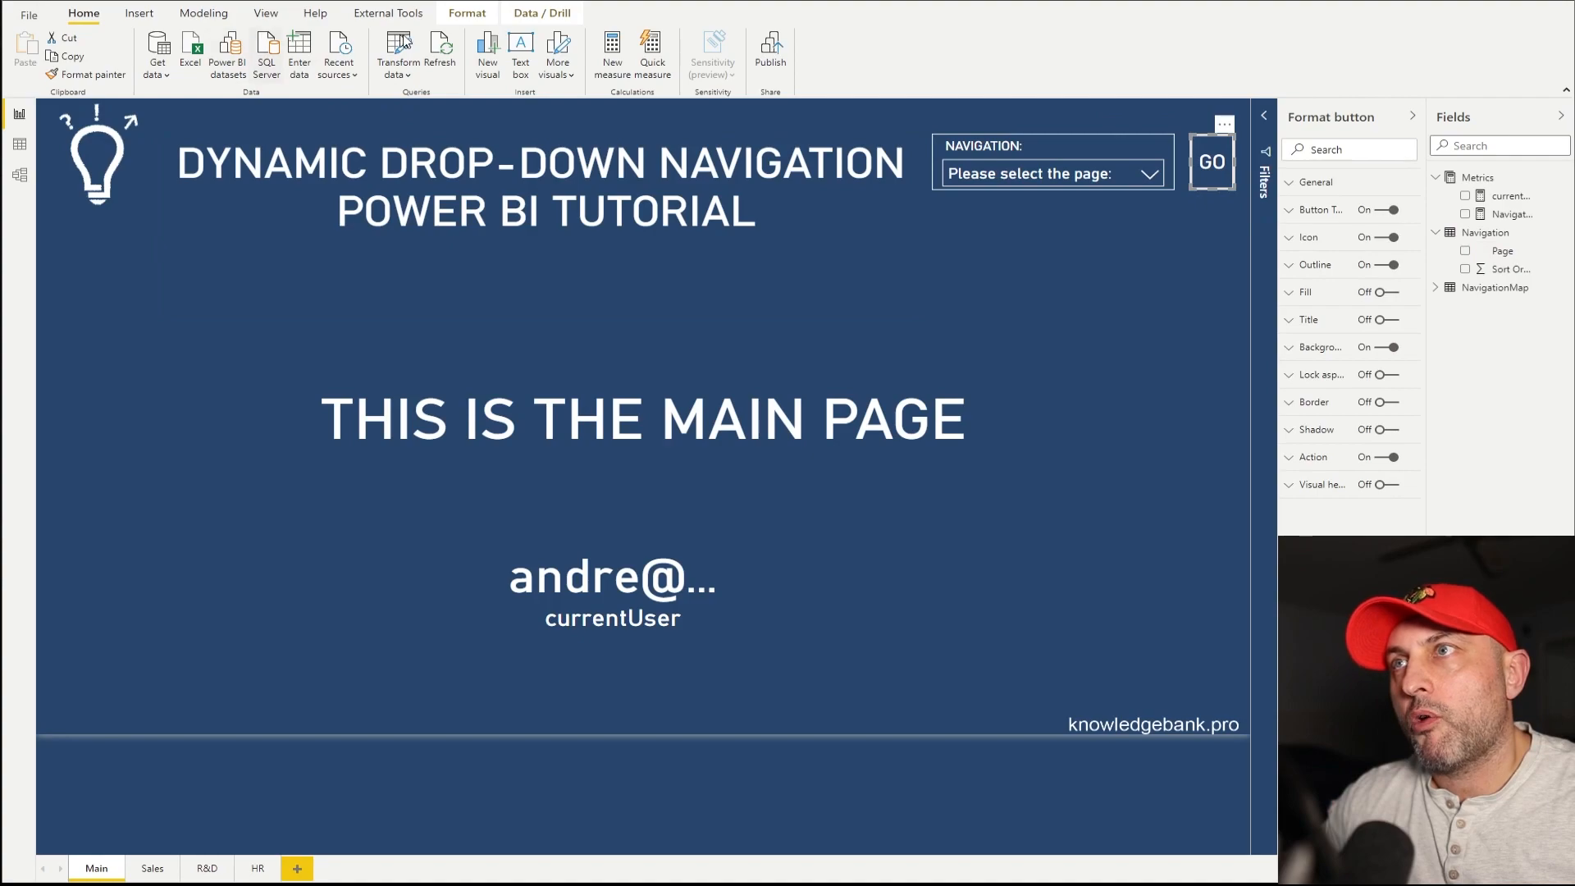
pyautogui.click(139, 13)
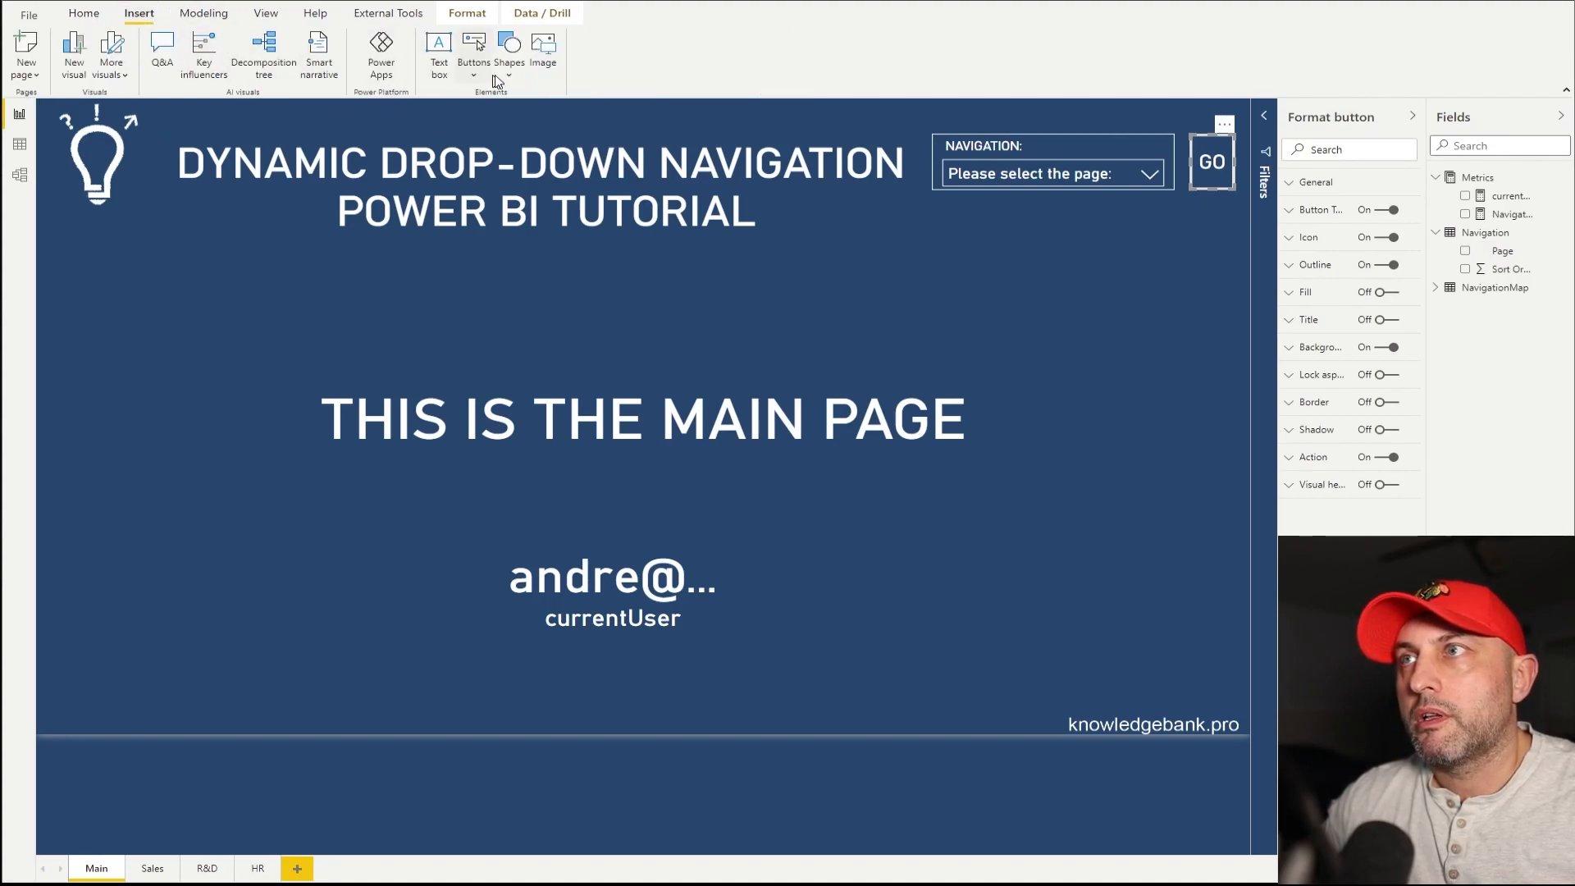
pyautogui.click(473, 50)
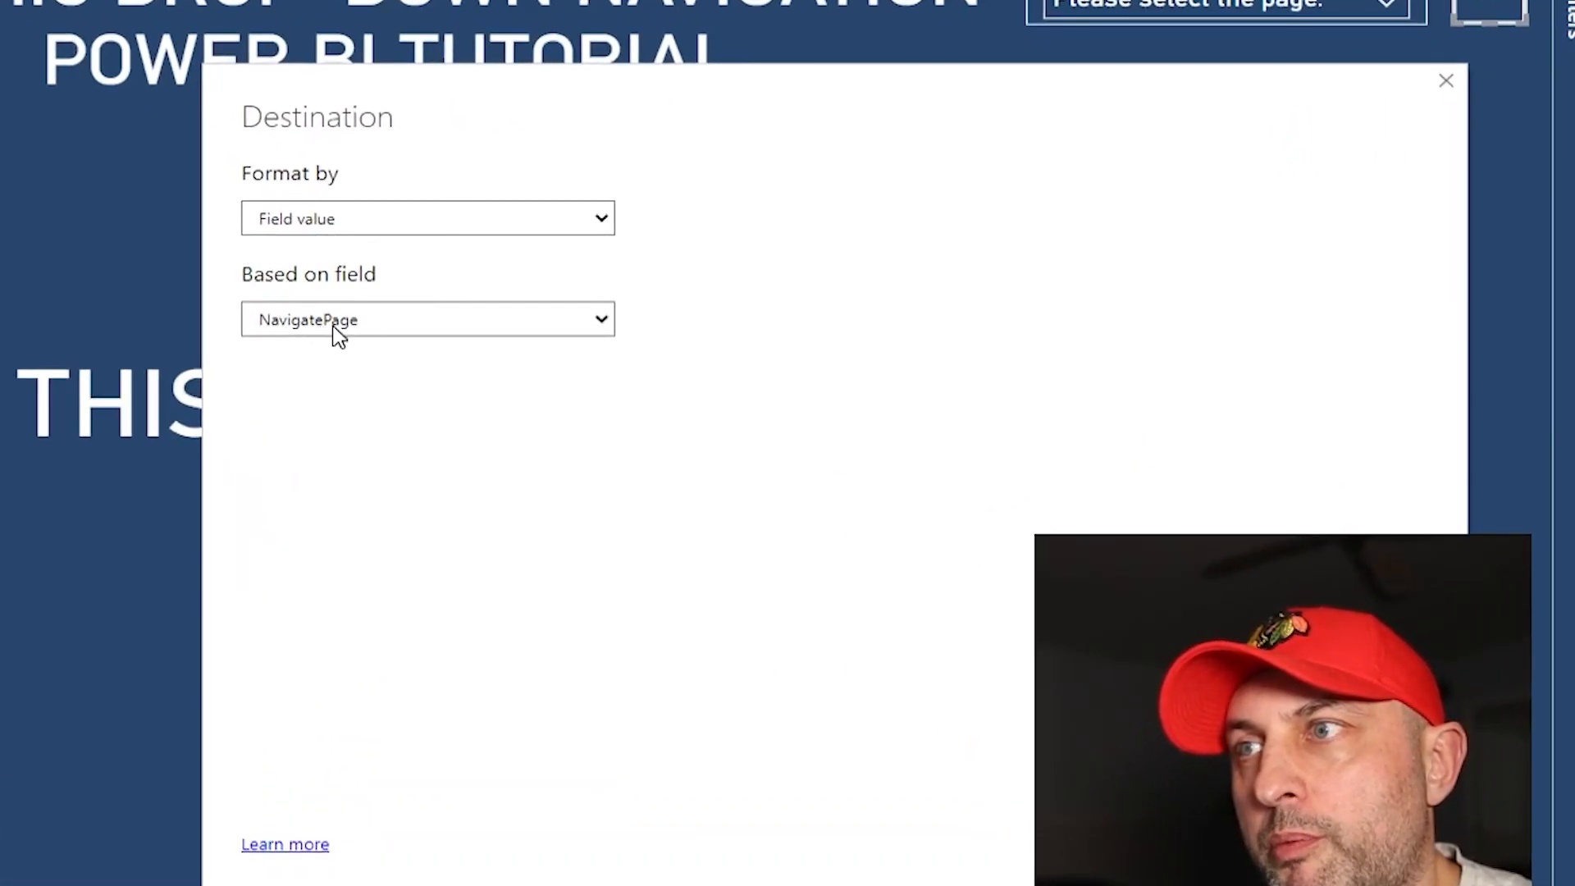
pyautogui.click(426, 319)
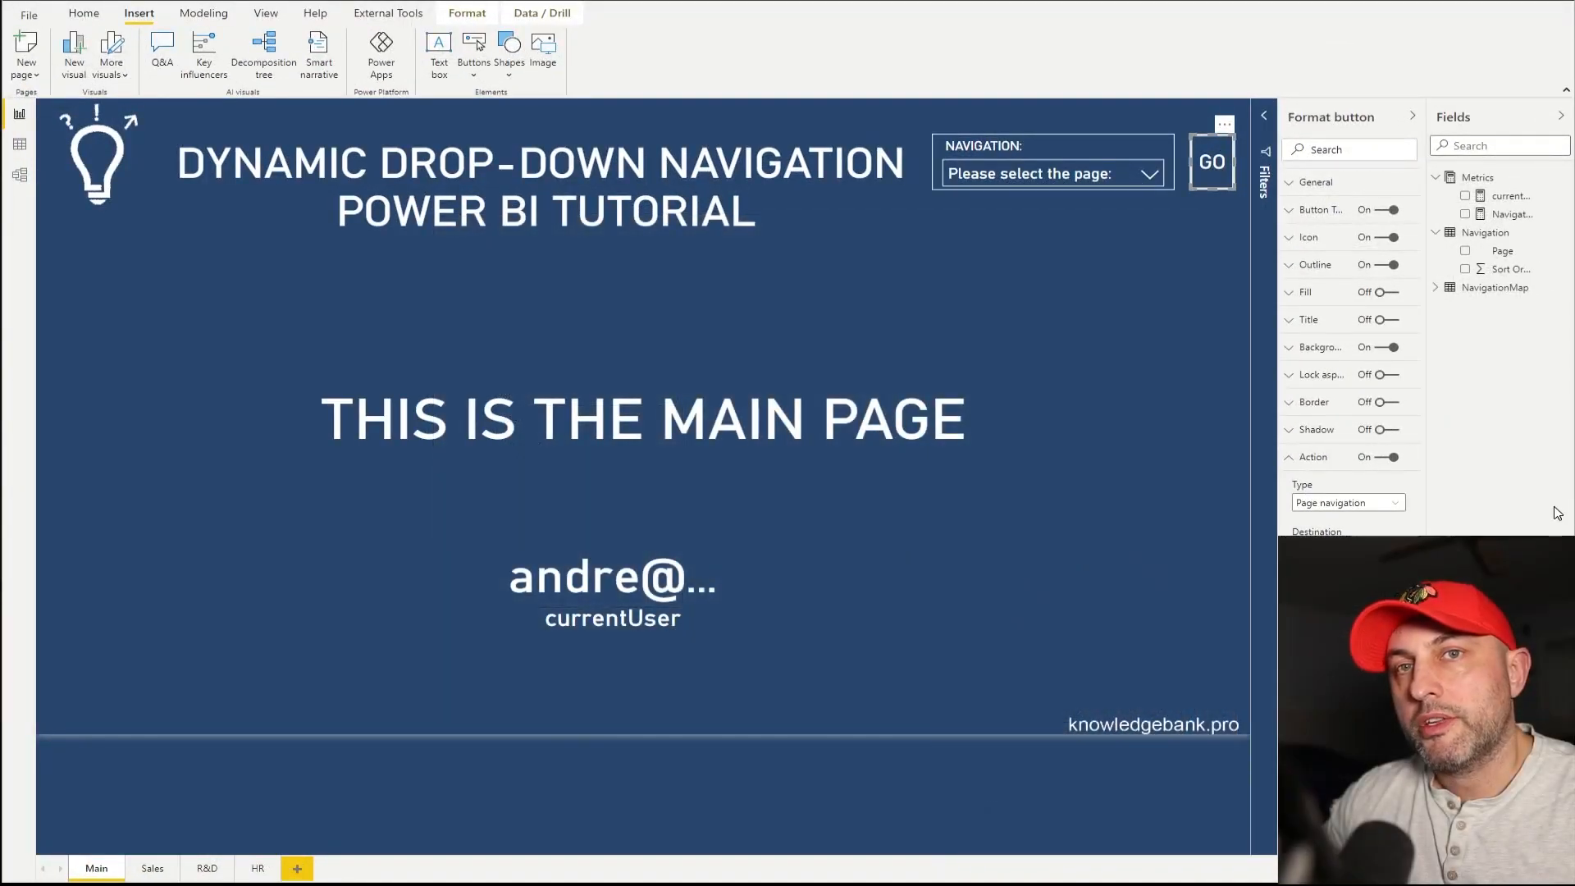
pyautogui.click(643, 419)
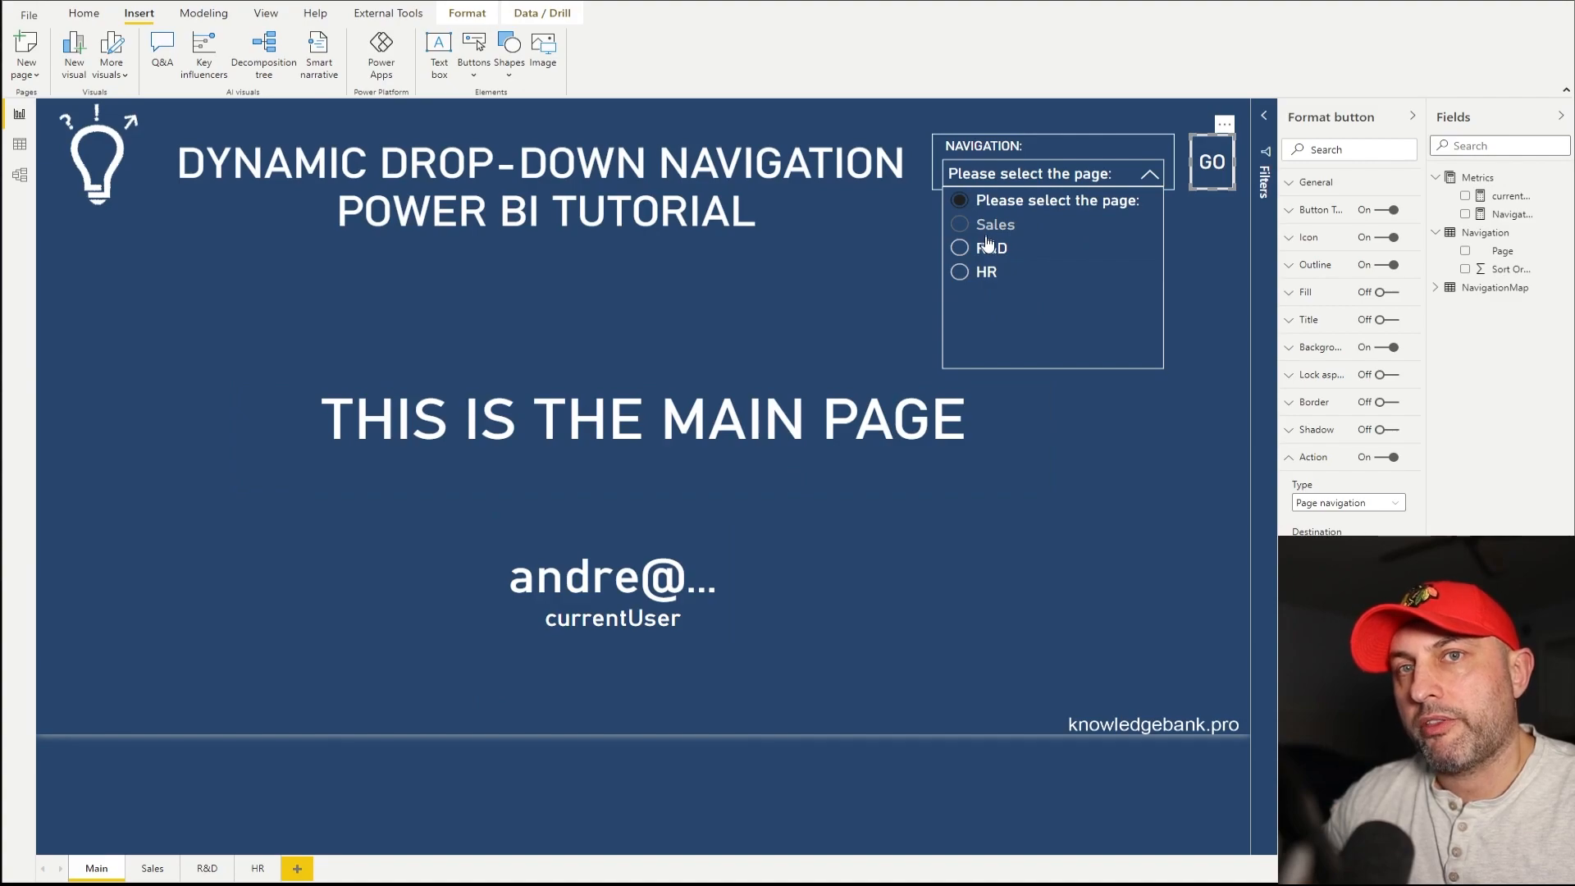
# - Choose Sales in the navigation slicer and jump to the Sales page
pyautogui.click(1148, 173)
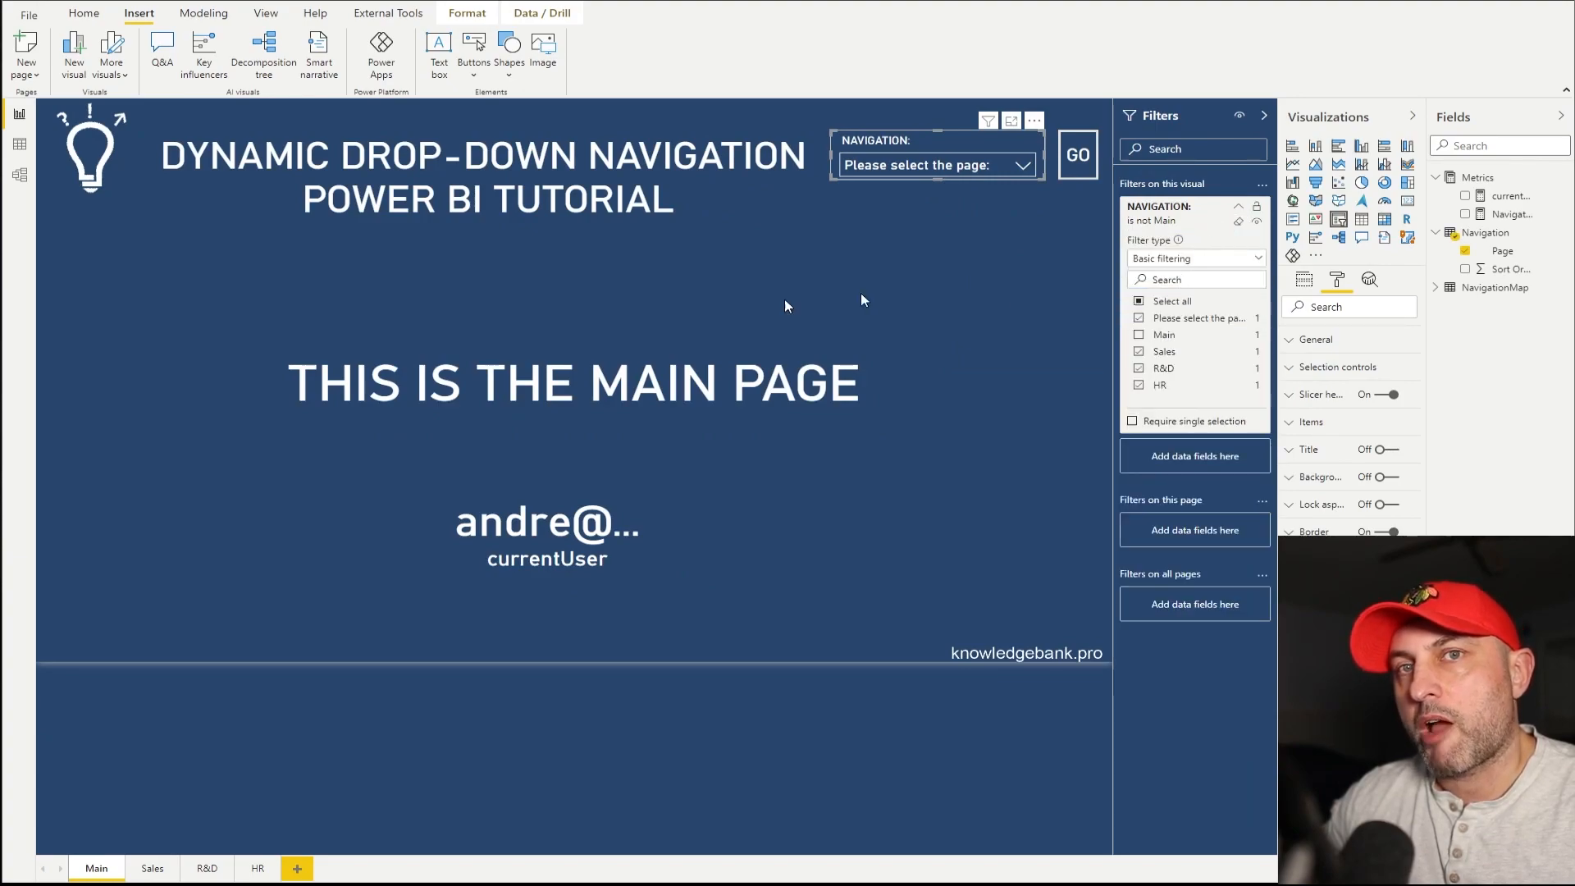
pyautogui.click(546, 533)
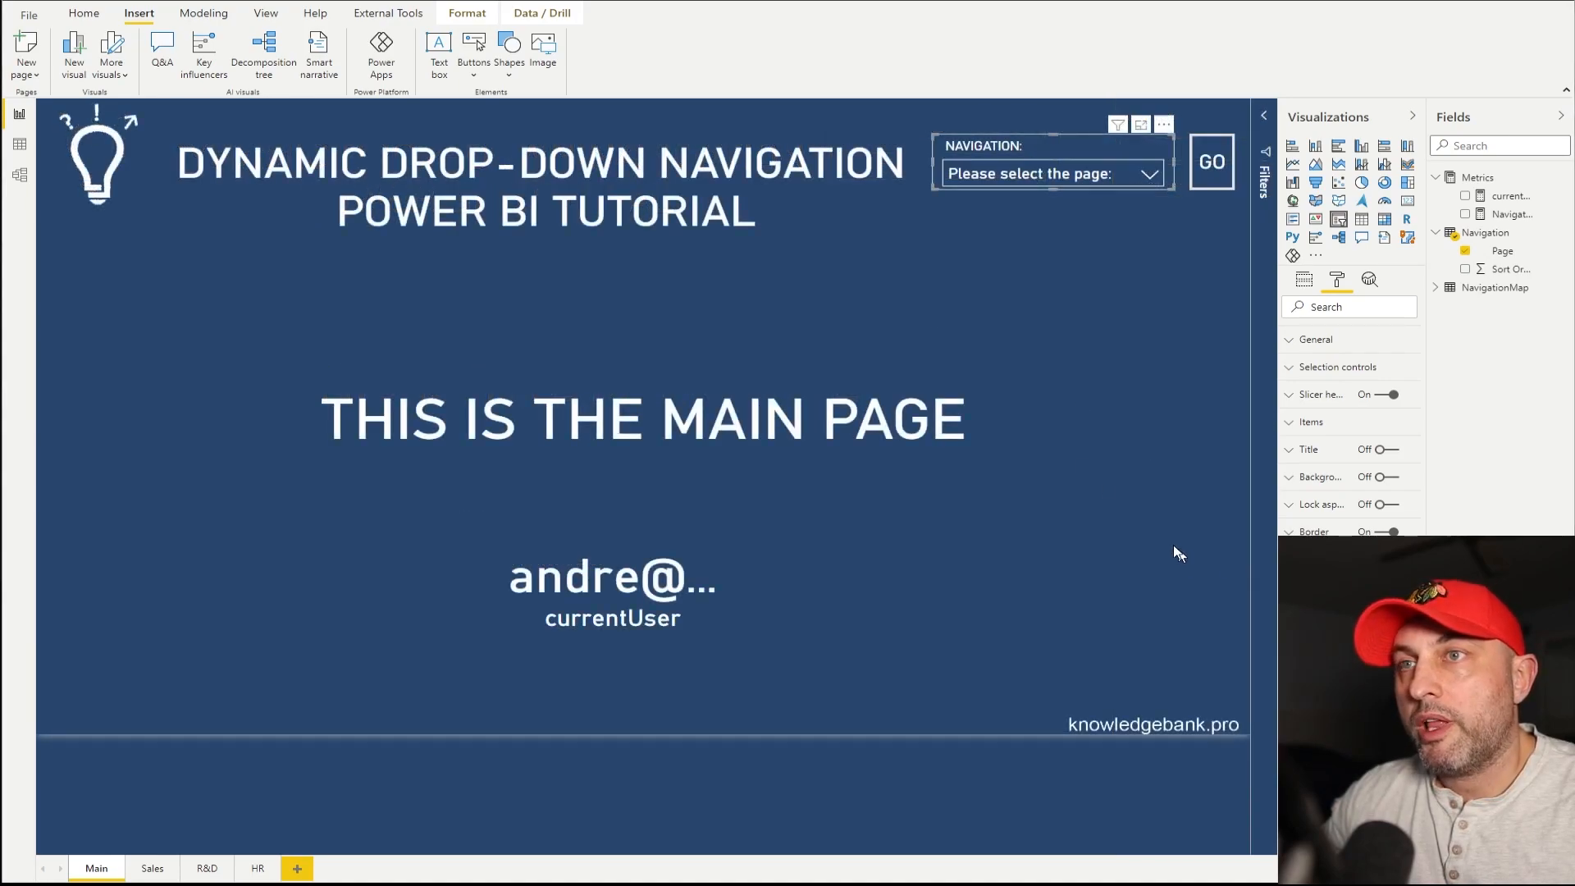
pyautogui.click(1047, 173)
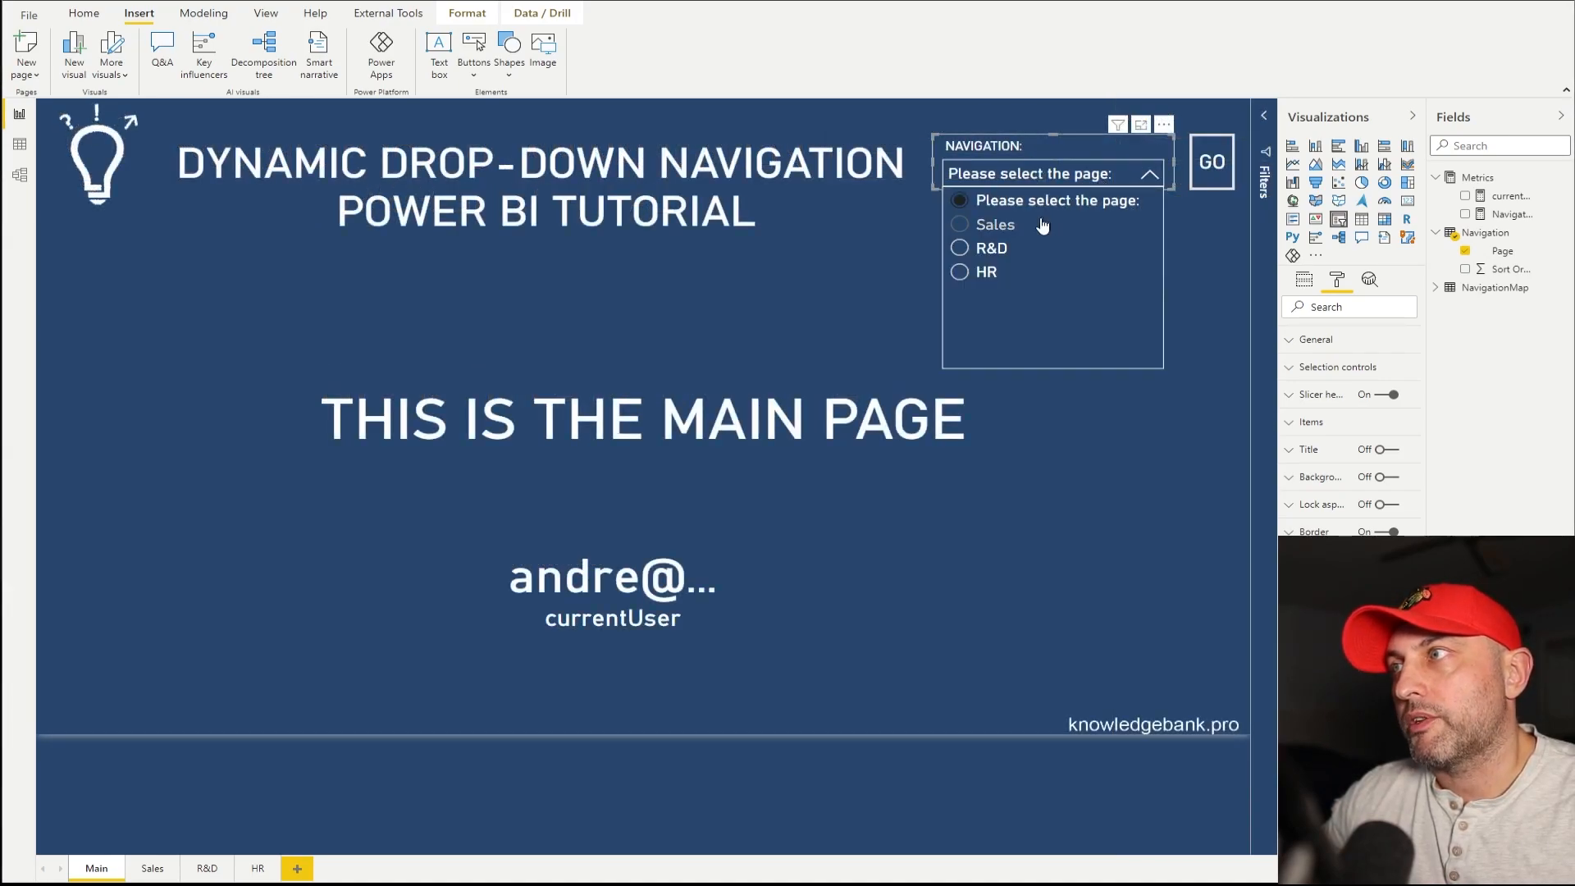
pyautogui.click(994, 224)
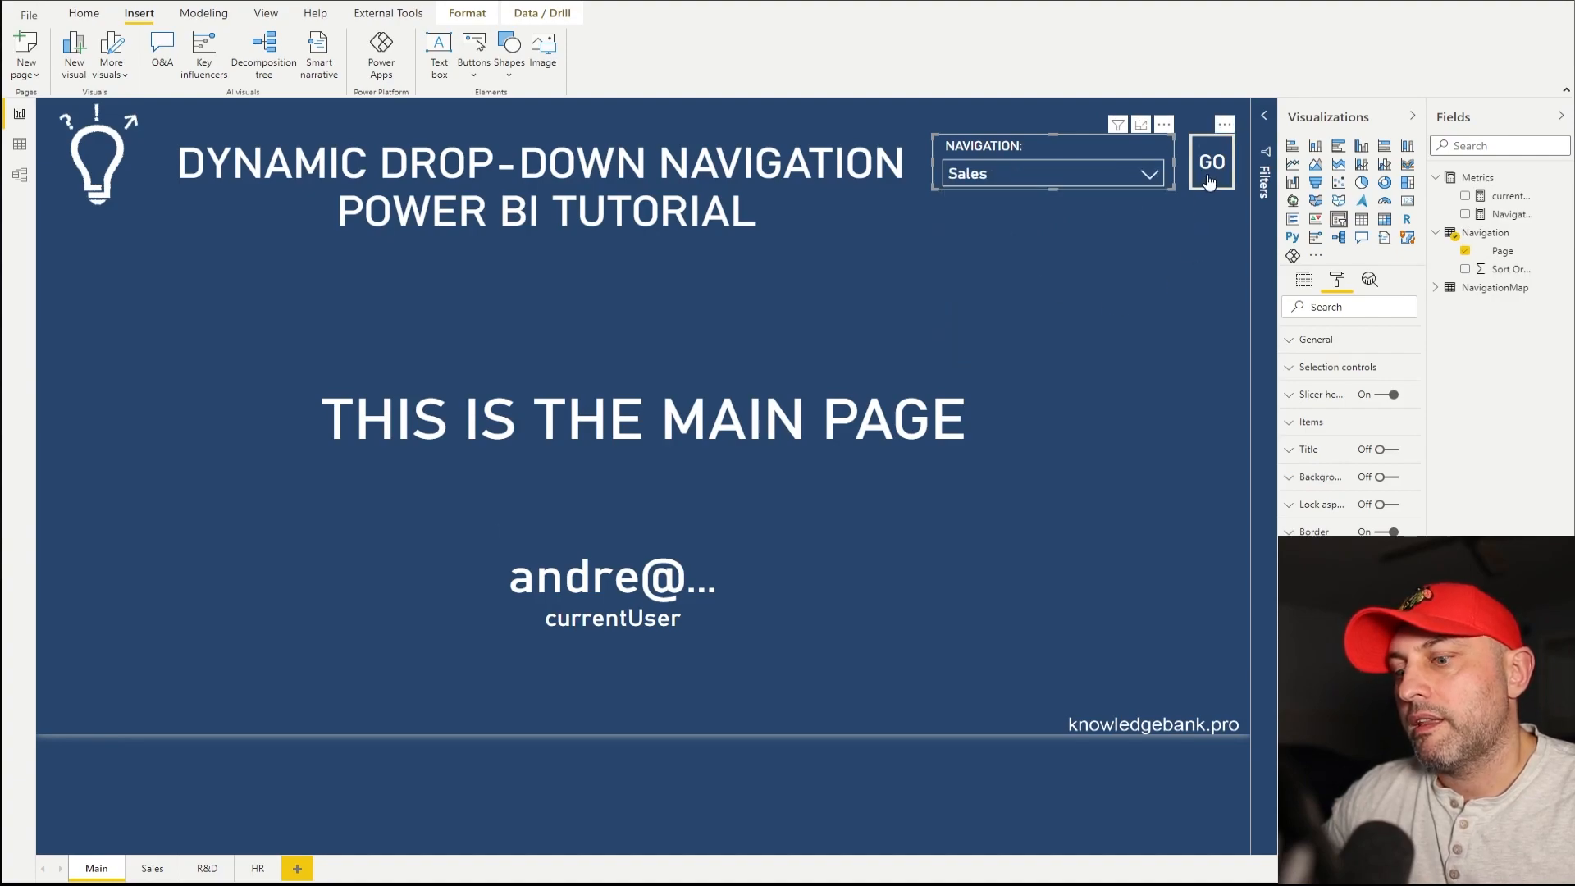
pyautogui.moveTo(1210, 166)
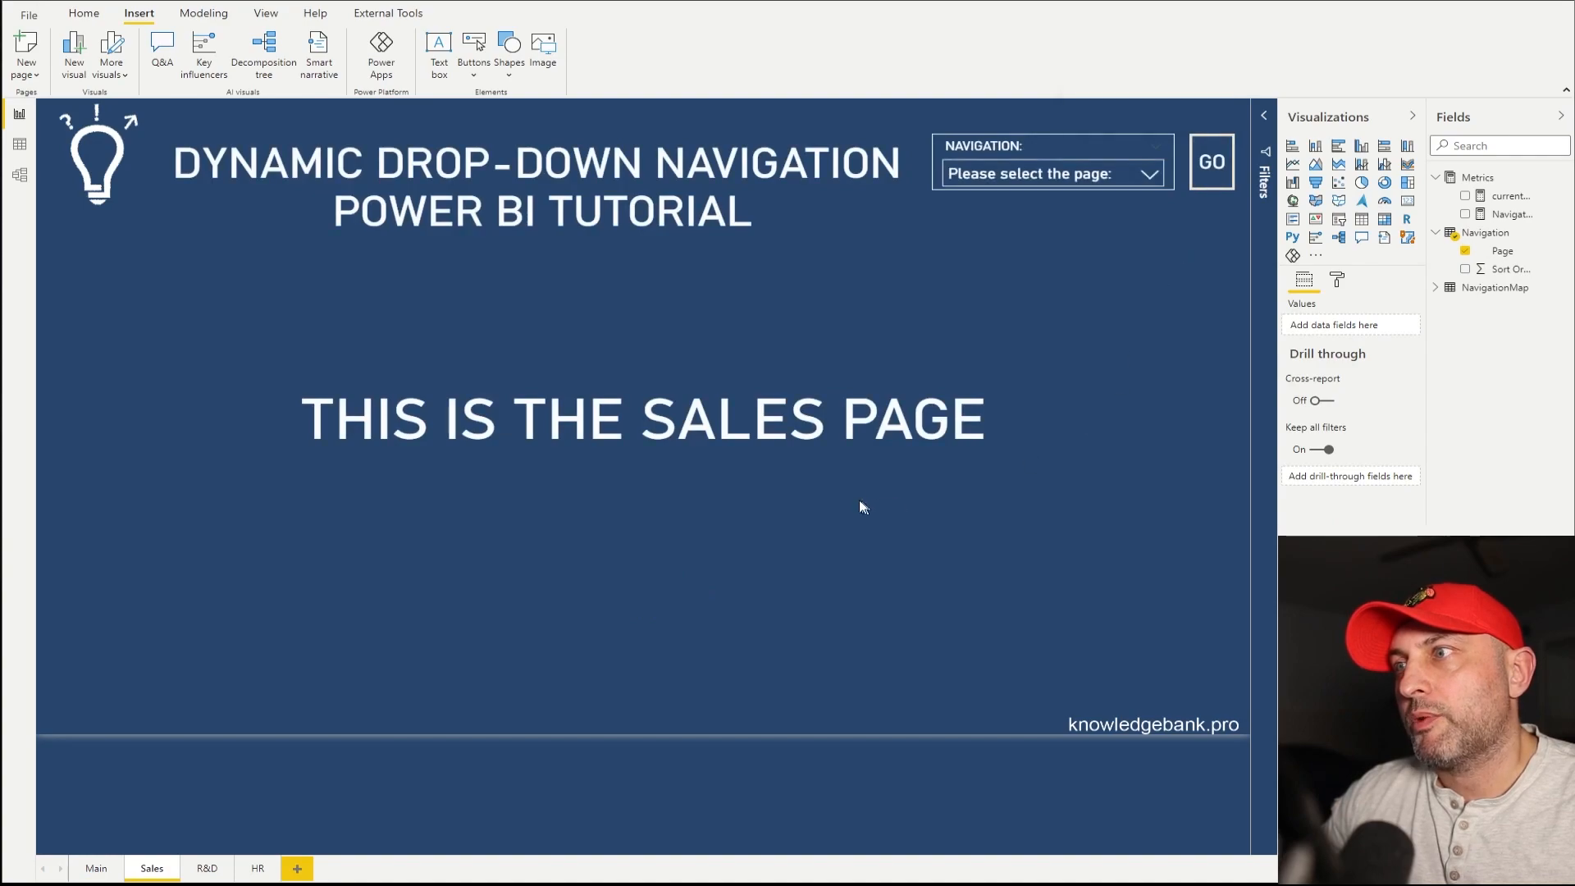
pyautogui.click(1466, 250)
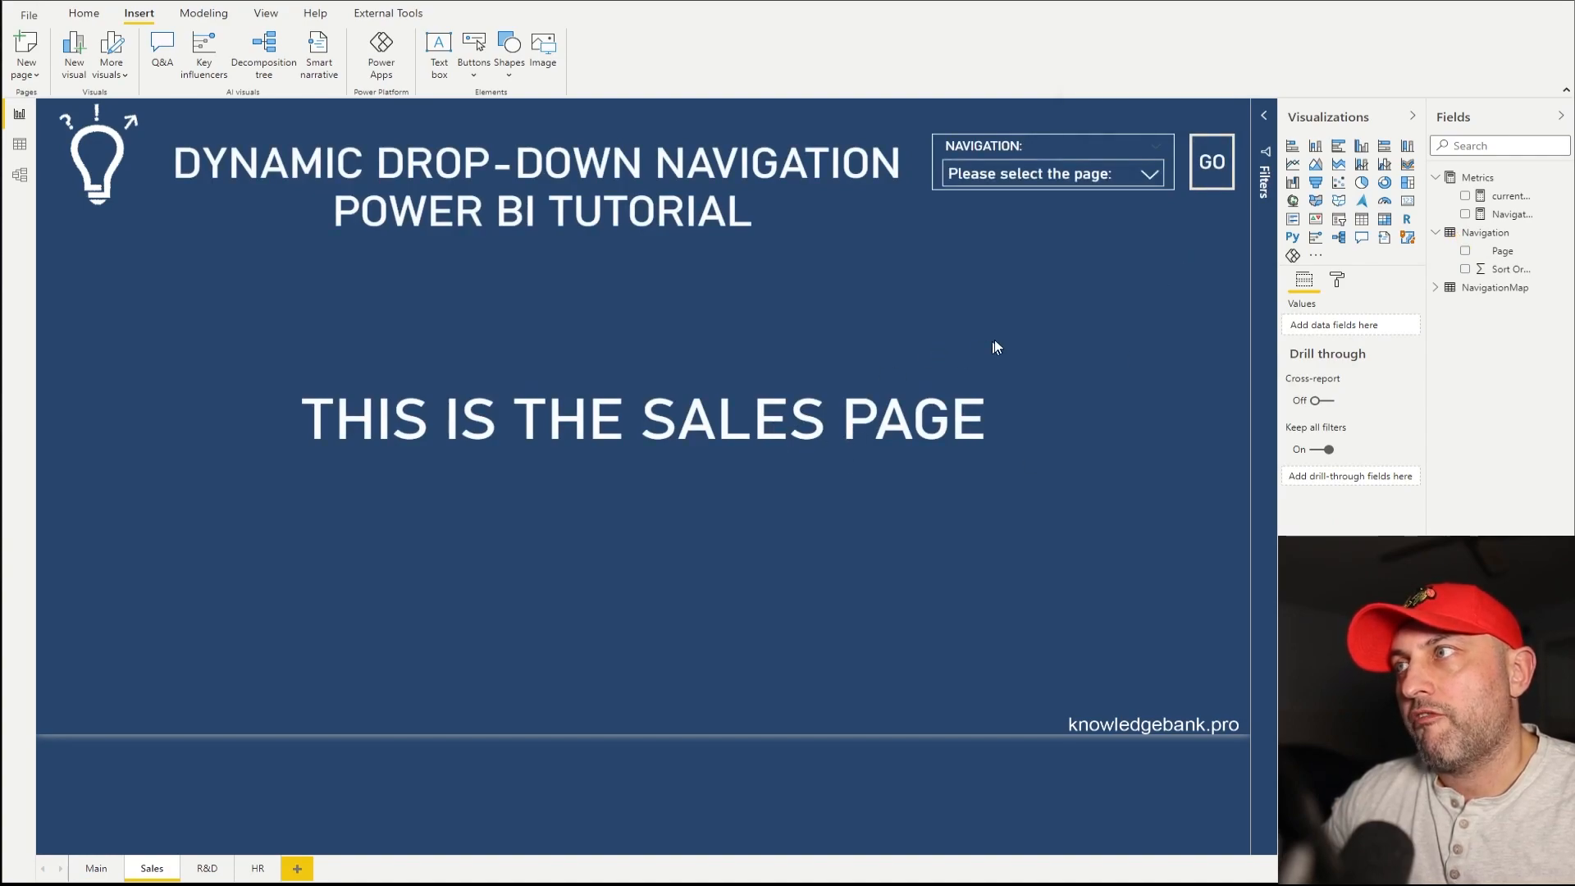
# - On the Sales page, choose Main and navigate back with GO
pyautogui.click(1050, 173)
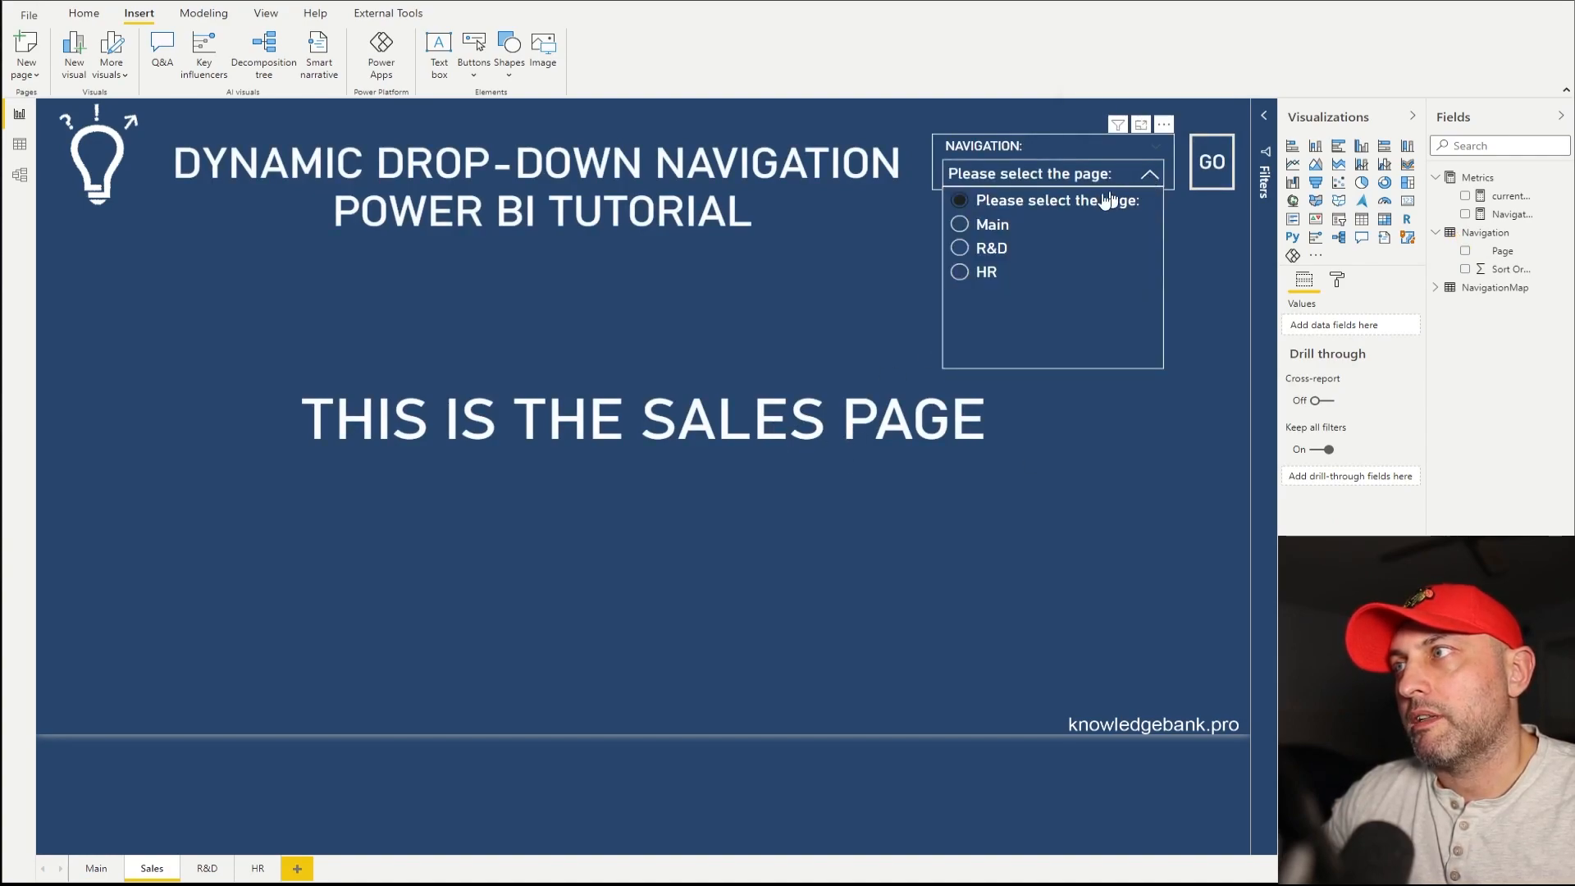
pyautogui.click(991, 224)
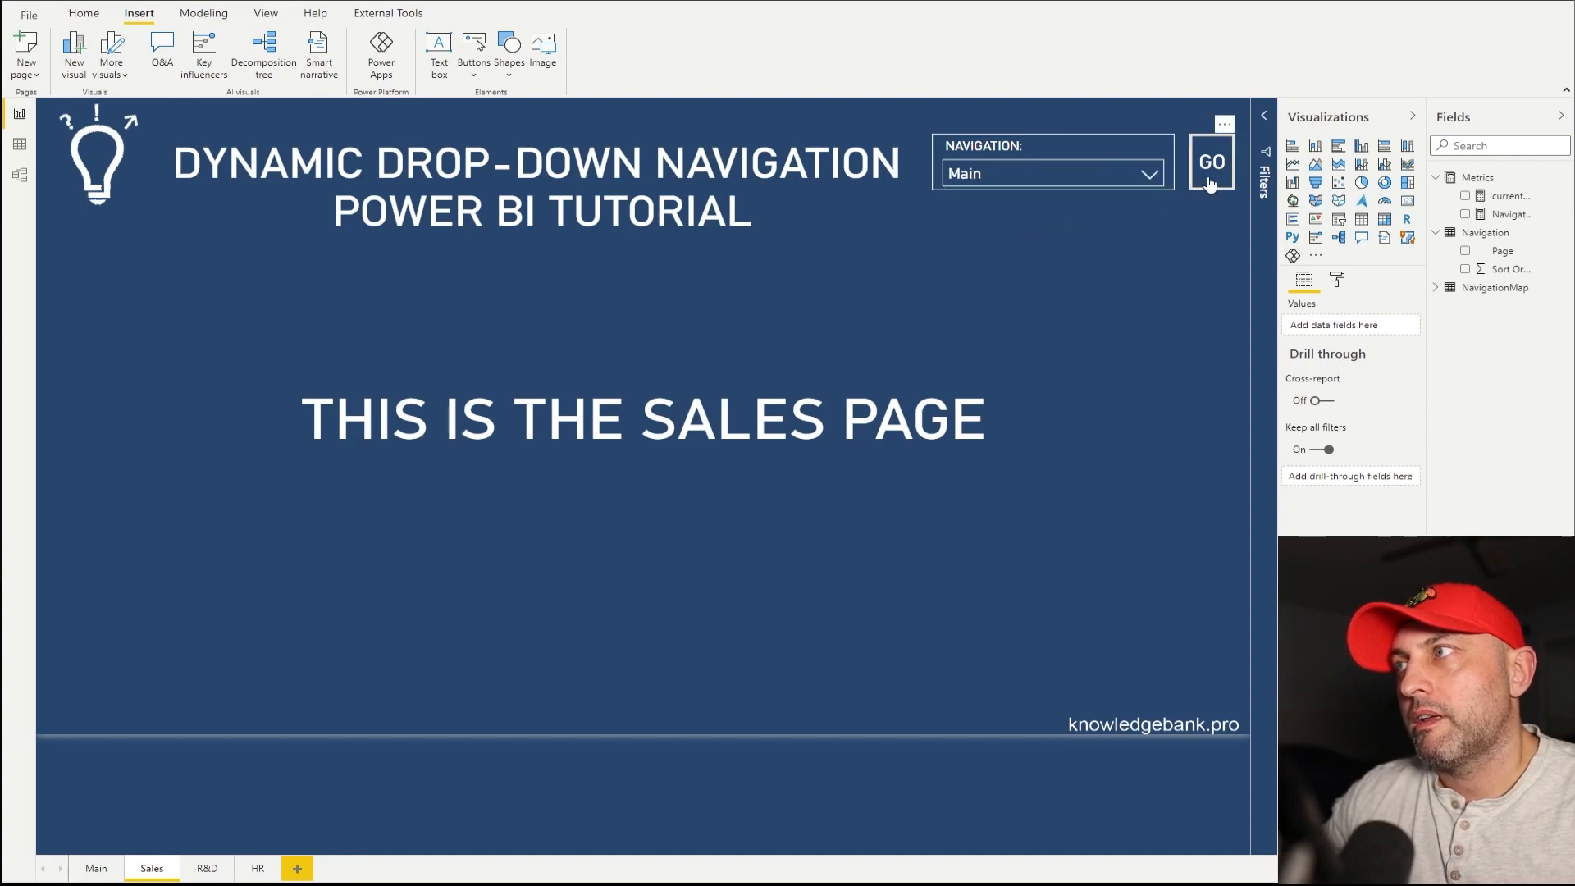
pyautogui.click(1210, 161)
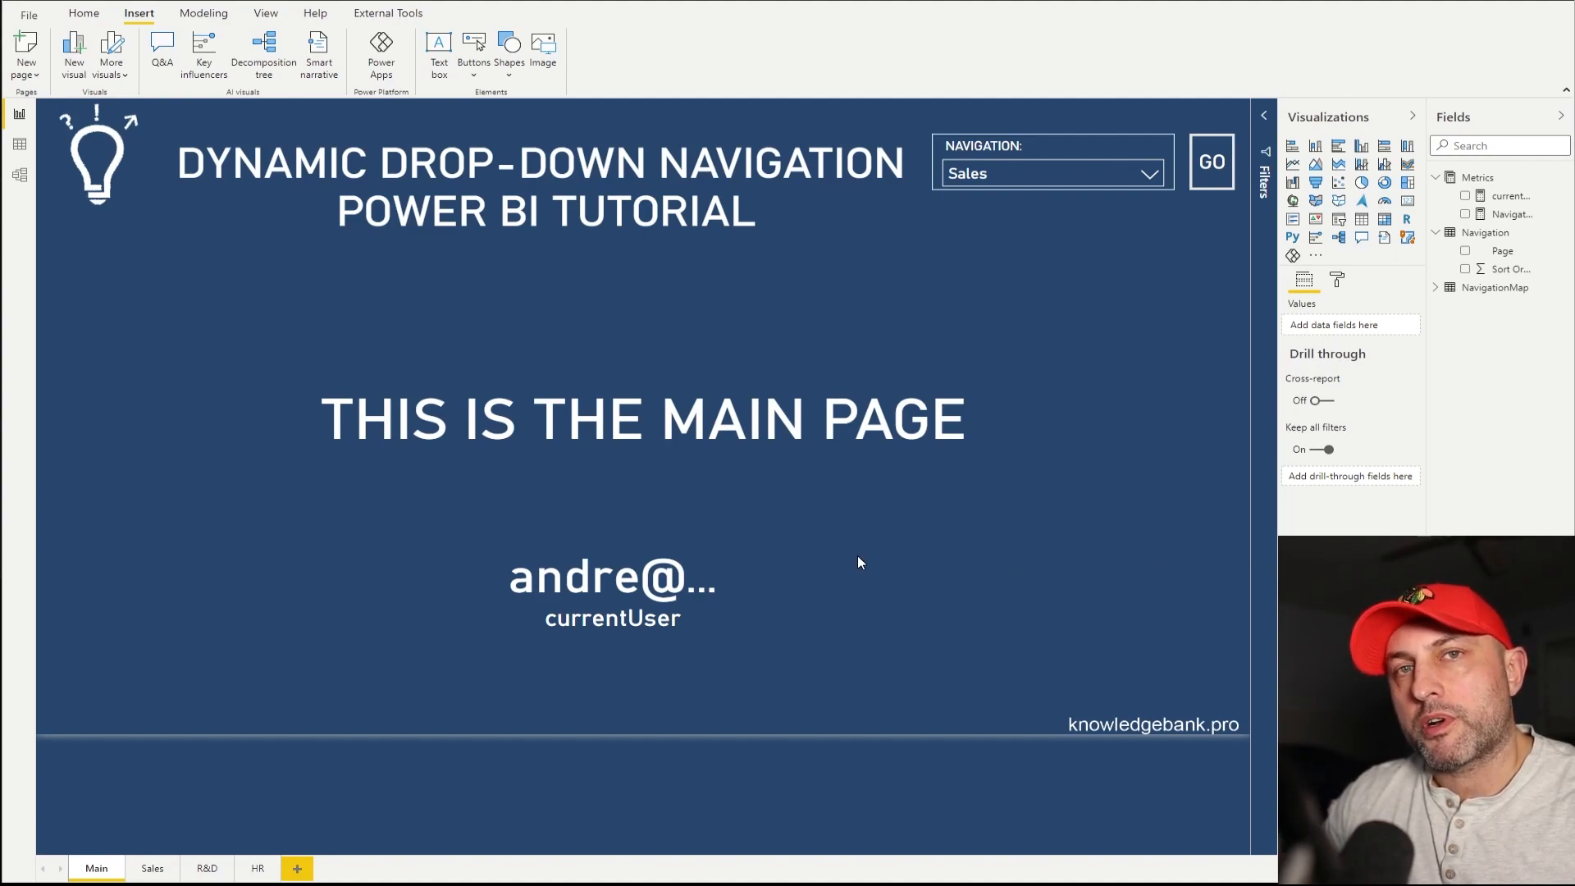
pyautogui.moveTo(716, 327)
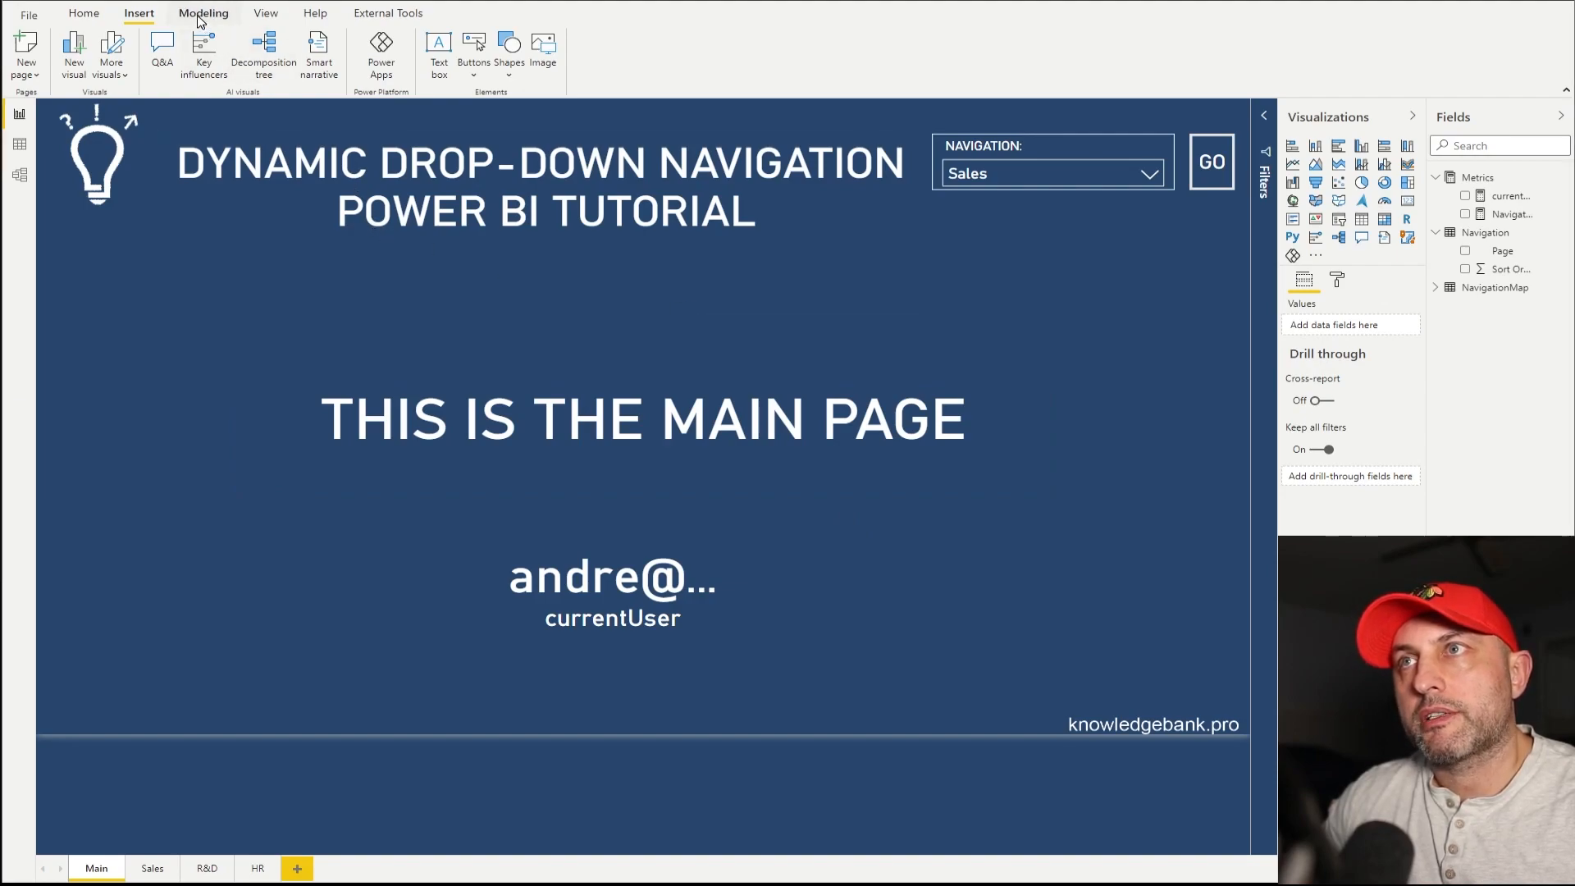
# - Open Manage roles and highlight the Navigation role's Sort Order condition
pyautogui.click(203, 12)
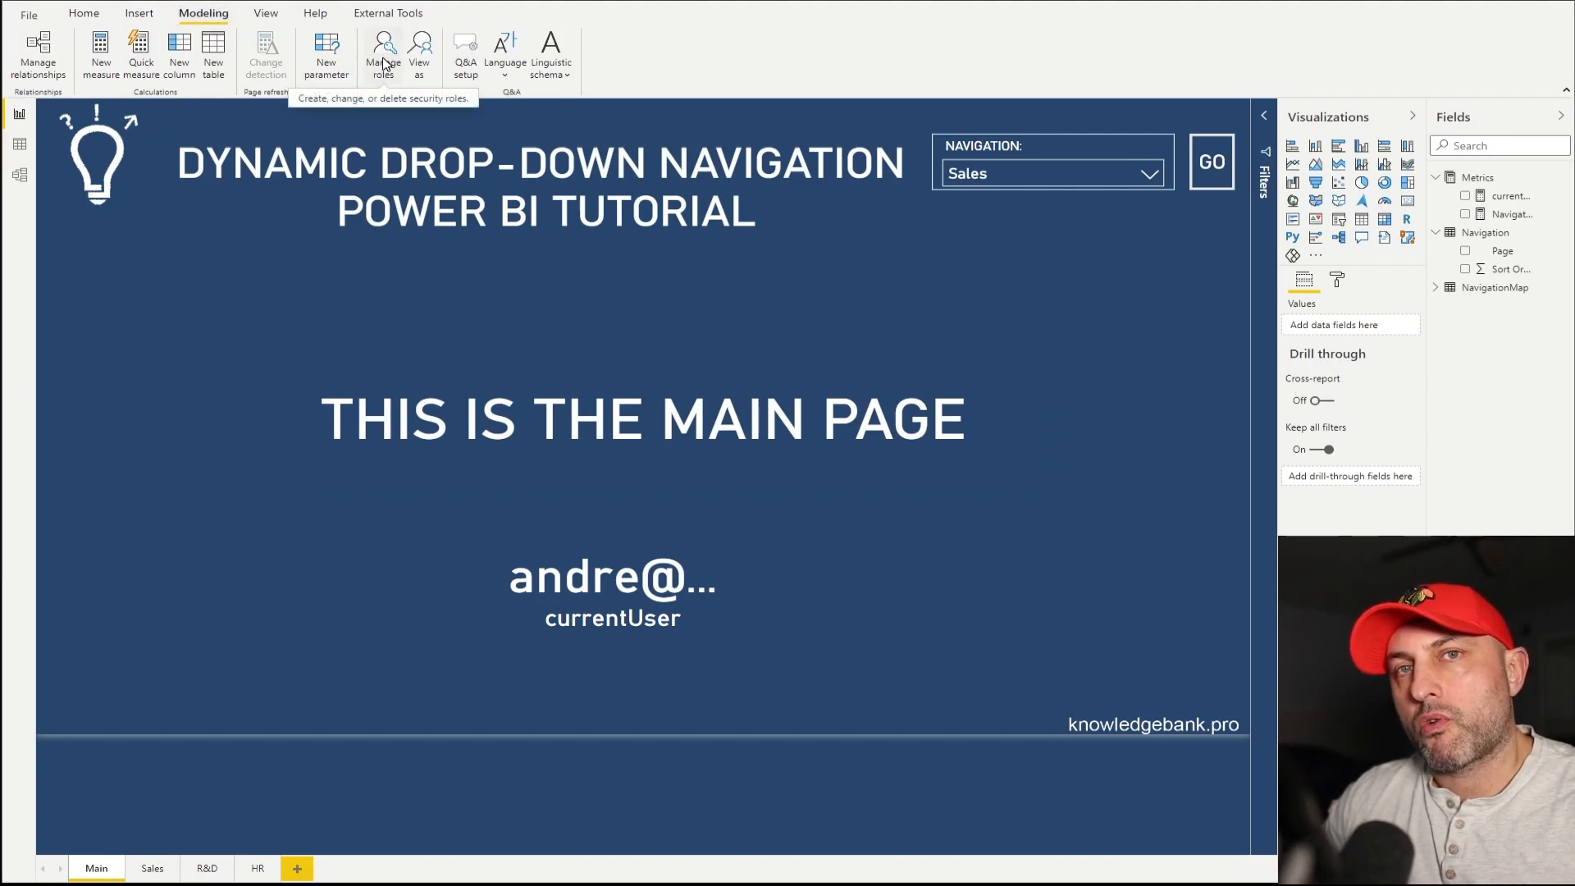
pyautogui.click(383, 55)
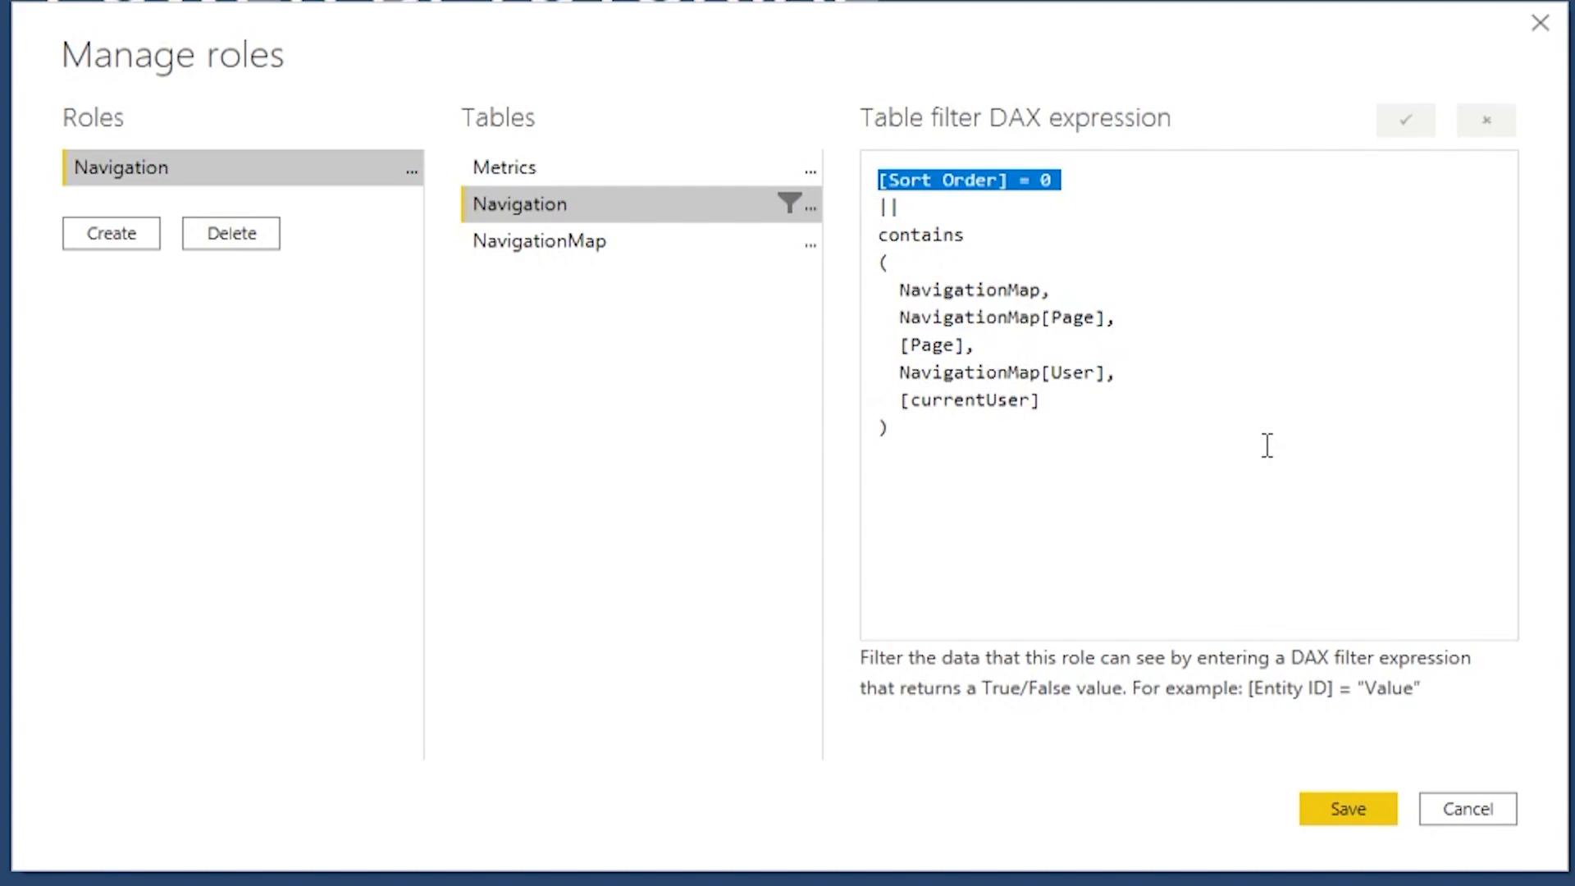
pyautogui.moveTo(1156, 346)
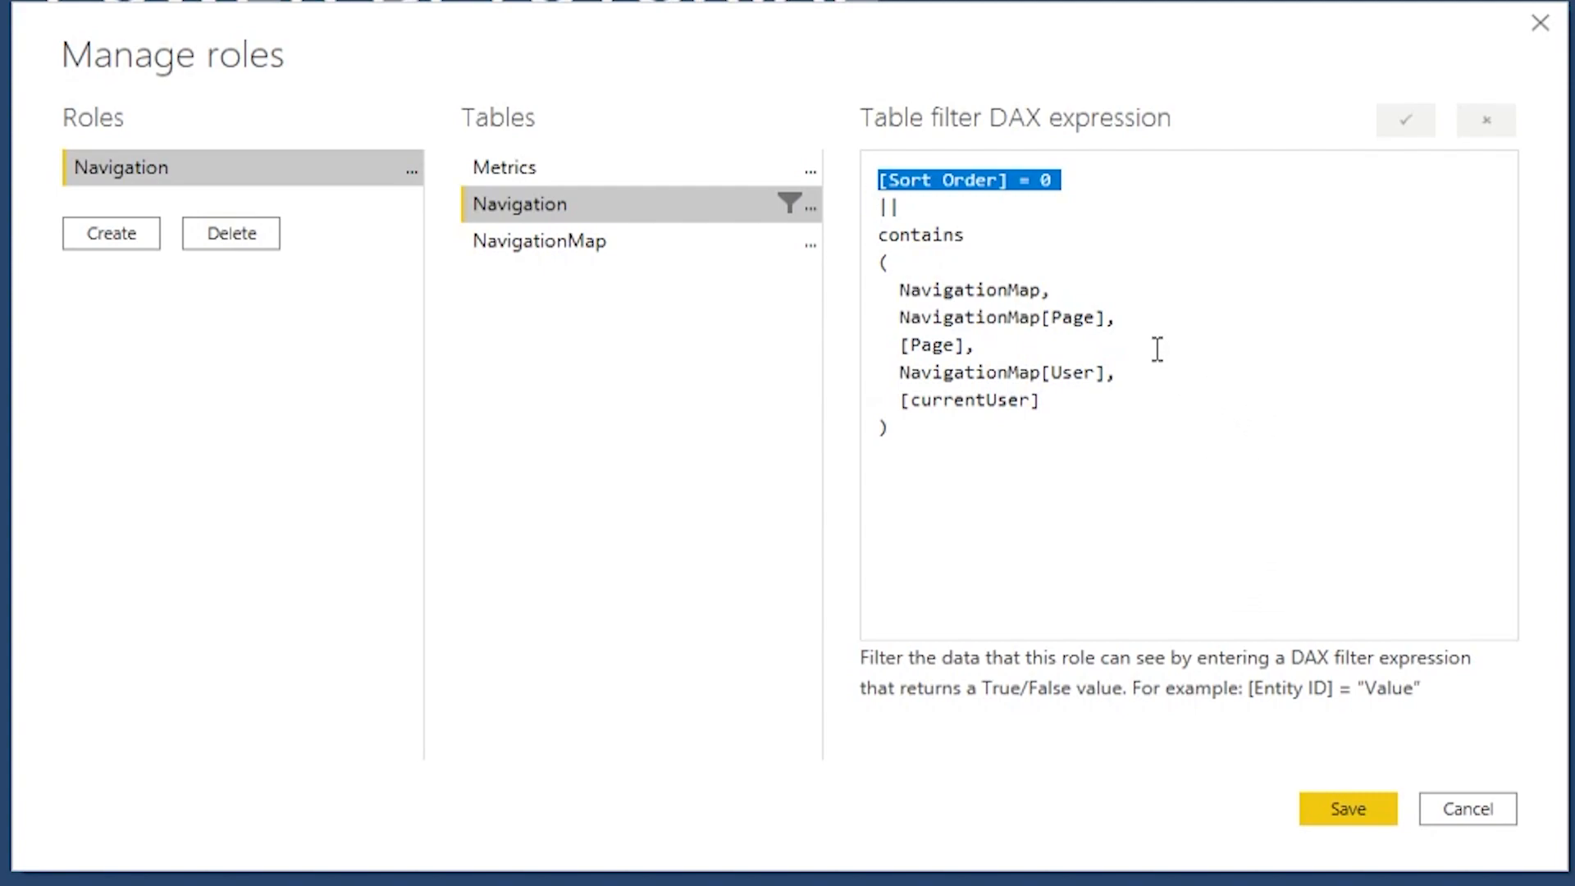
pyautogui.moveTo(1124, 206)
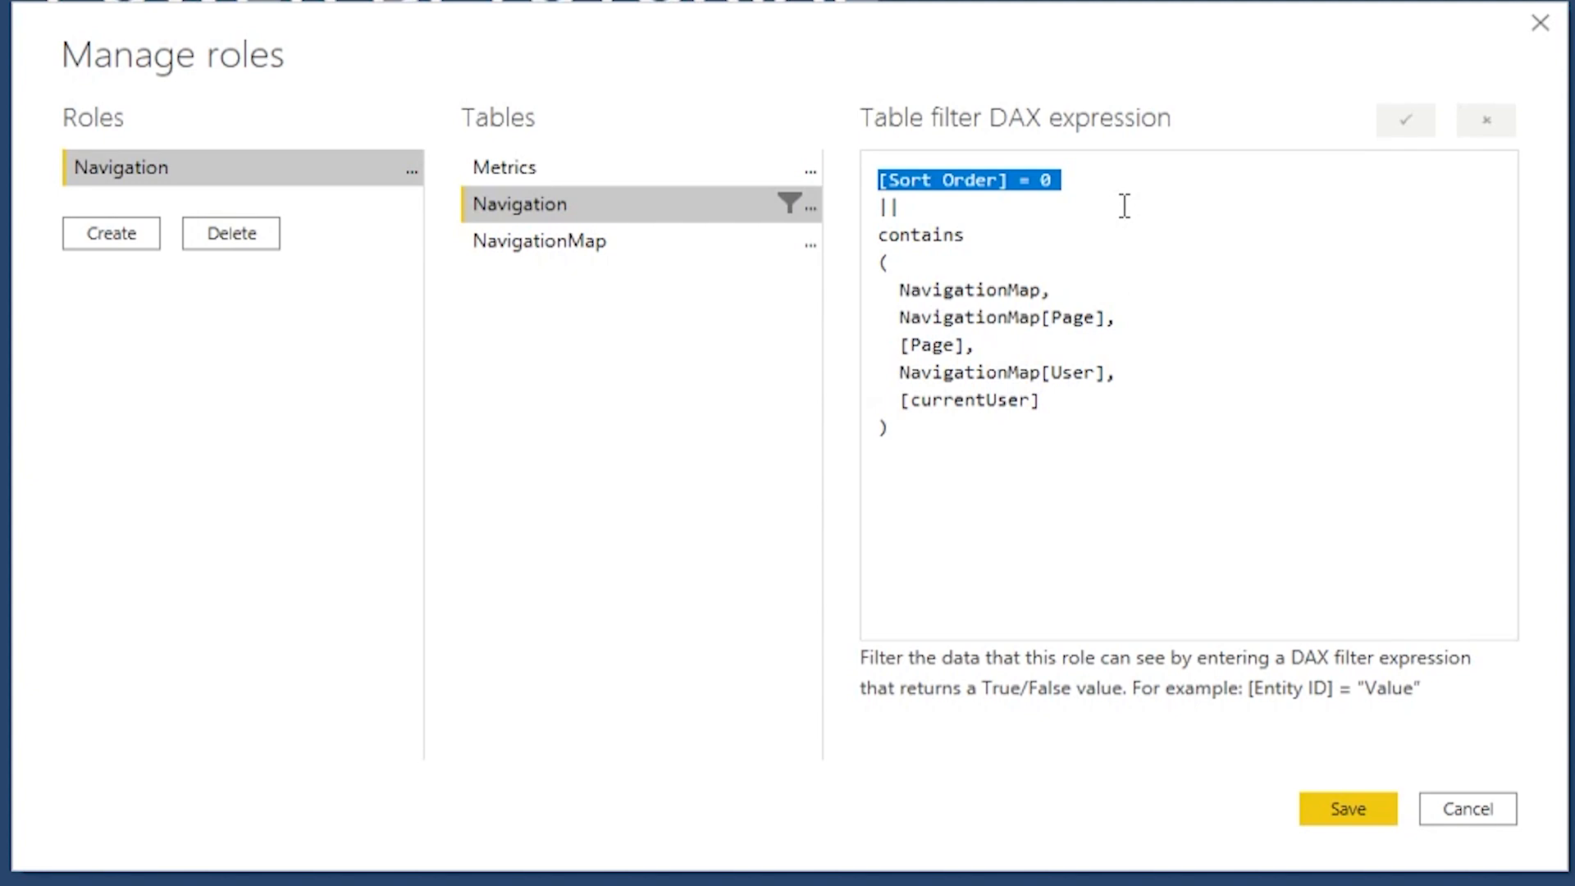
pyautogui.click(1114, 179)
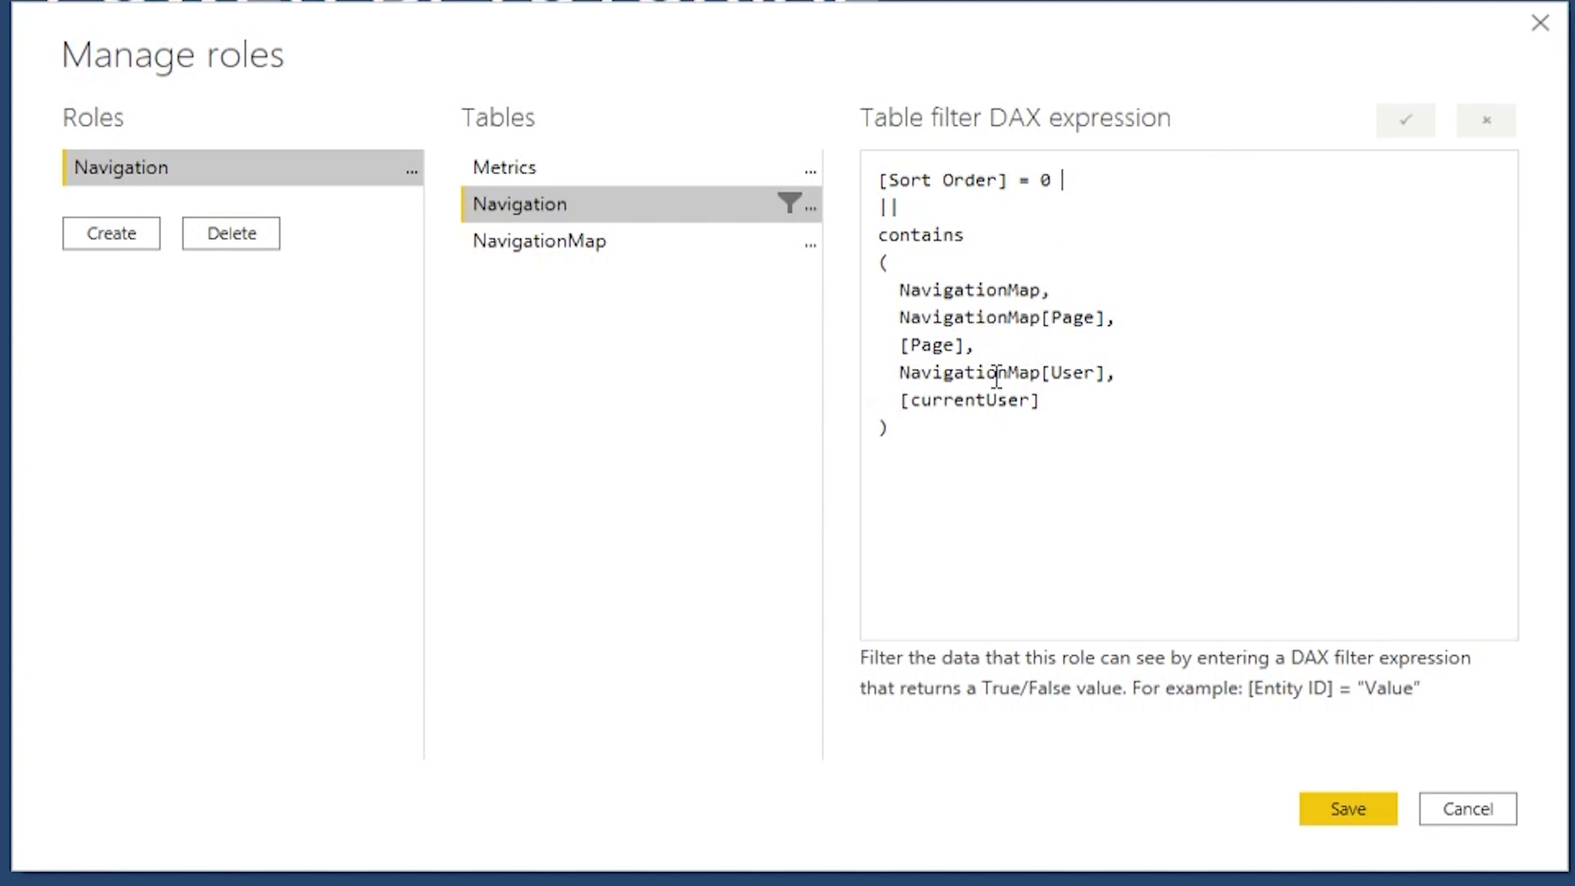
pyautogui.moveTo(1078, 251)
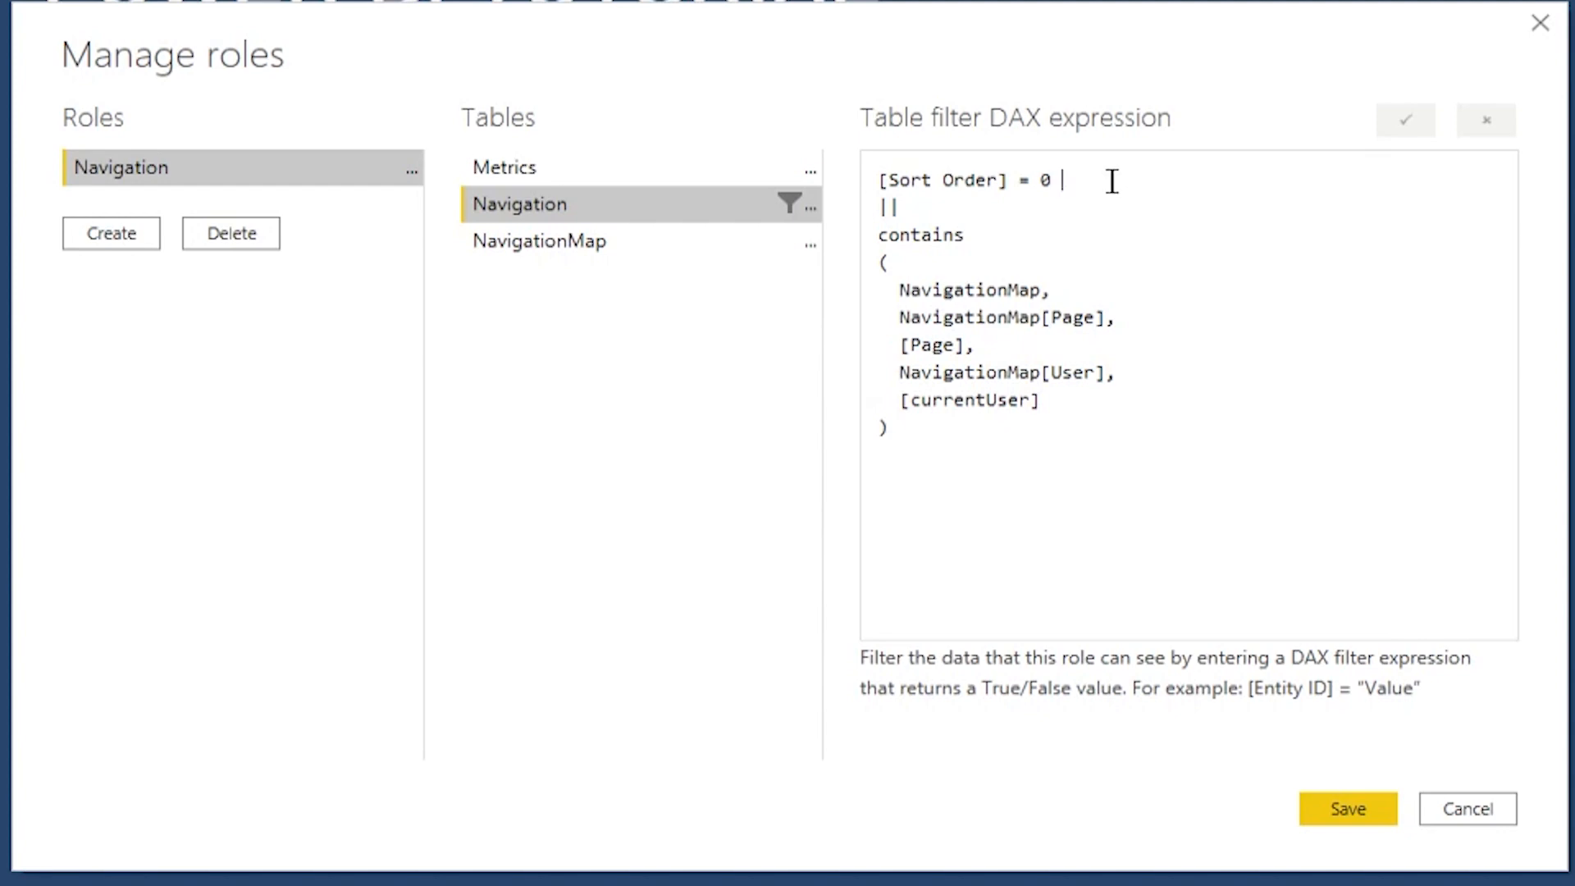
pyautogui.doubleClick(964, 180)
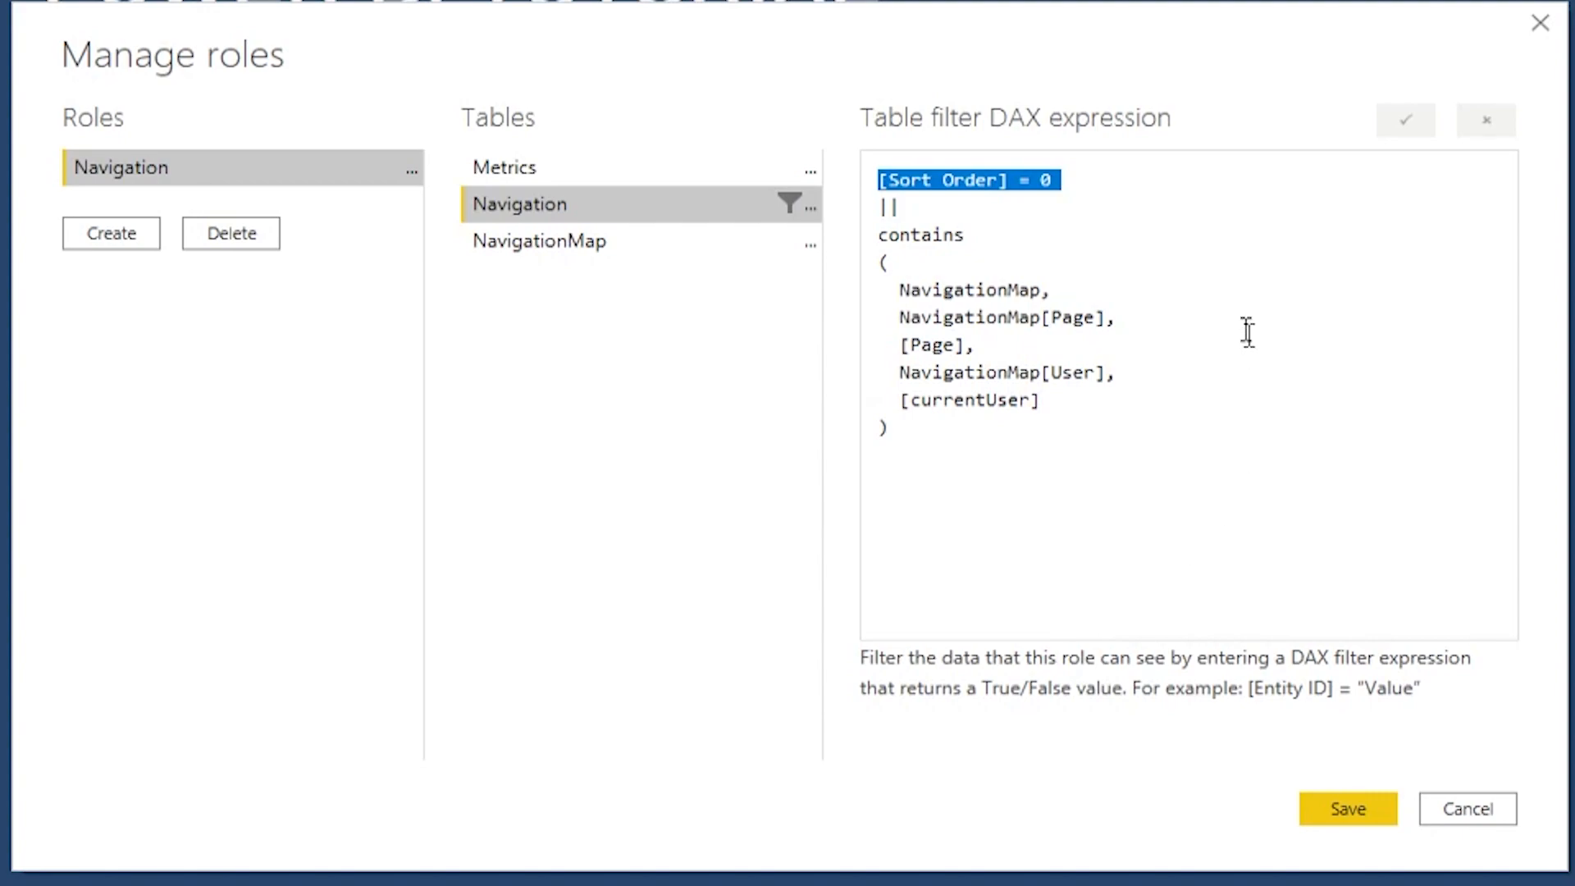
pyautogui.moveTo(1110, 456)
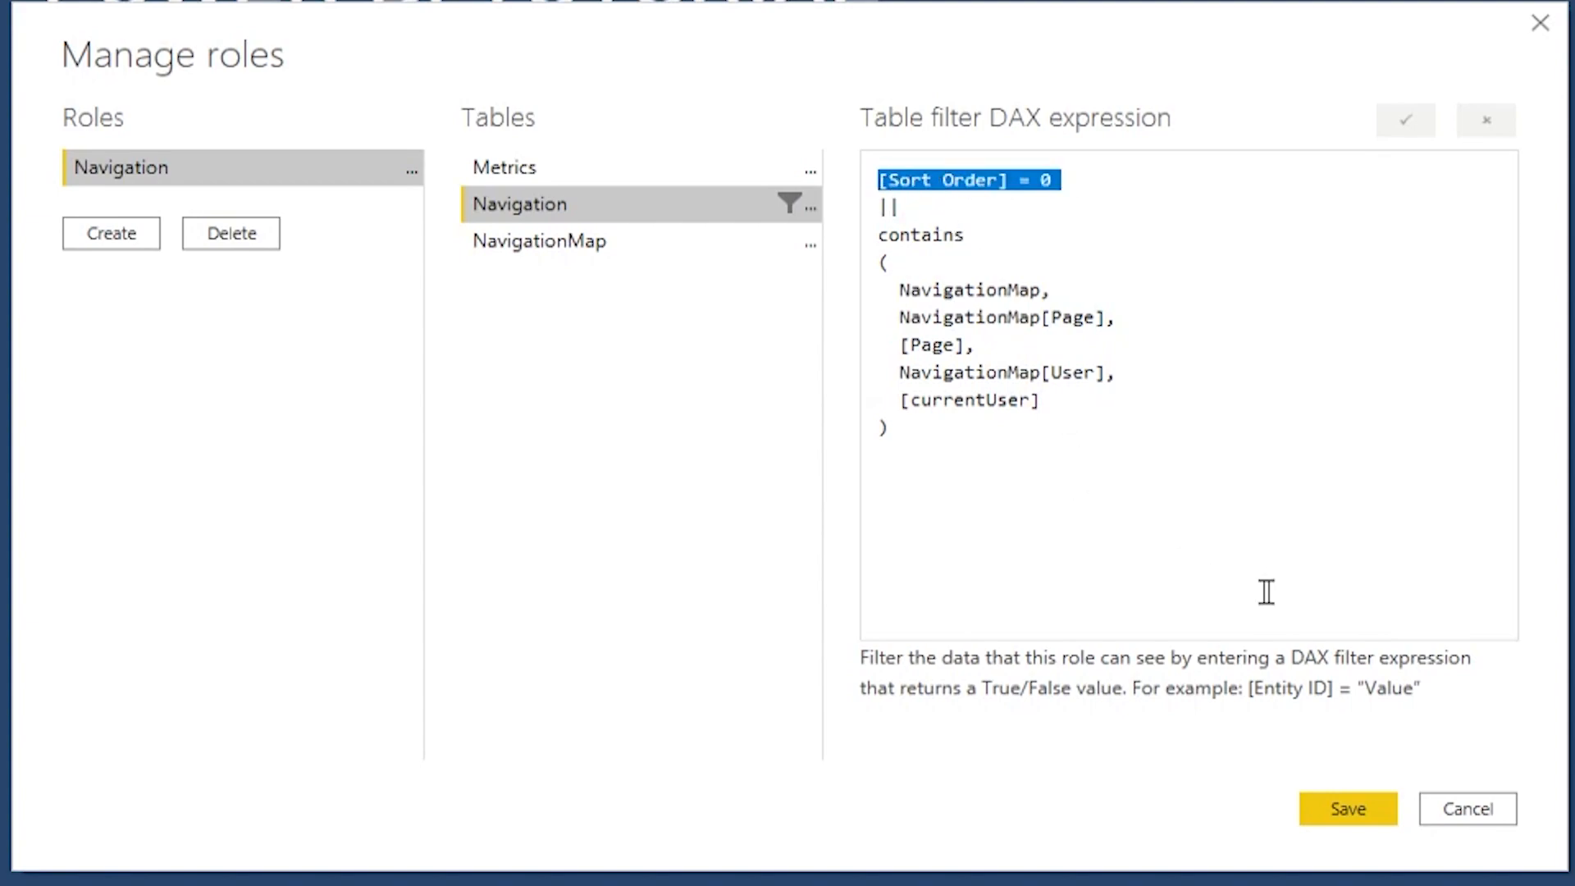
pyautogui.moveTo(1297, 547)
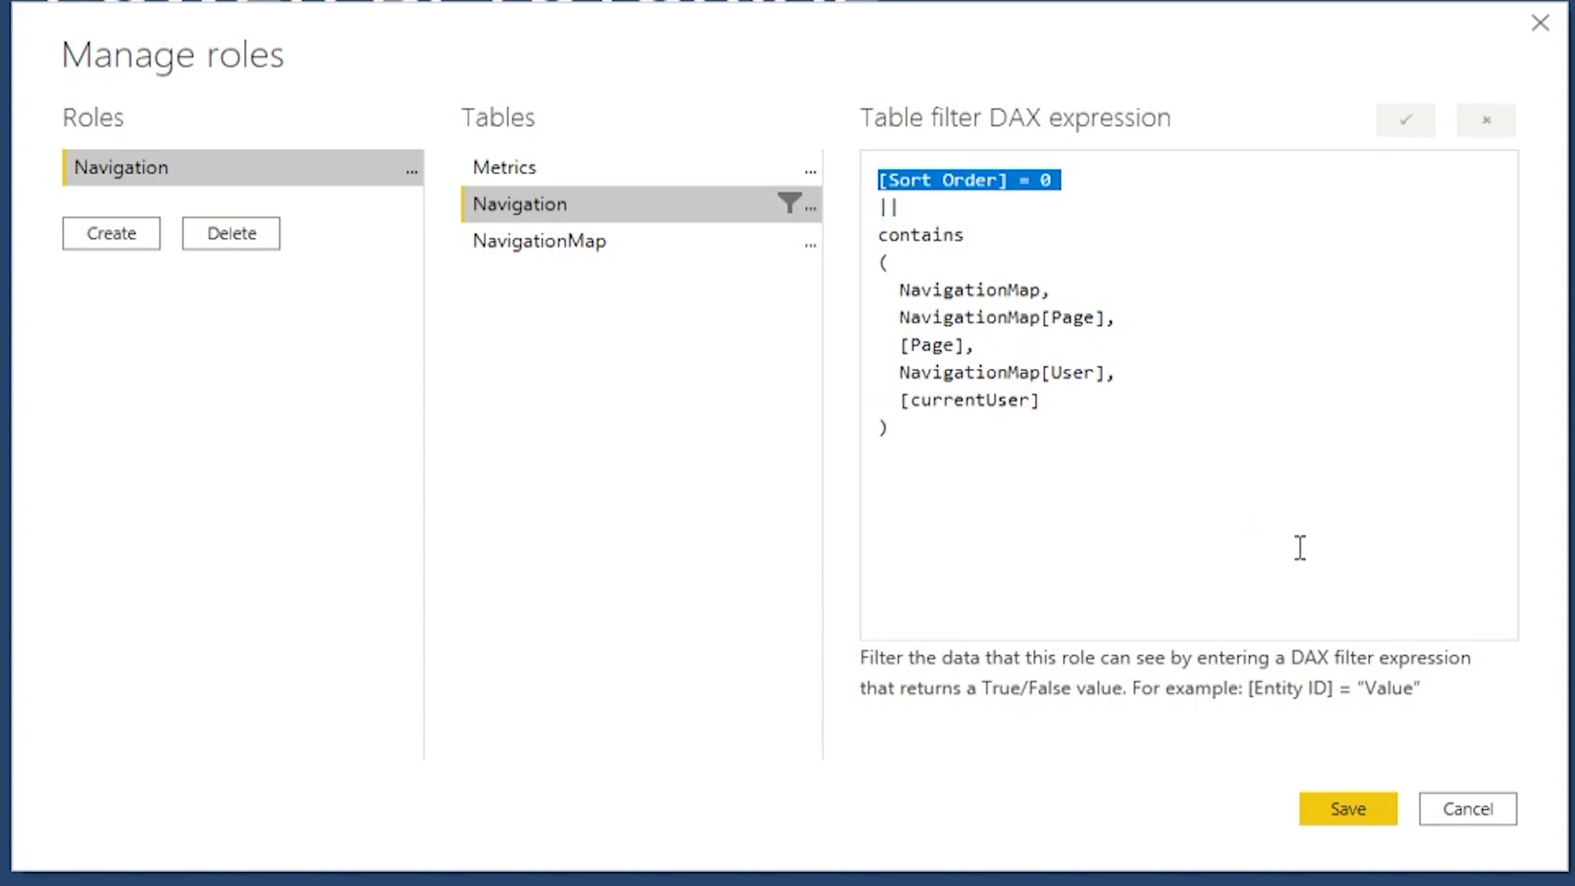
pyautogui.click(939, 425)
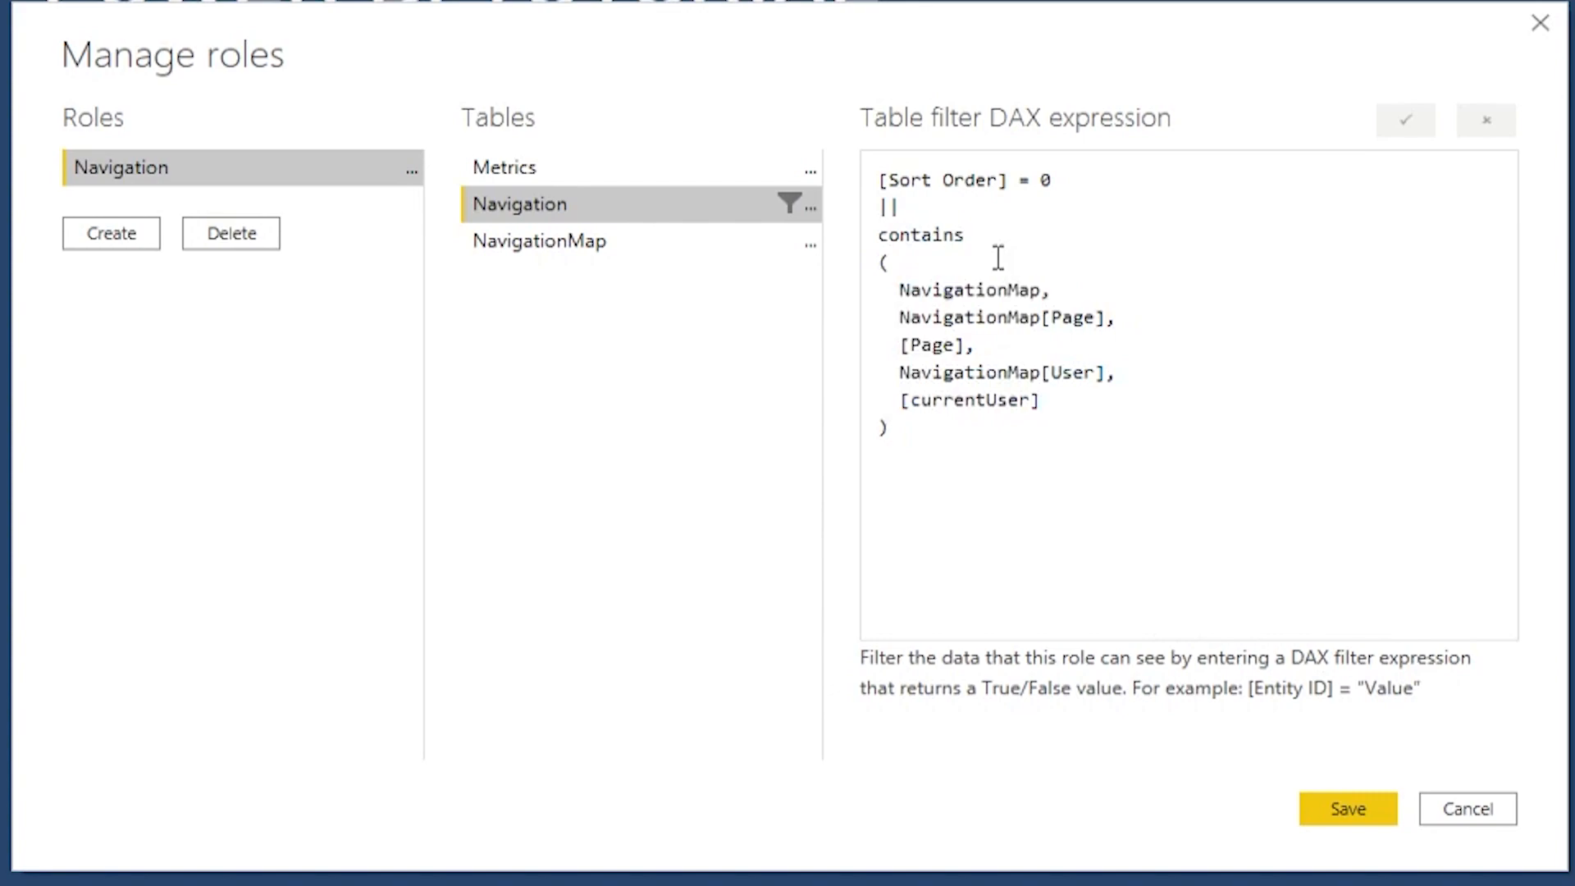
# - Highlight the CONTAINS function and NavigationMap argument in the role's filter expression
pyautogui.doubleClick(918, 235)
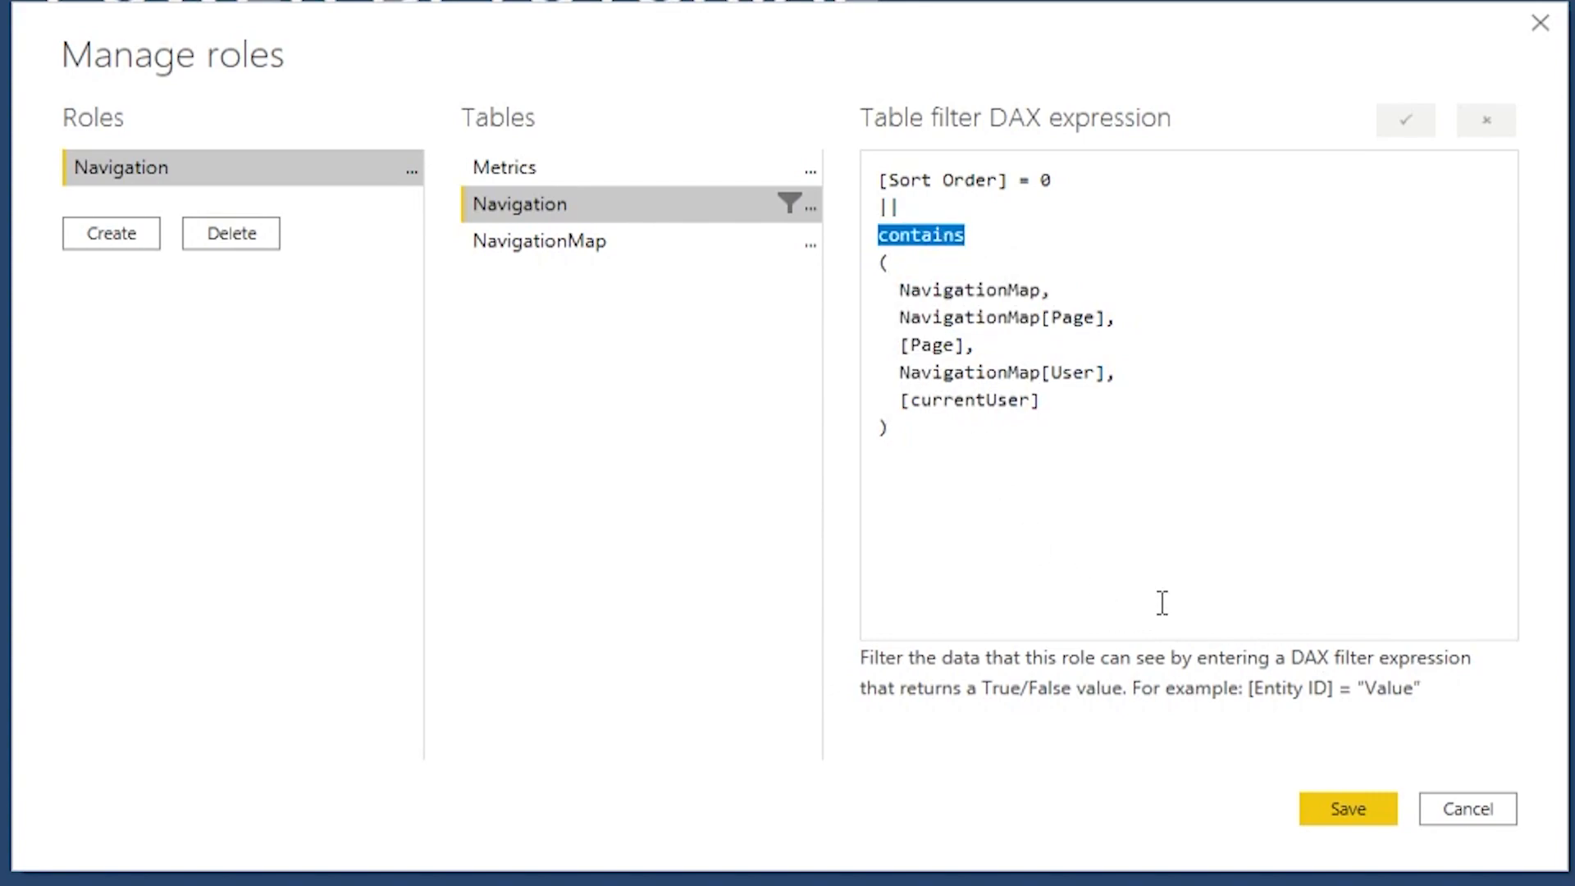
pyautogui.doubleClick(969, 291)
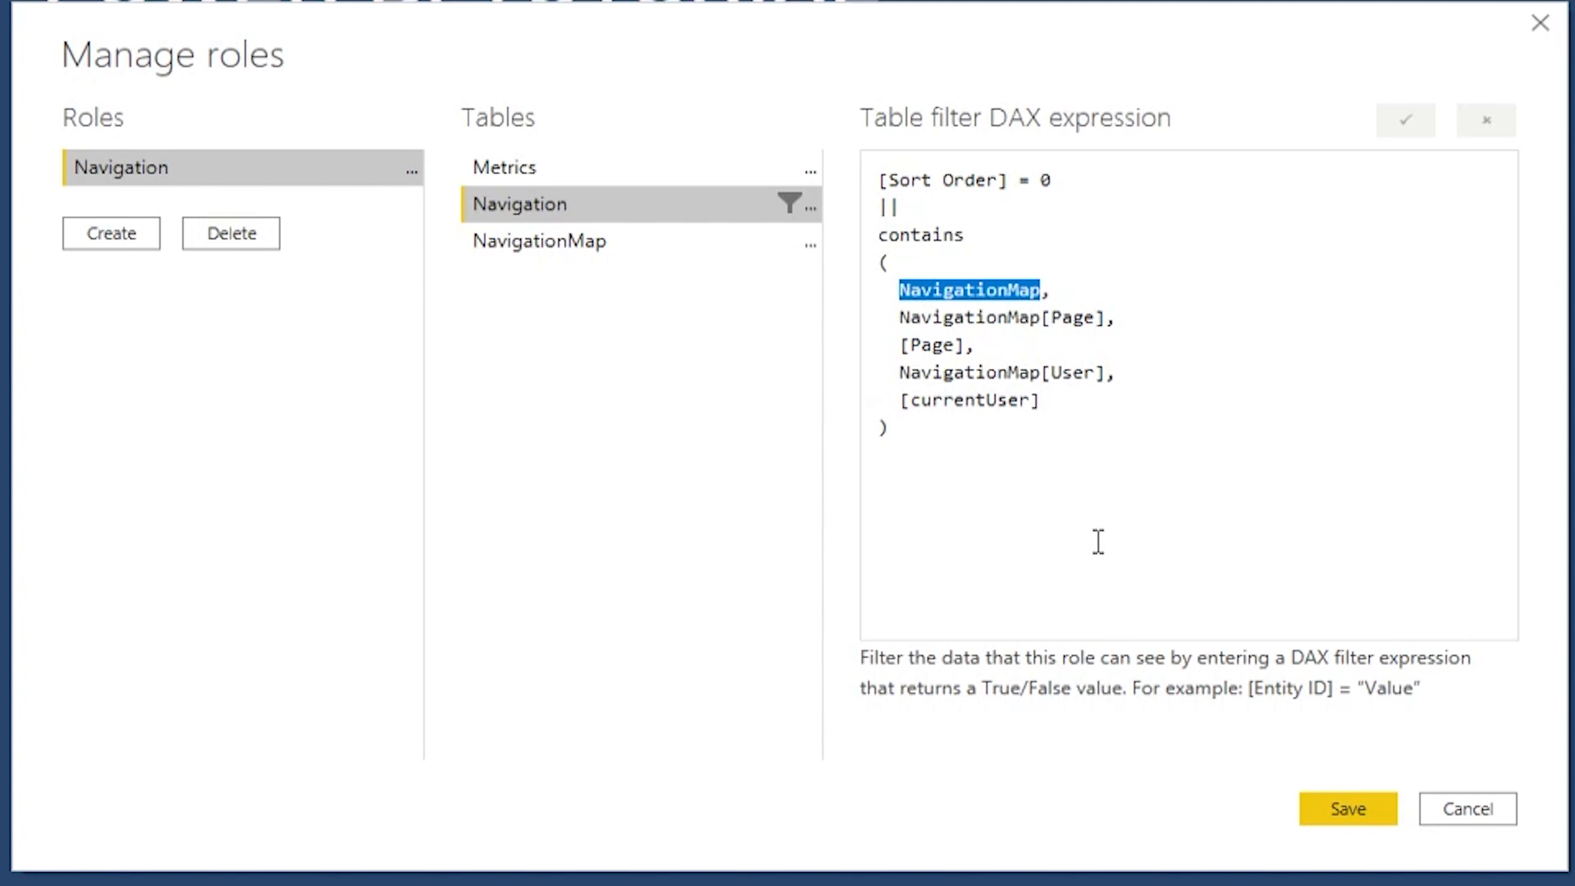
pyautogui.moveTo(609, 240)
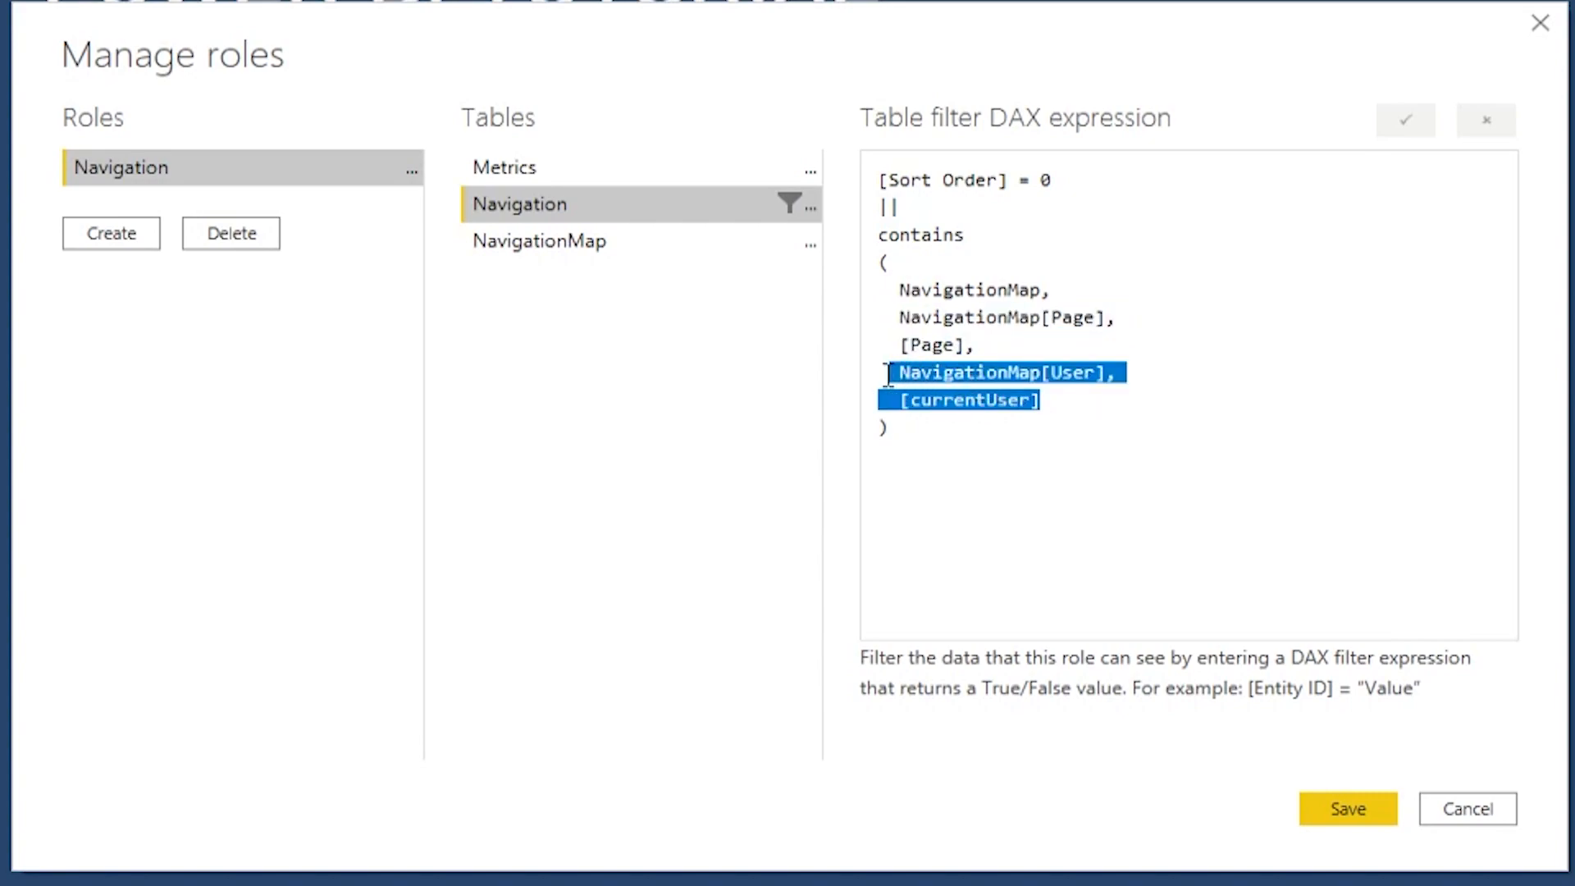
pyautogui.moveTo(1092, 399)
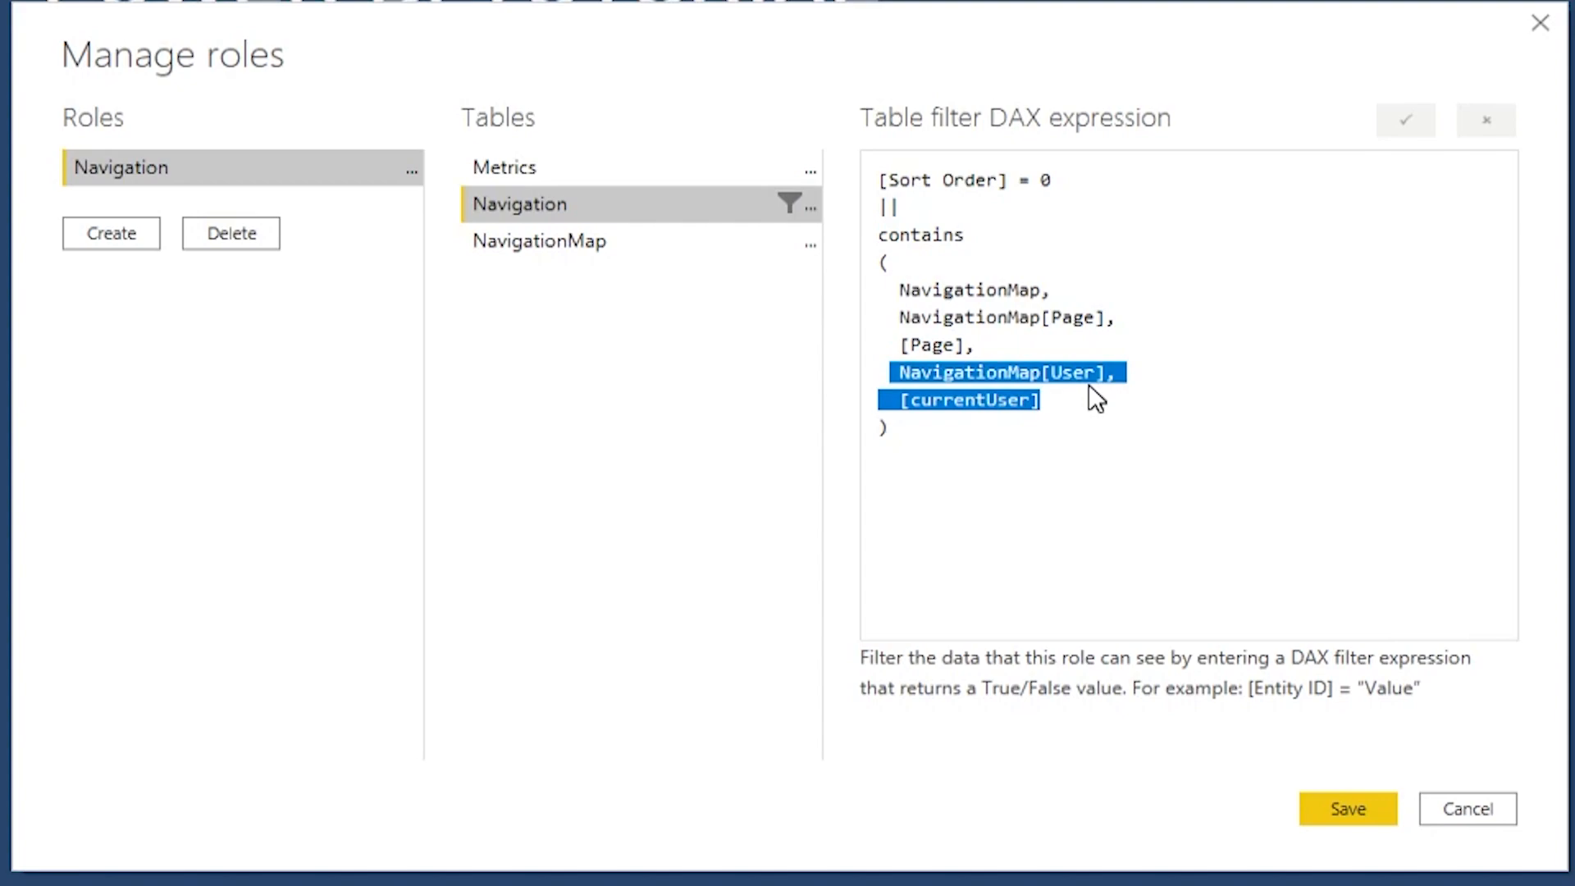
pyautogui.click(1090, 421)
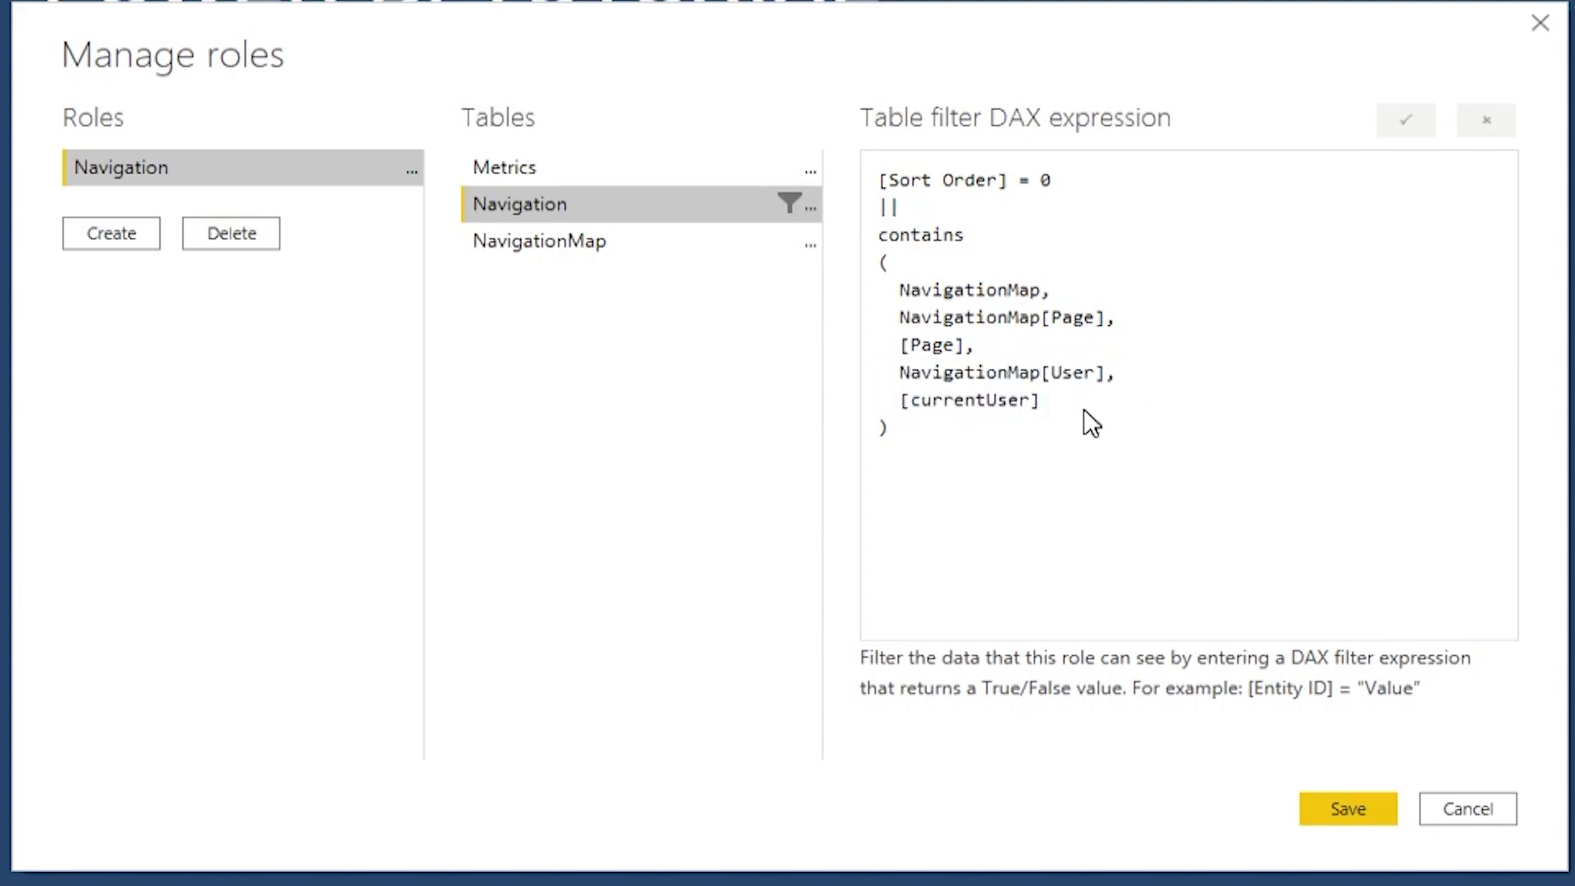
pyautogui.moveTo(900, 318); pyautogui.dragTo(1039, 400)
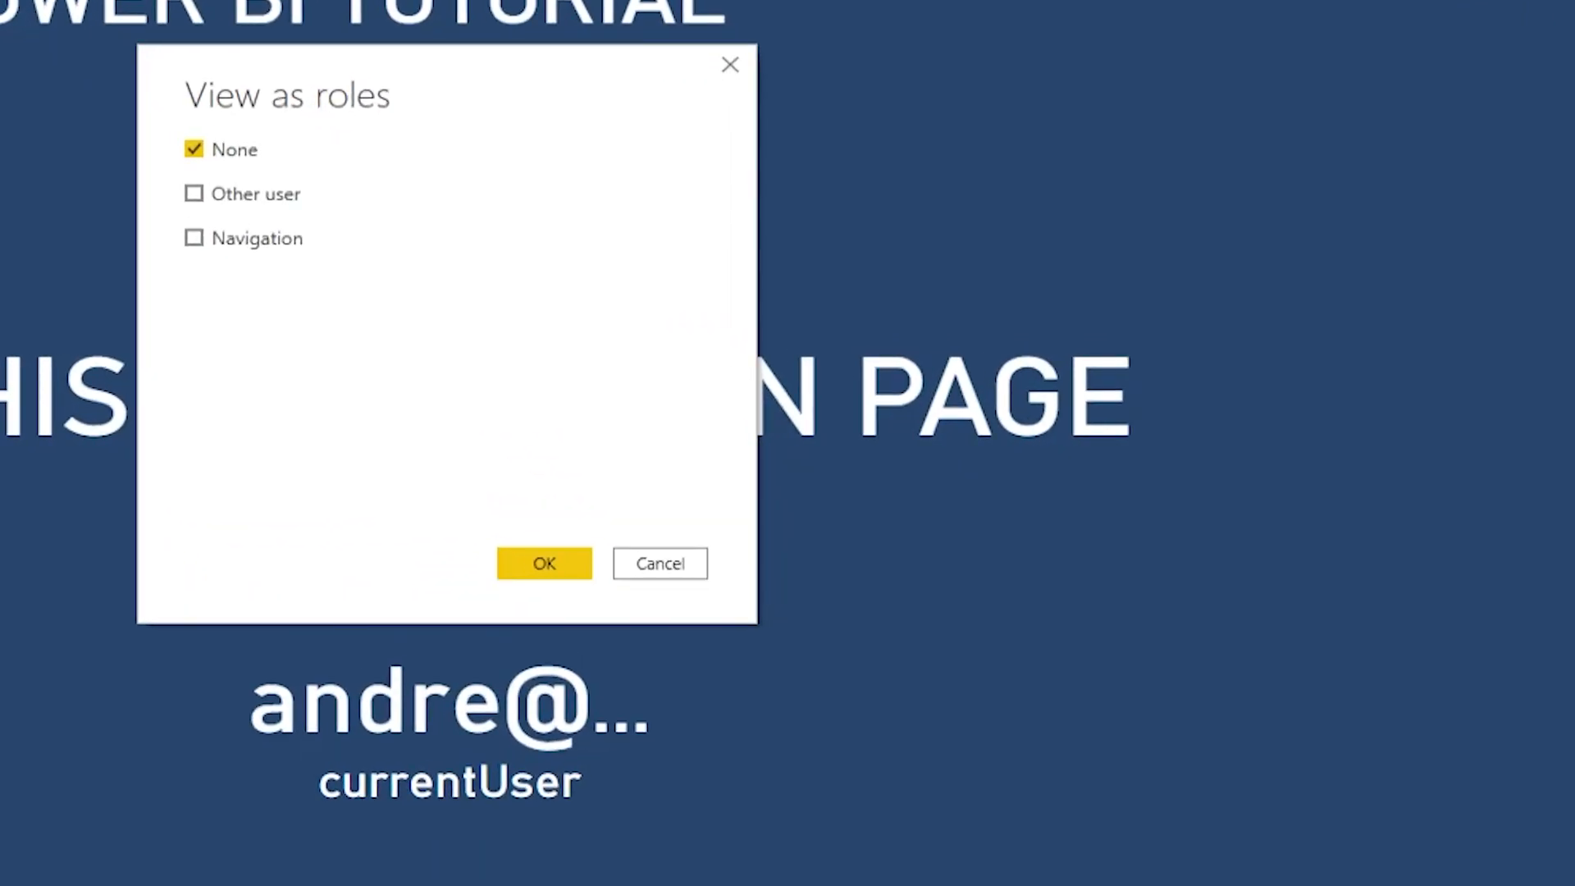
# - View the report as the sales user's address with the Navigation role applied
pyautogui.click(194, 194)
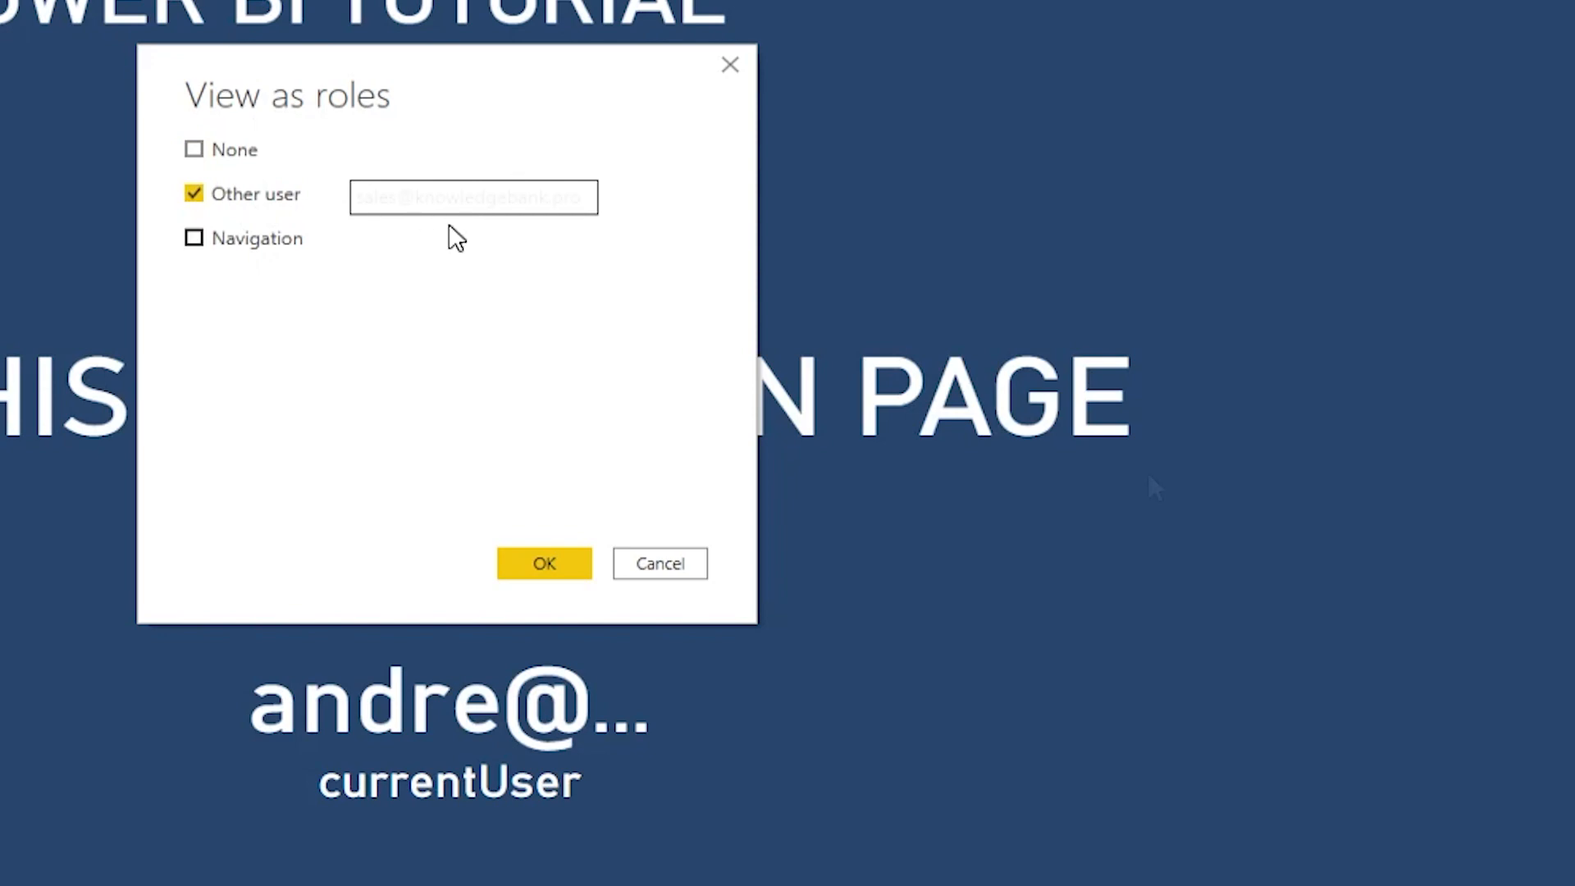
pyautogui.click(194, 238)
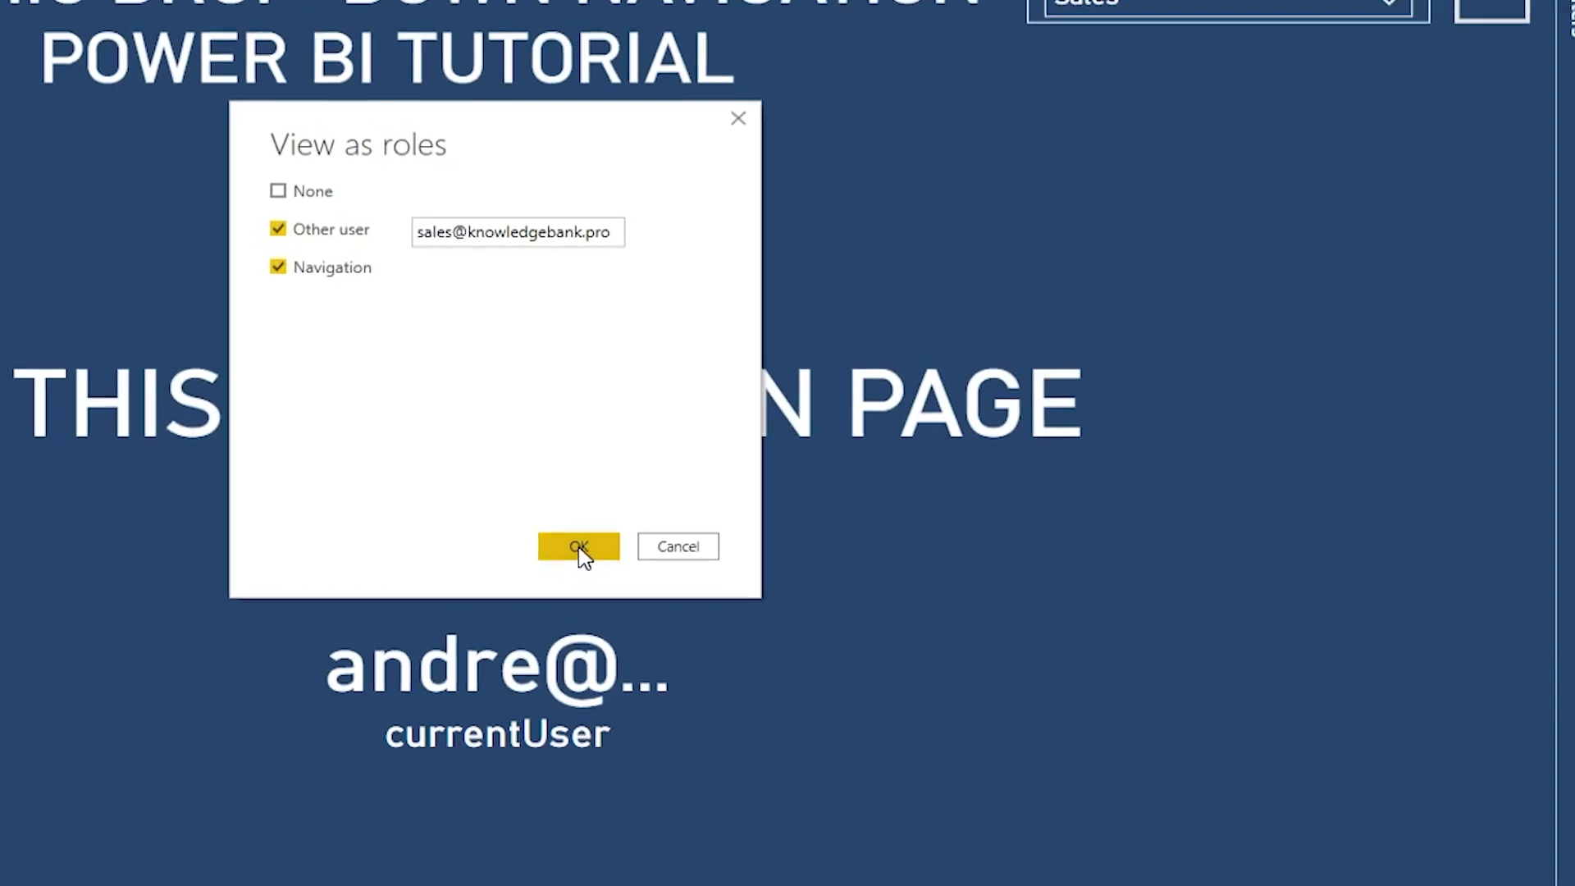
pyautogui.click(578, 546)
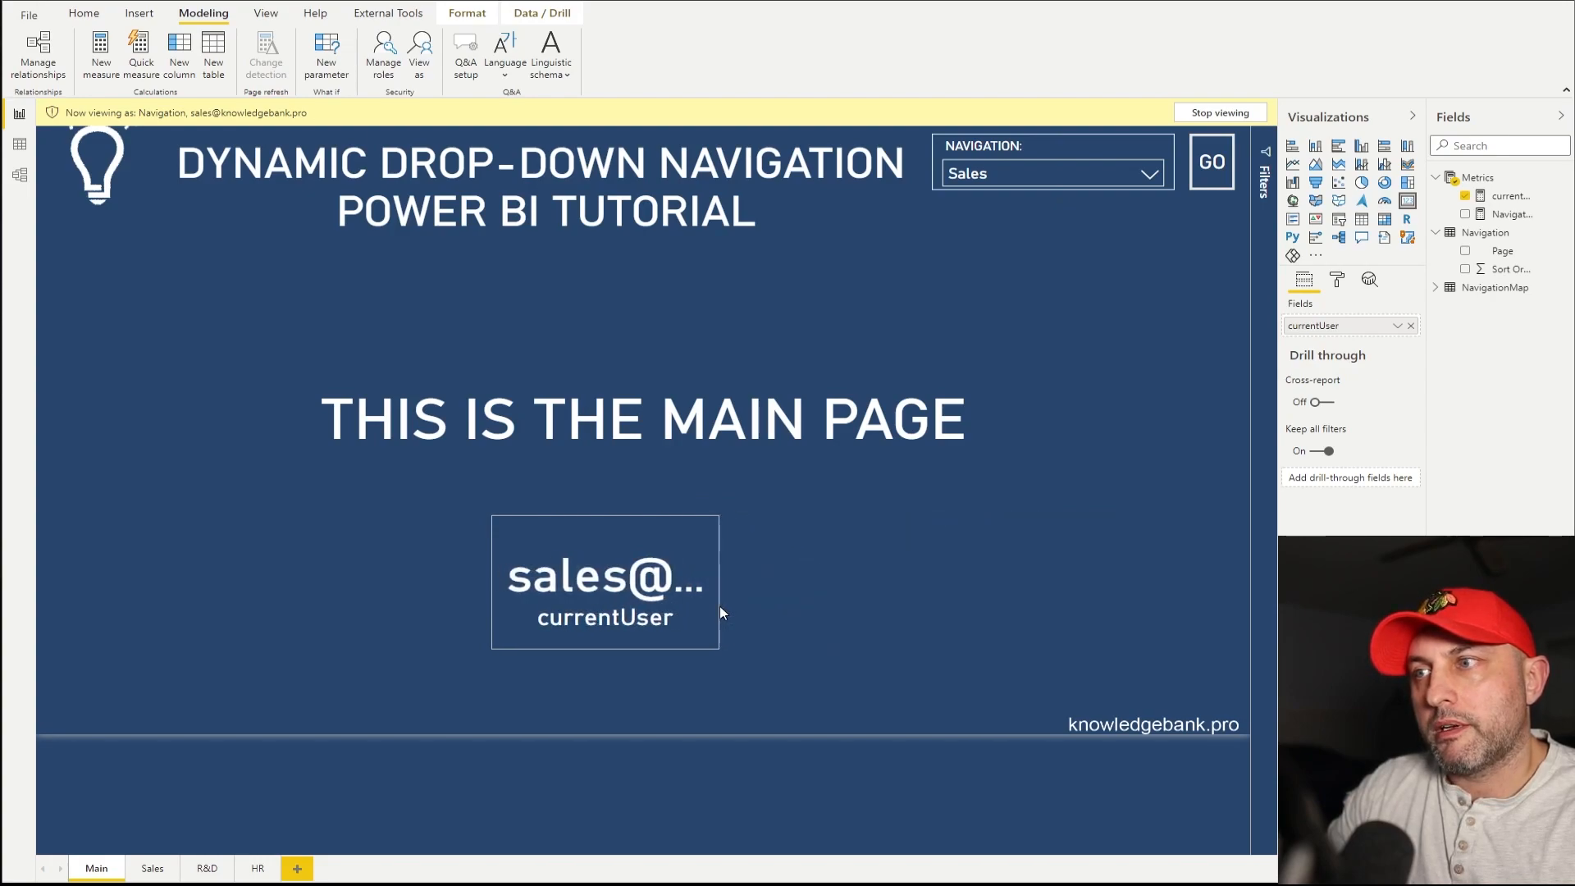
# - As the sales user, choose Sales in the navigation drop-down, go there, then pick Main
pyautogui.click(605, 580)
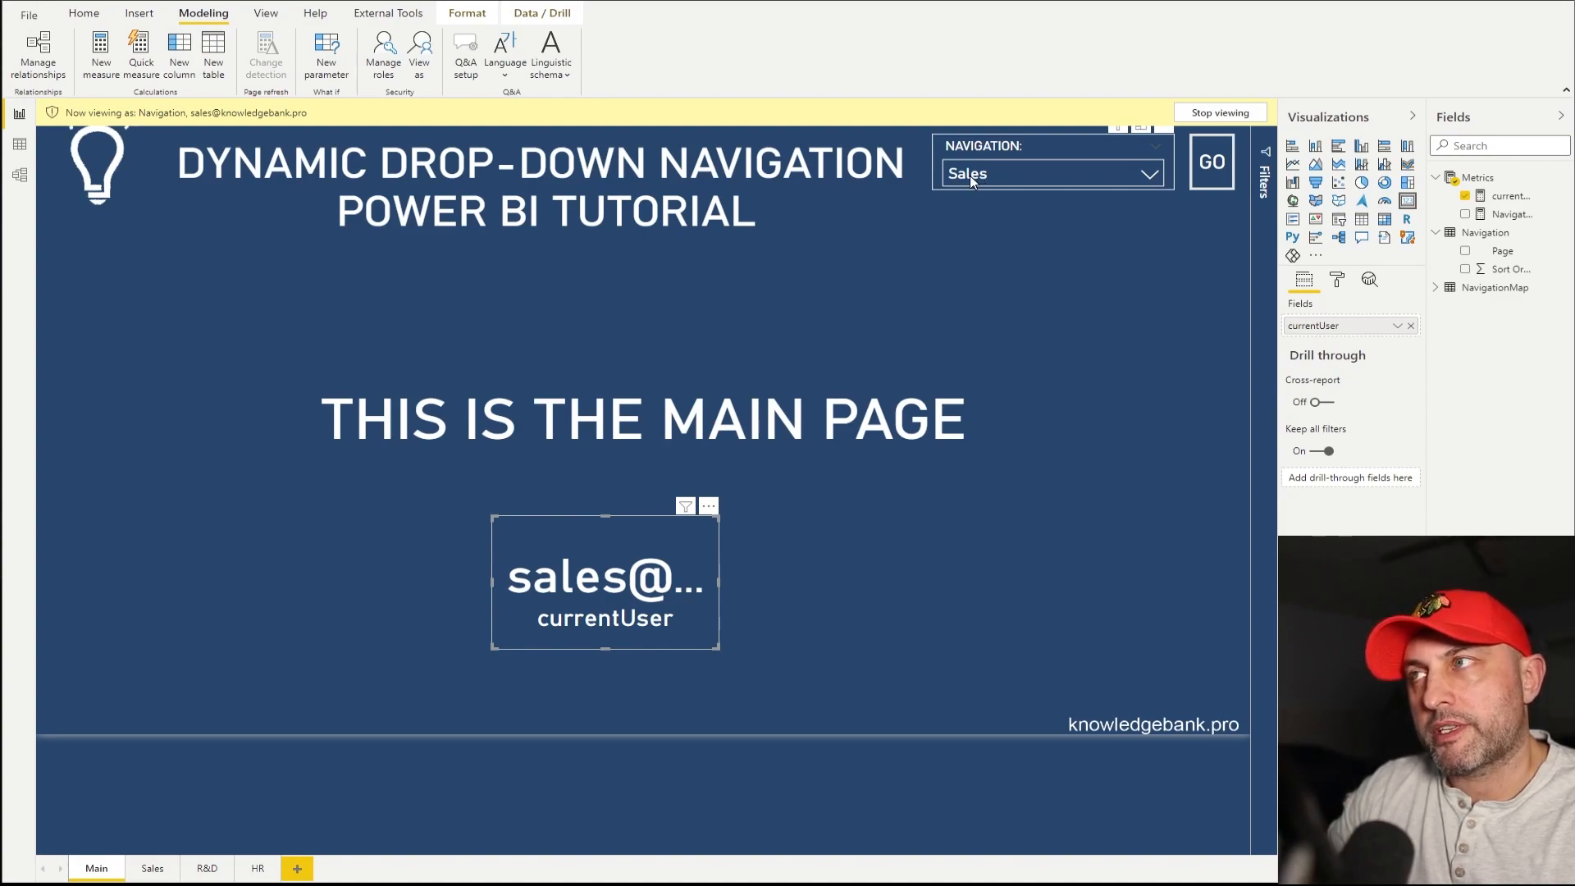
pyautogui.click(1150, 173)
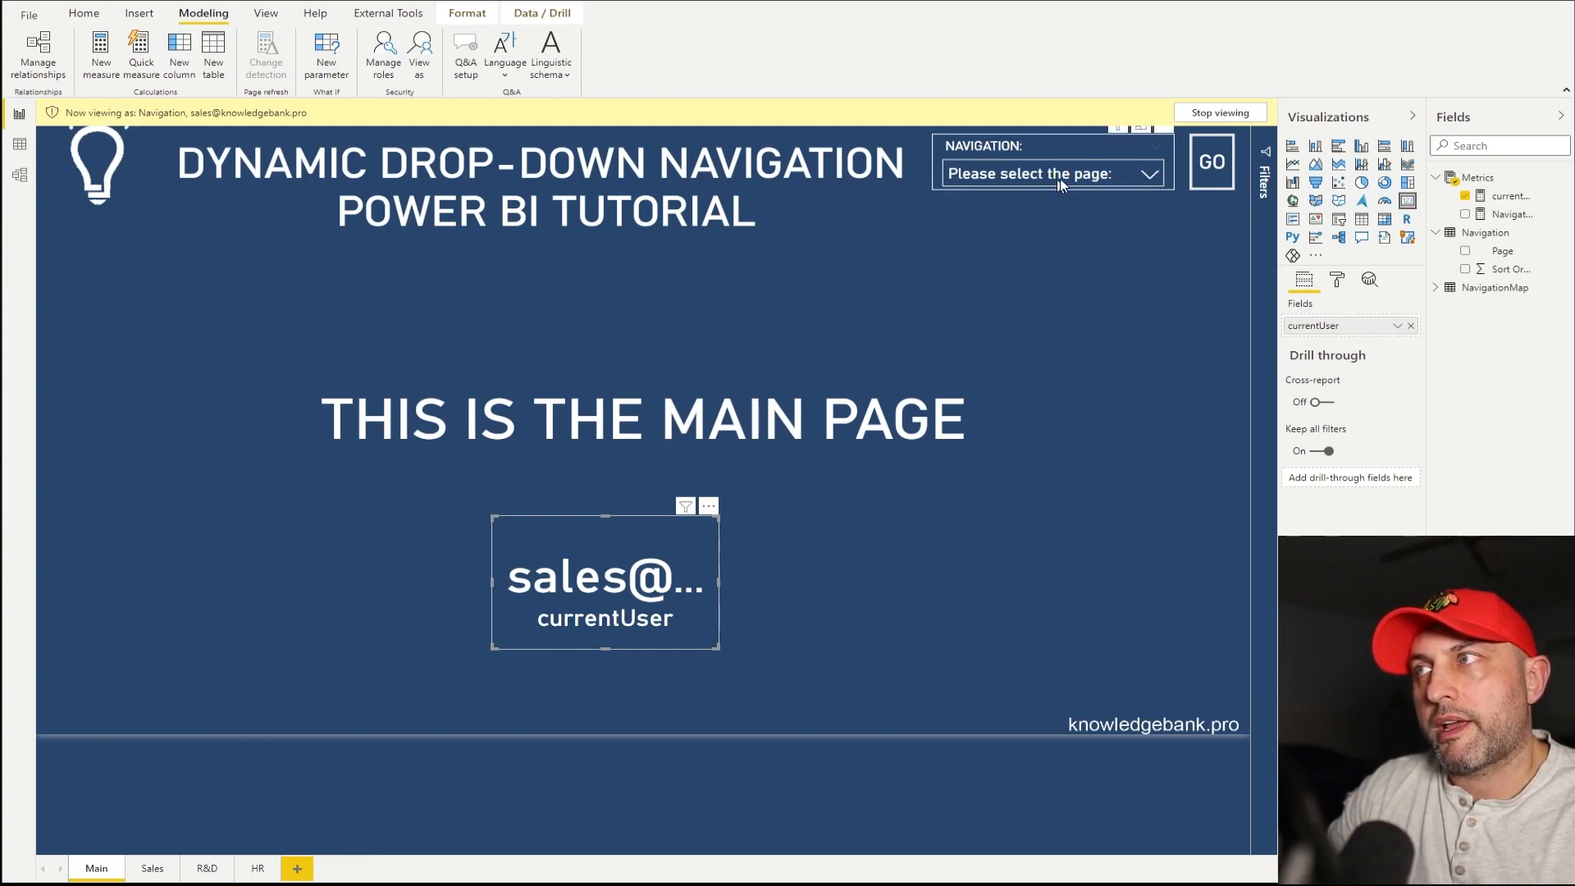
pyautogui.click(1044, 173)
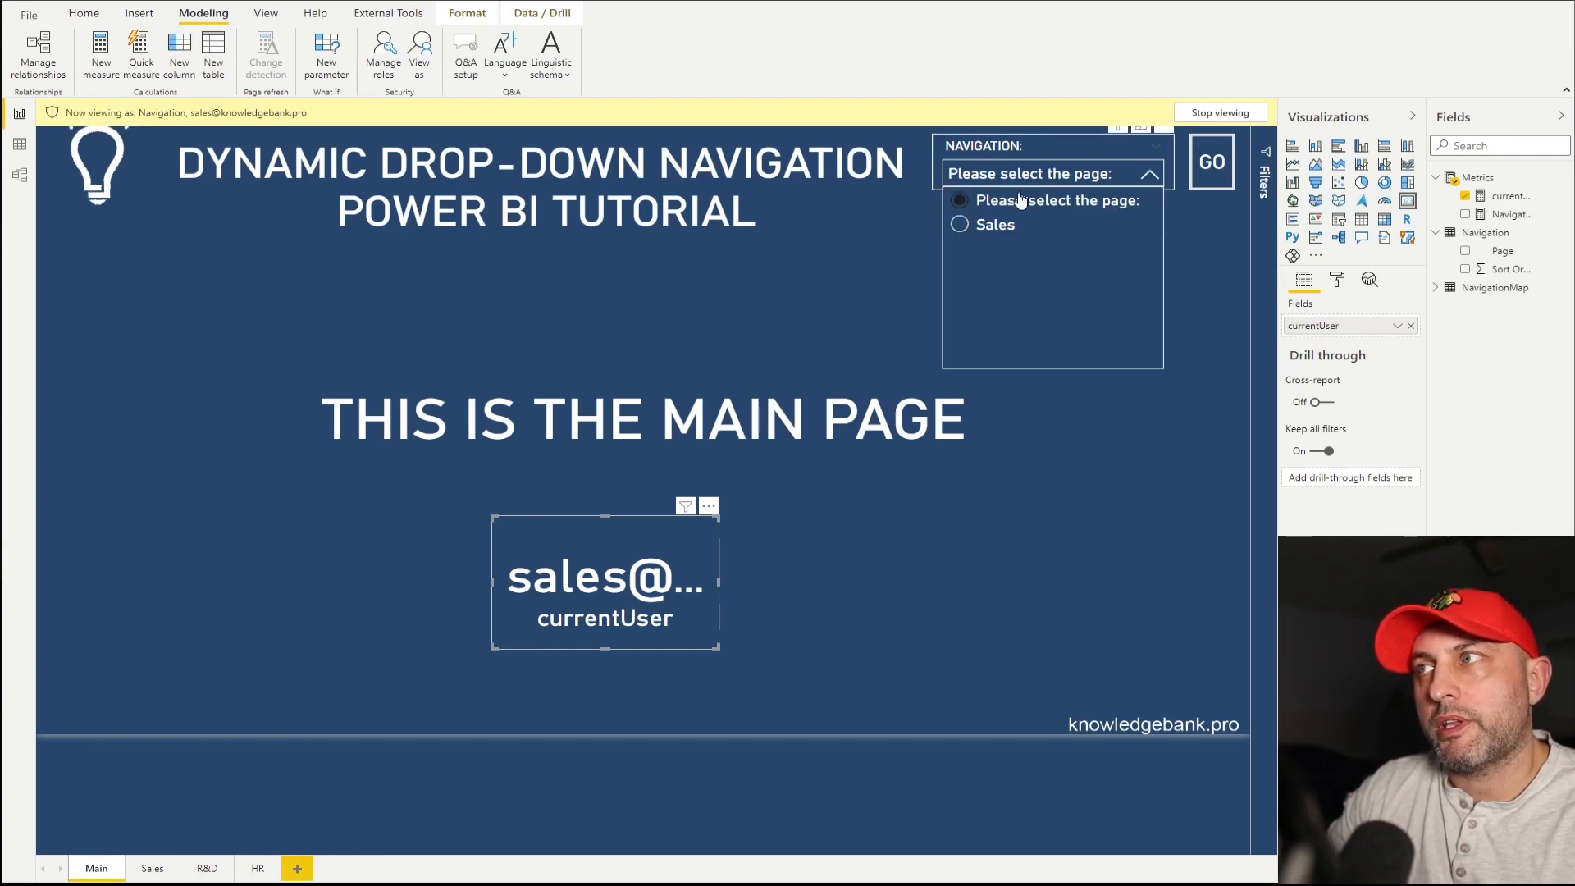
pyautogui.click(993, 224)
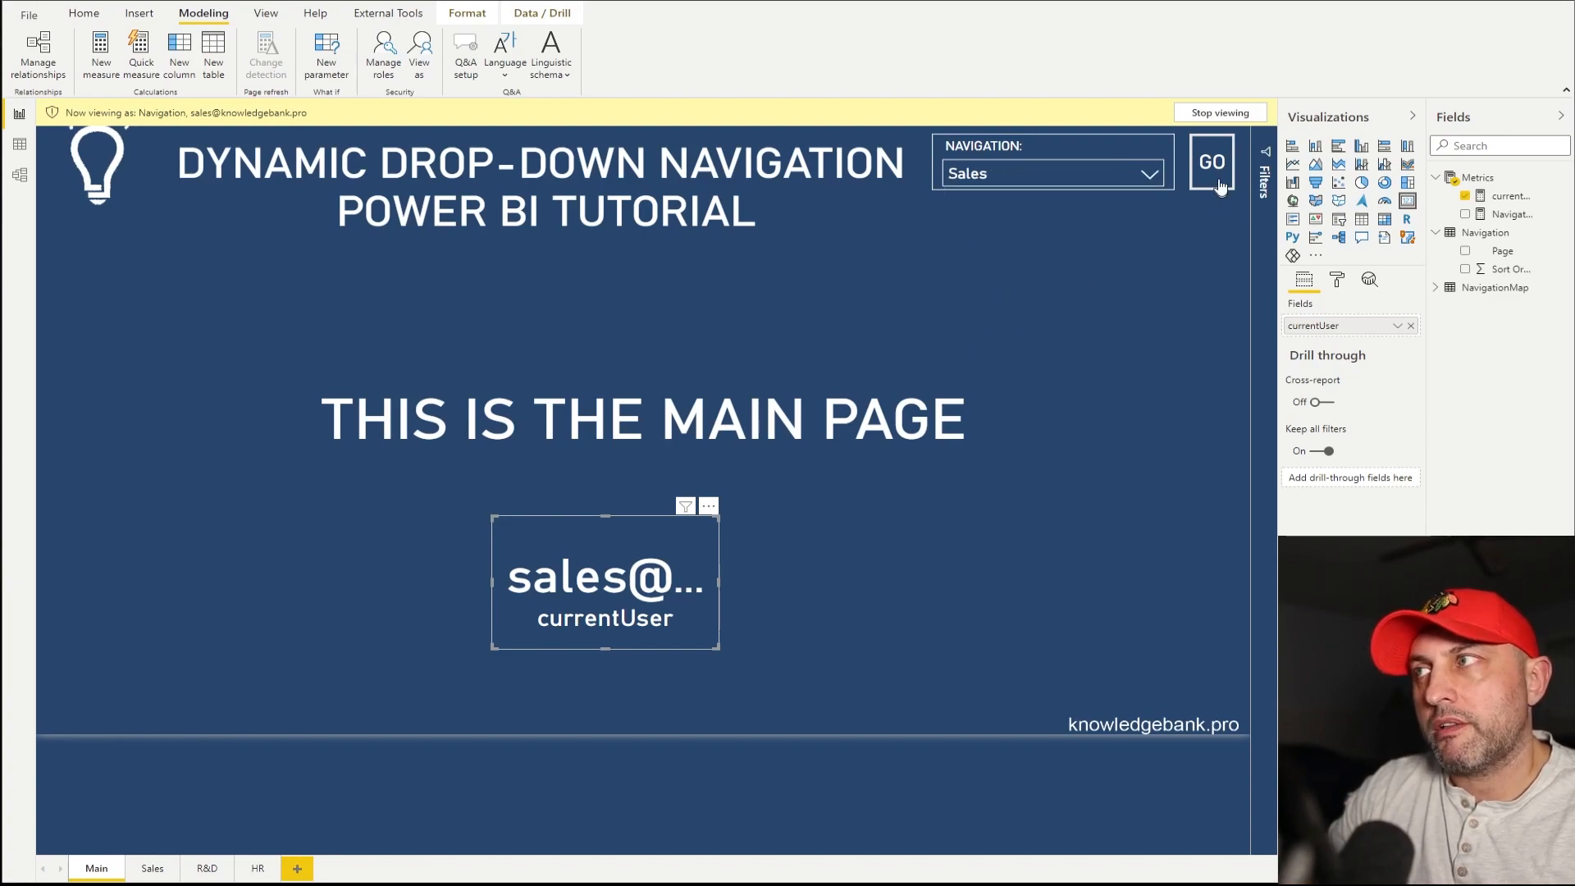
pyautogui.click(1211, 162)
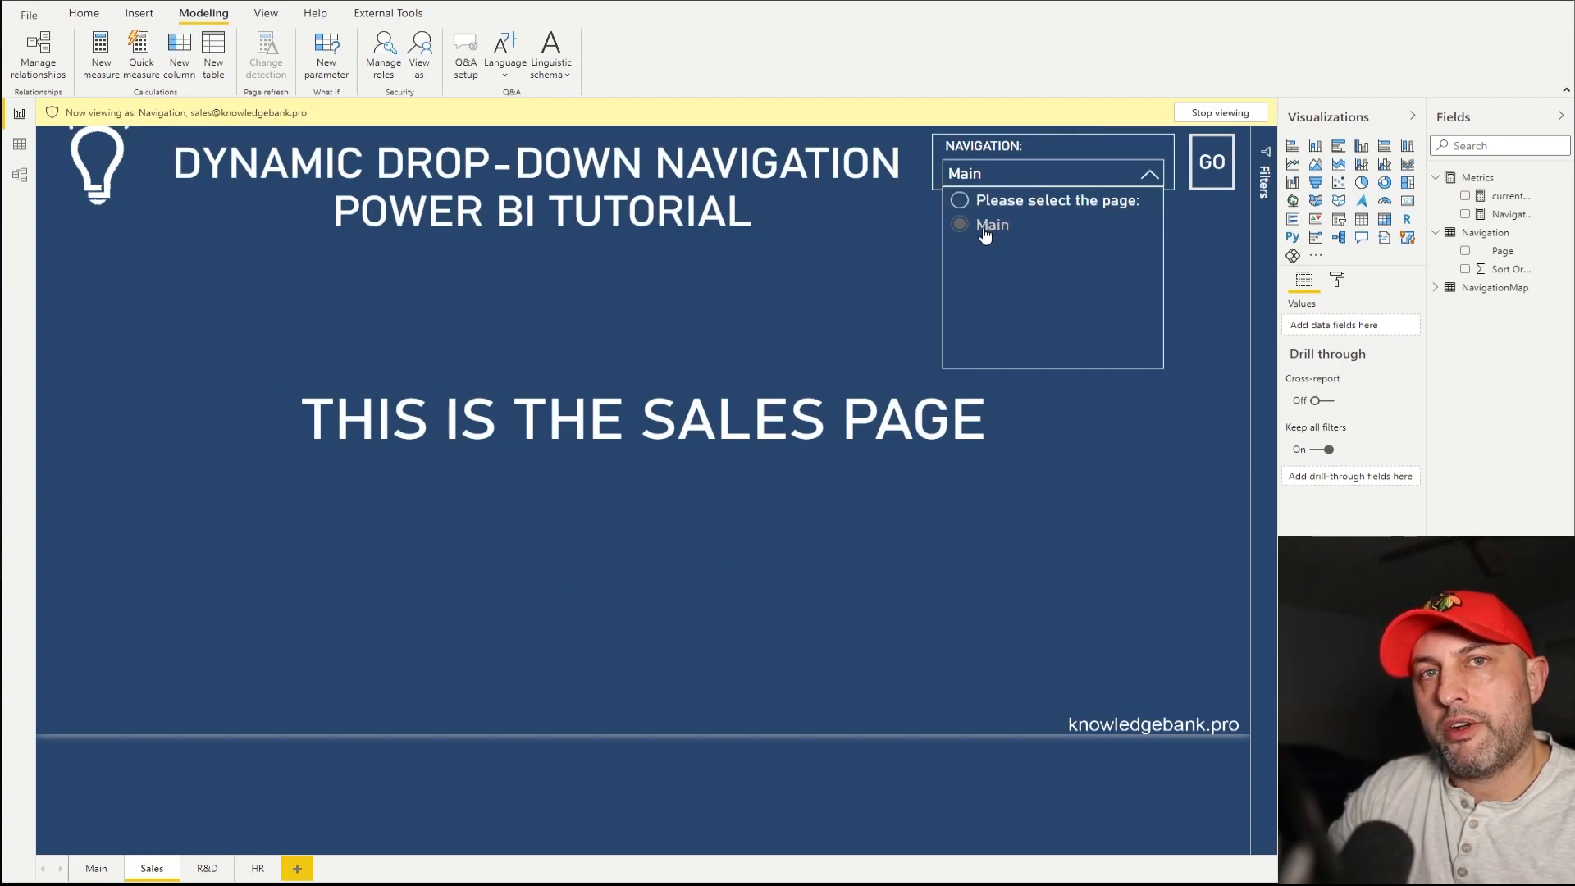
pyautogui.click(992, 224)
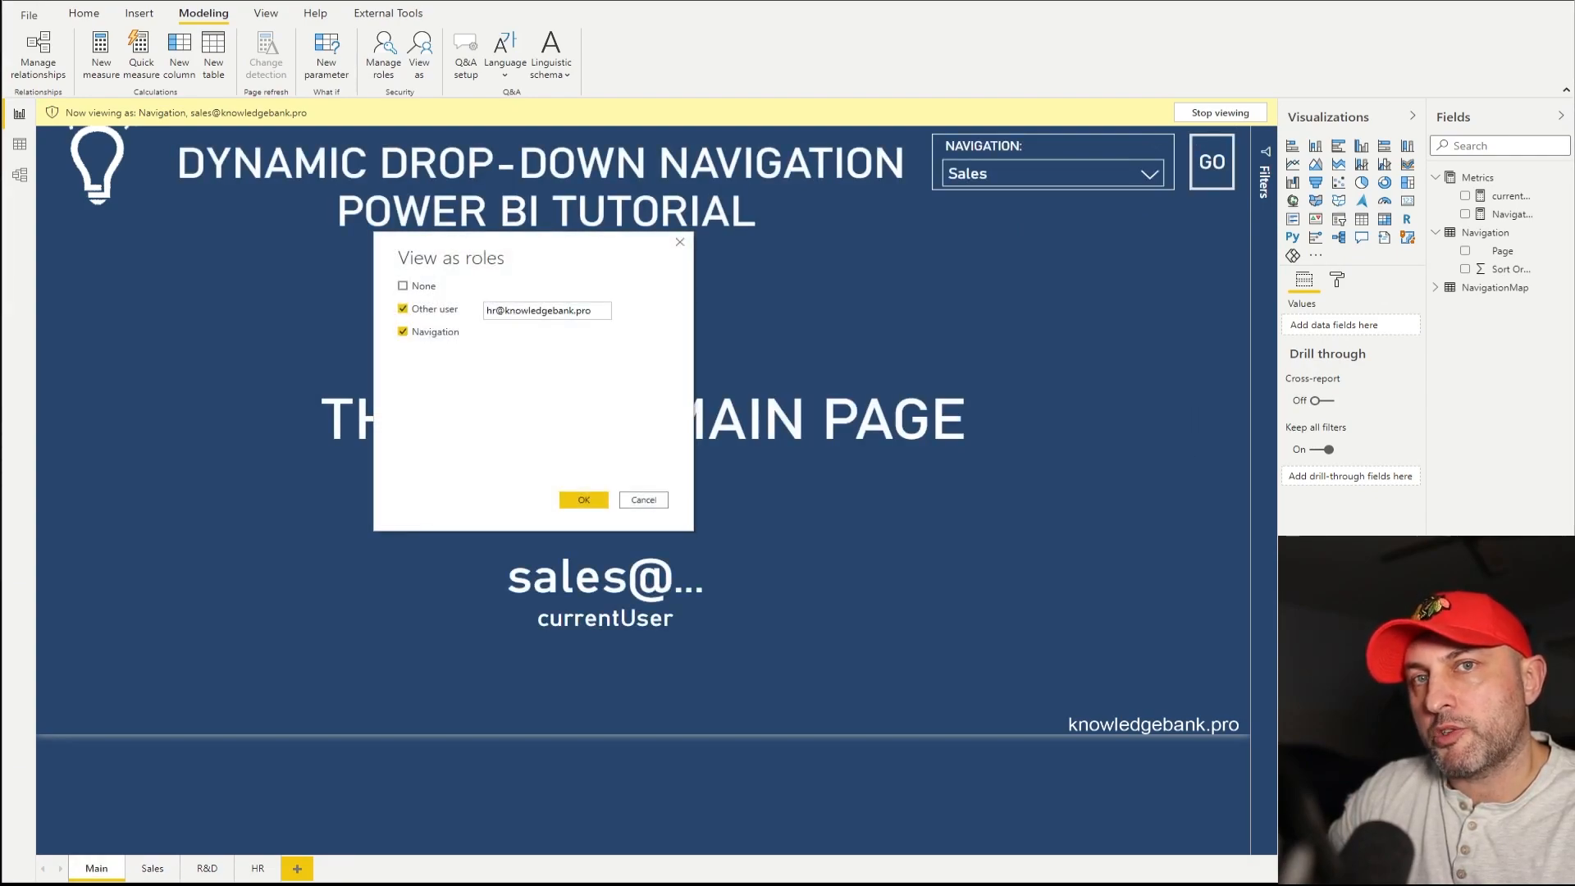
# - As the HR user with Navigation role, open the HR page, return to Main, reopen Manage roles
pyautogui.click(582, 500)
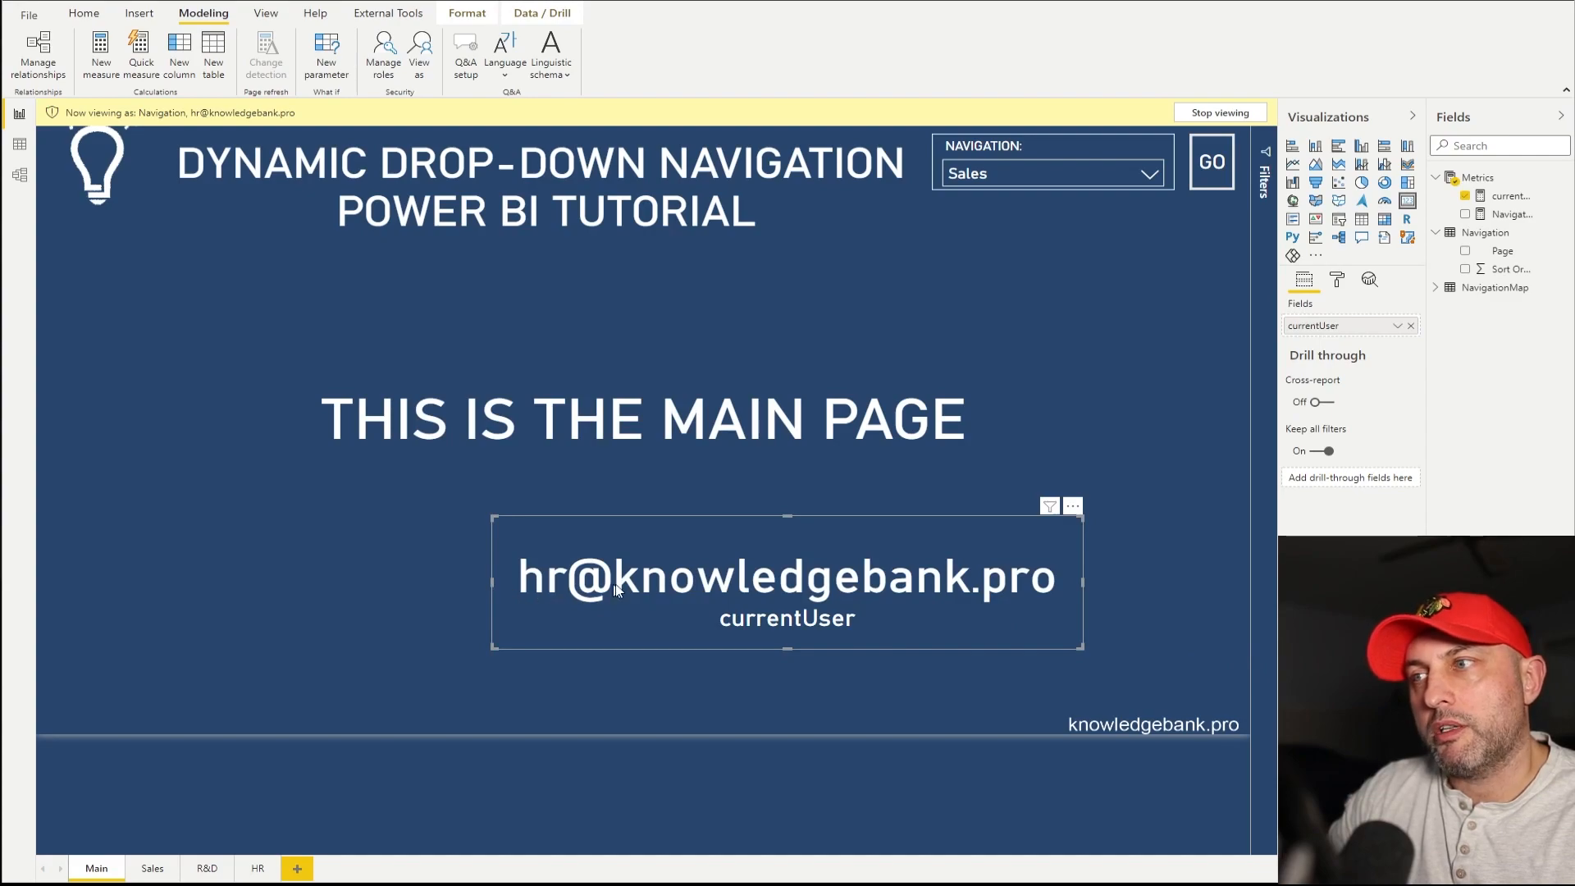
pyautogui.moveTo(1097, 571)
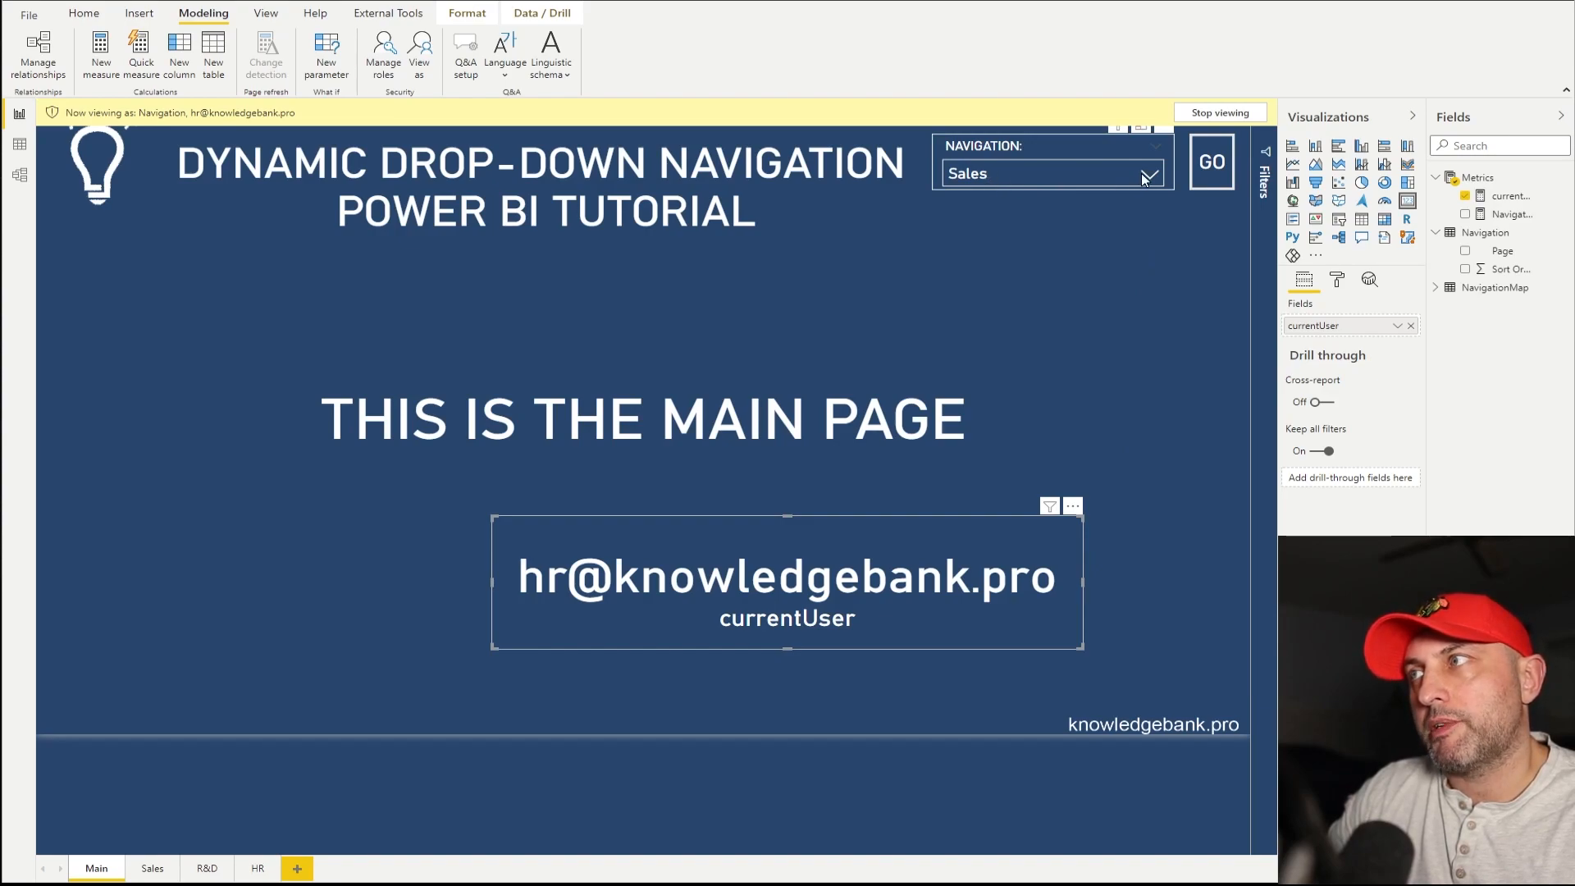
pyautogui.click(1148, 173)
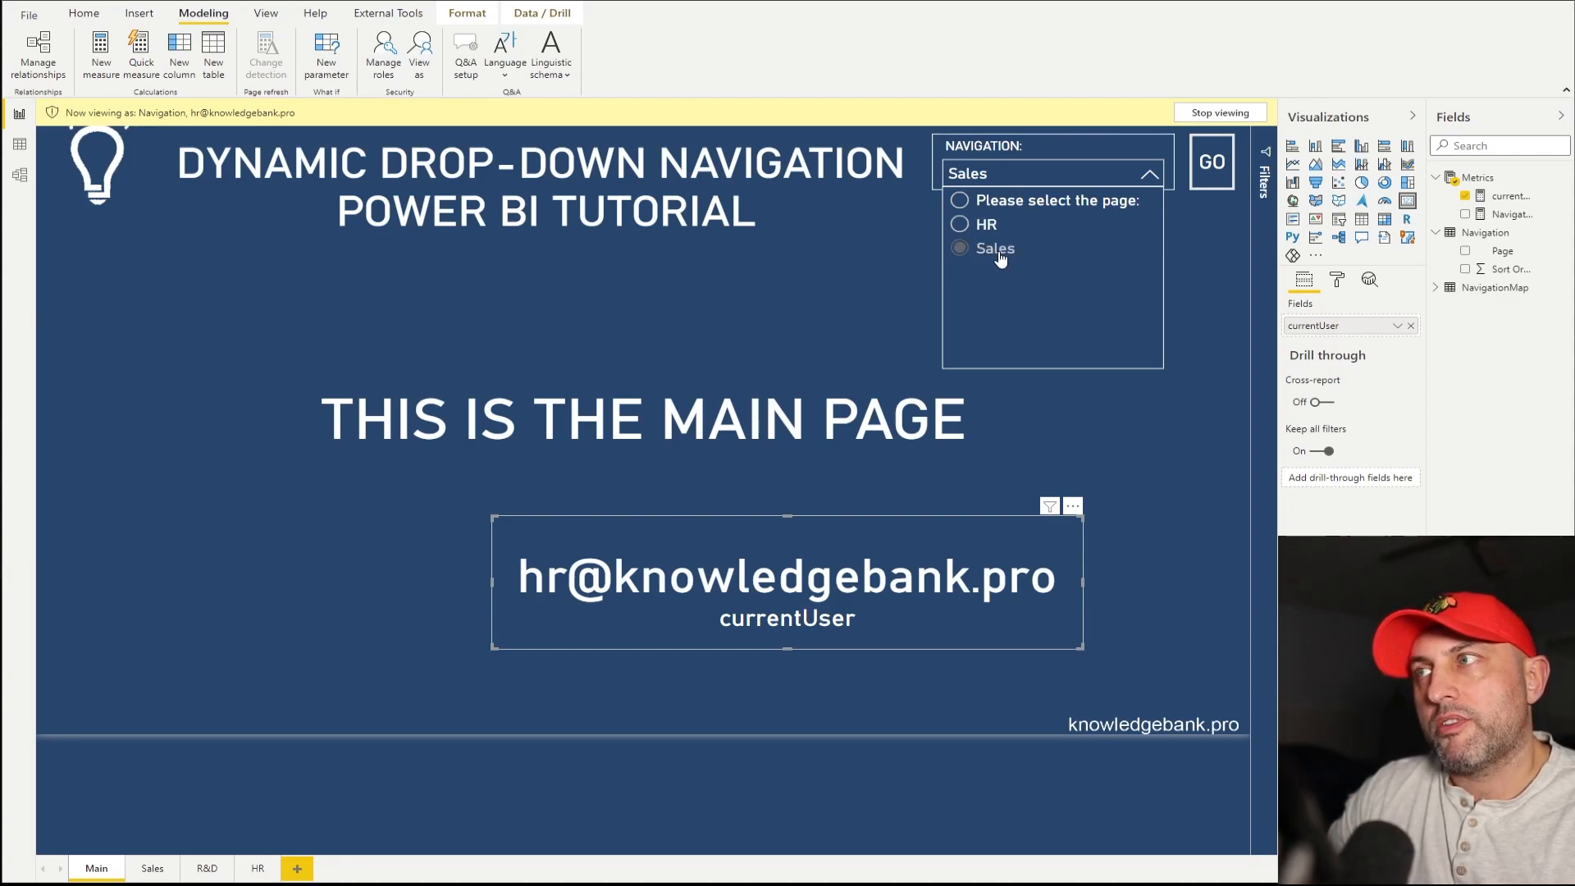
pyautogui.moveTo(994, 247)
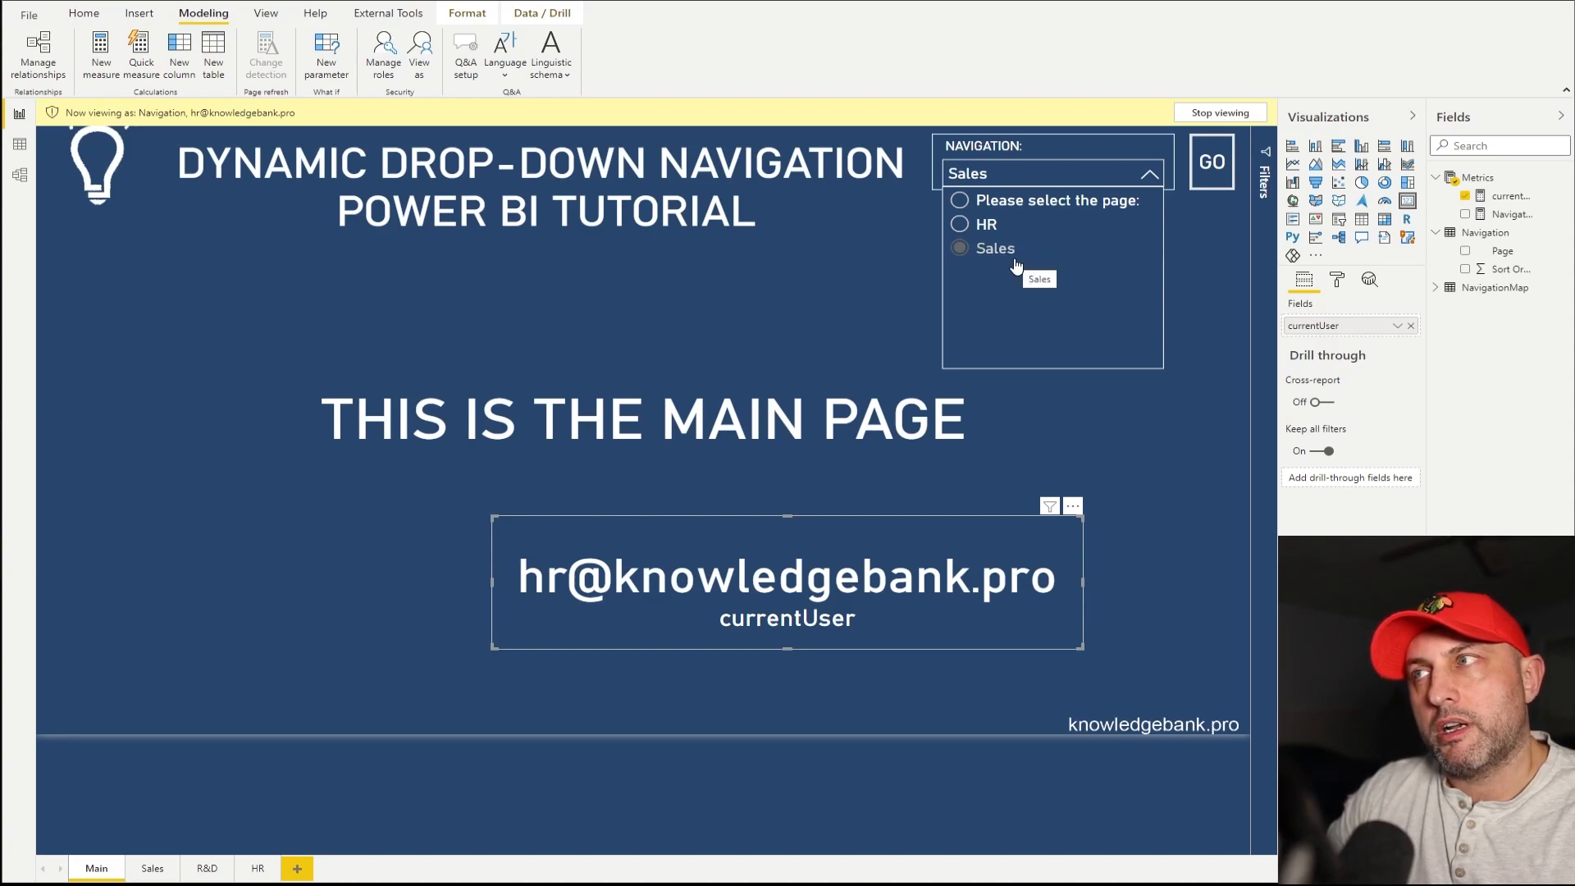
pyautogui.click(988, 224)
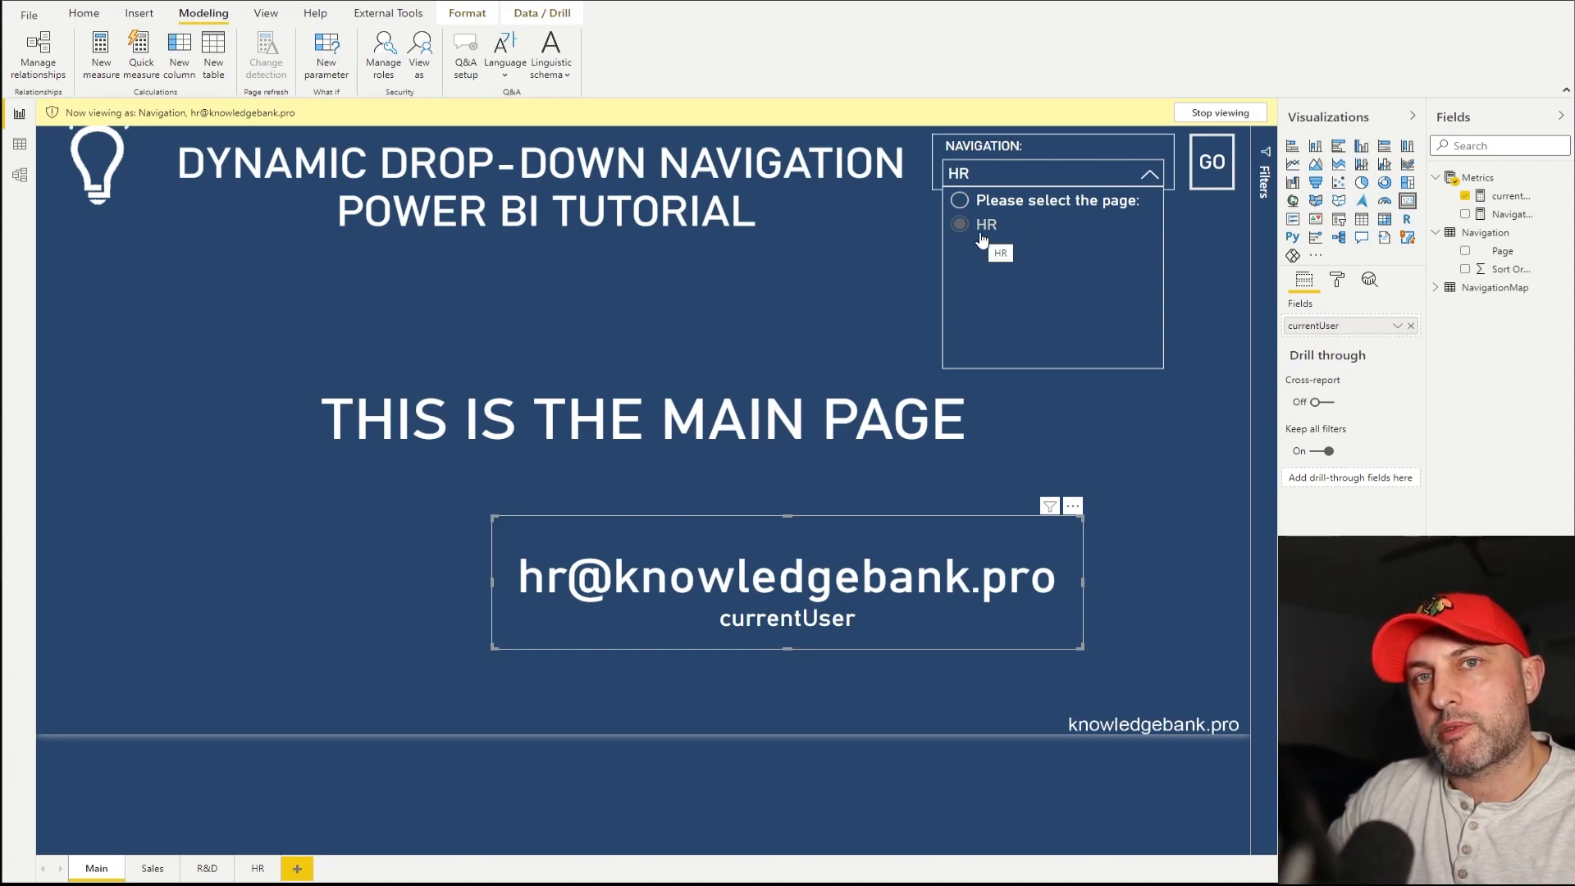
pyautogui.click(959, 224)
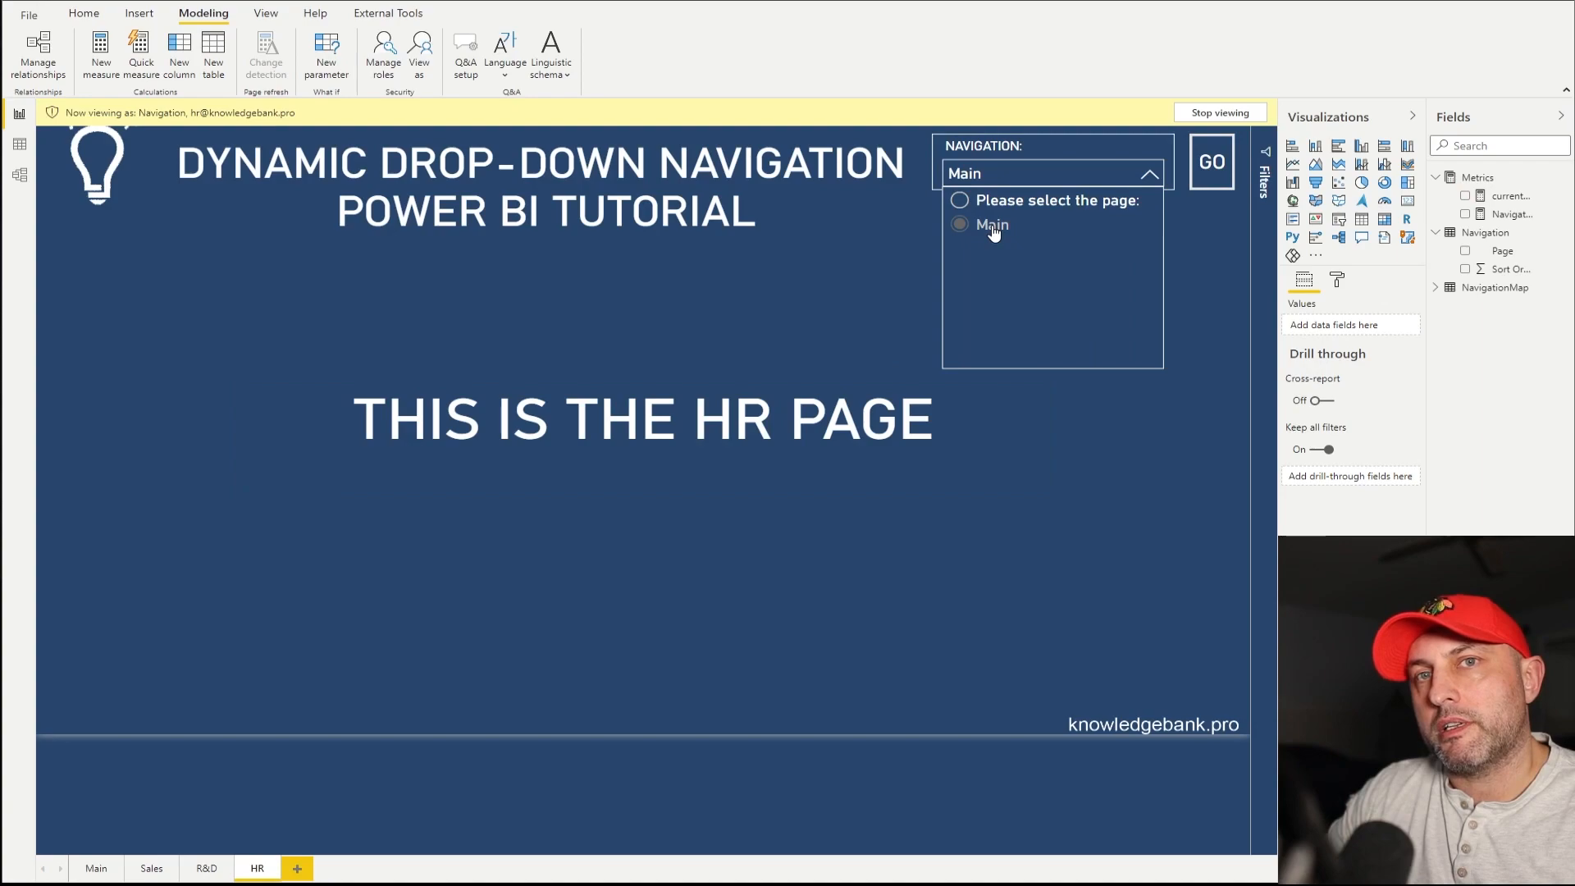
pyautogui.click(992, 224)
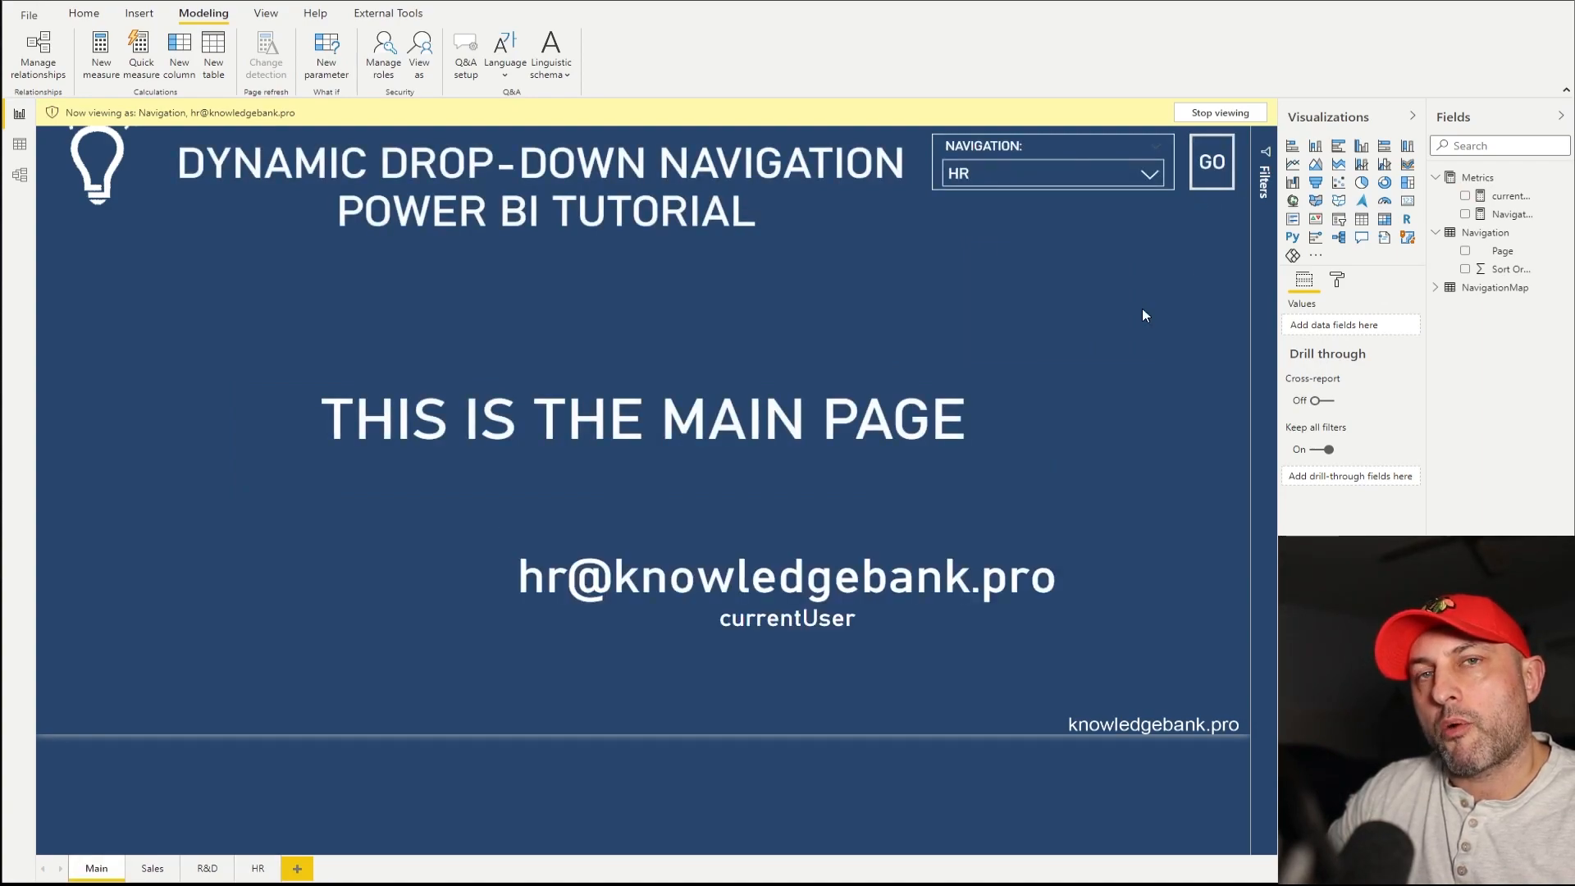
pyautogui.click(383, 55)
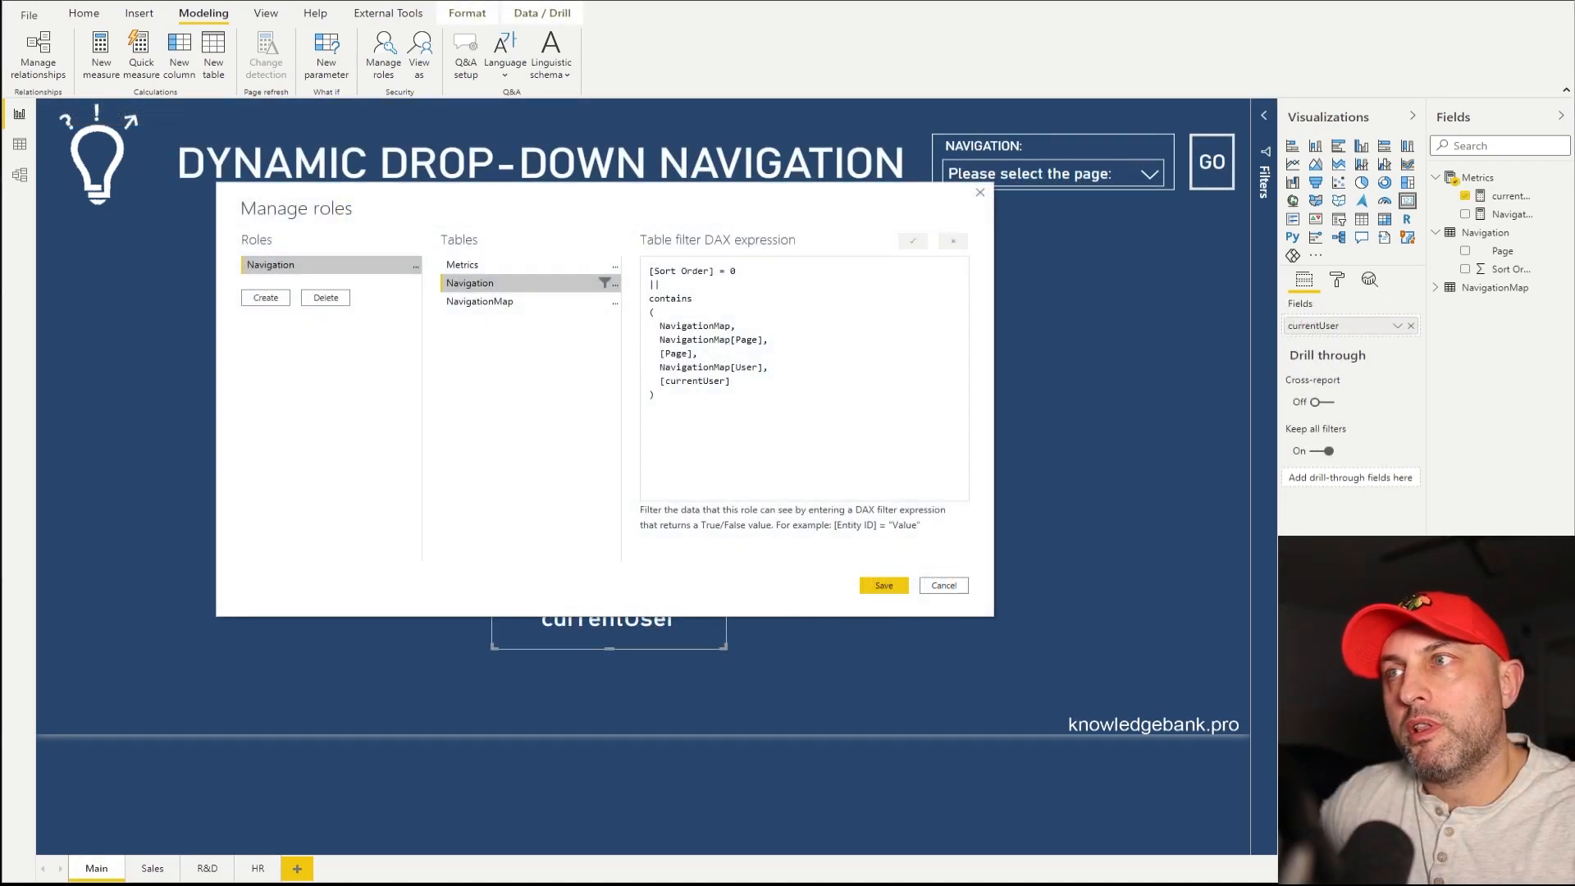
pyautogui.moveTo(992, 656)
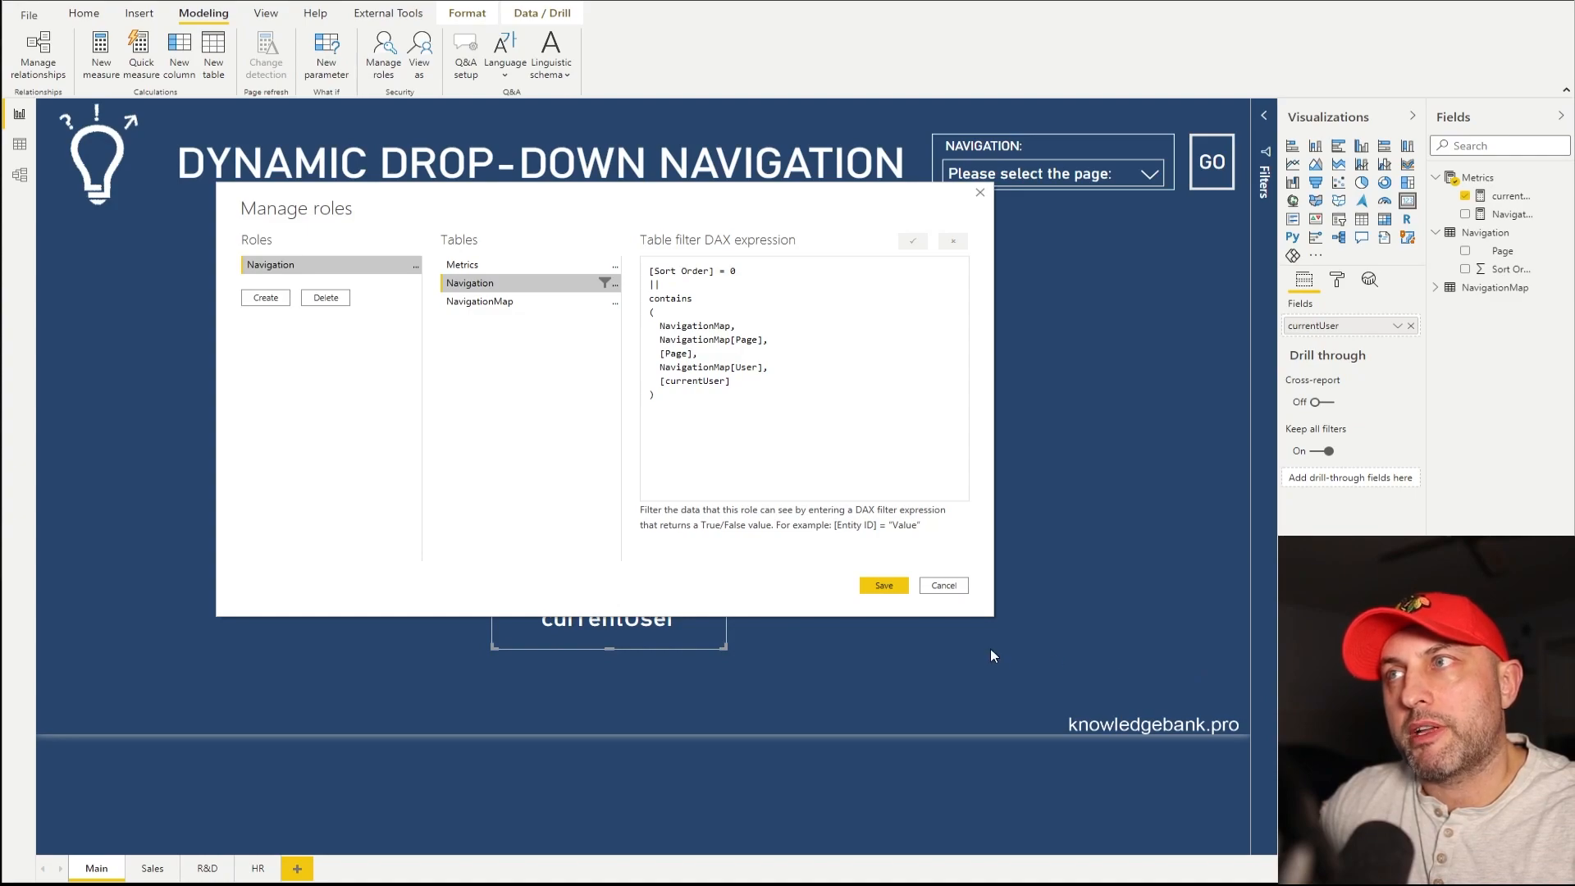
pyautogui.moveTo(770, 555)
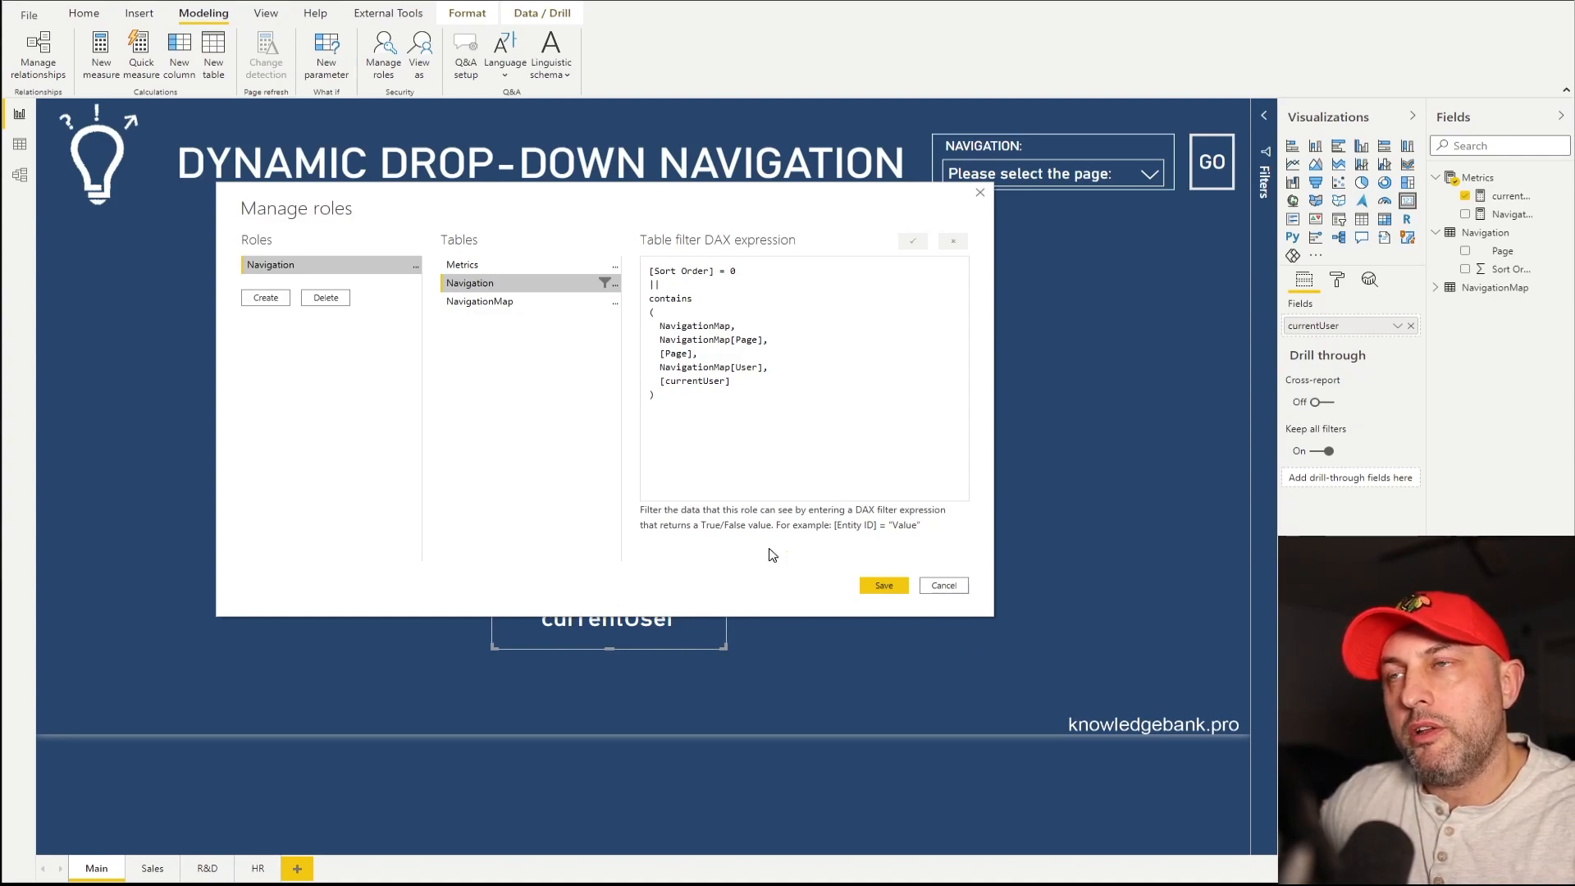
pyautogui.moveTo(769, 449)
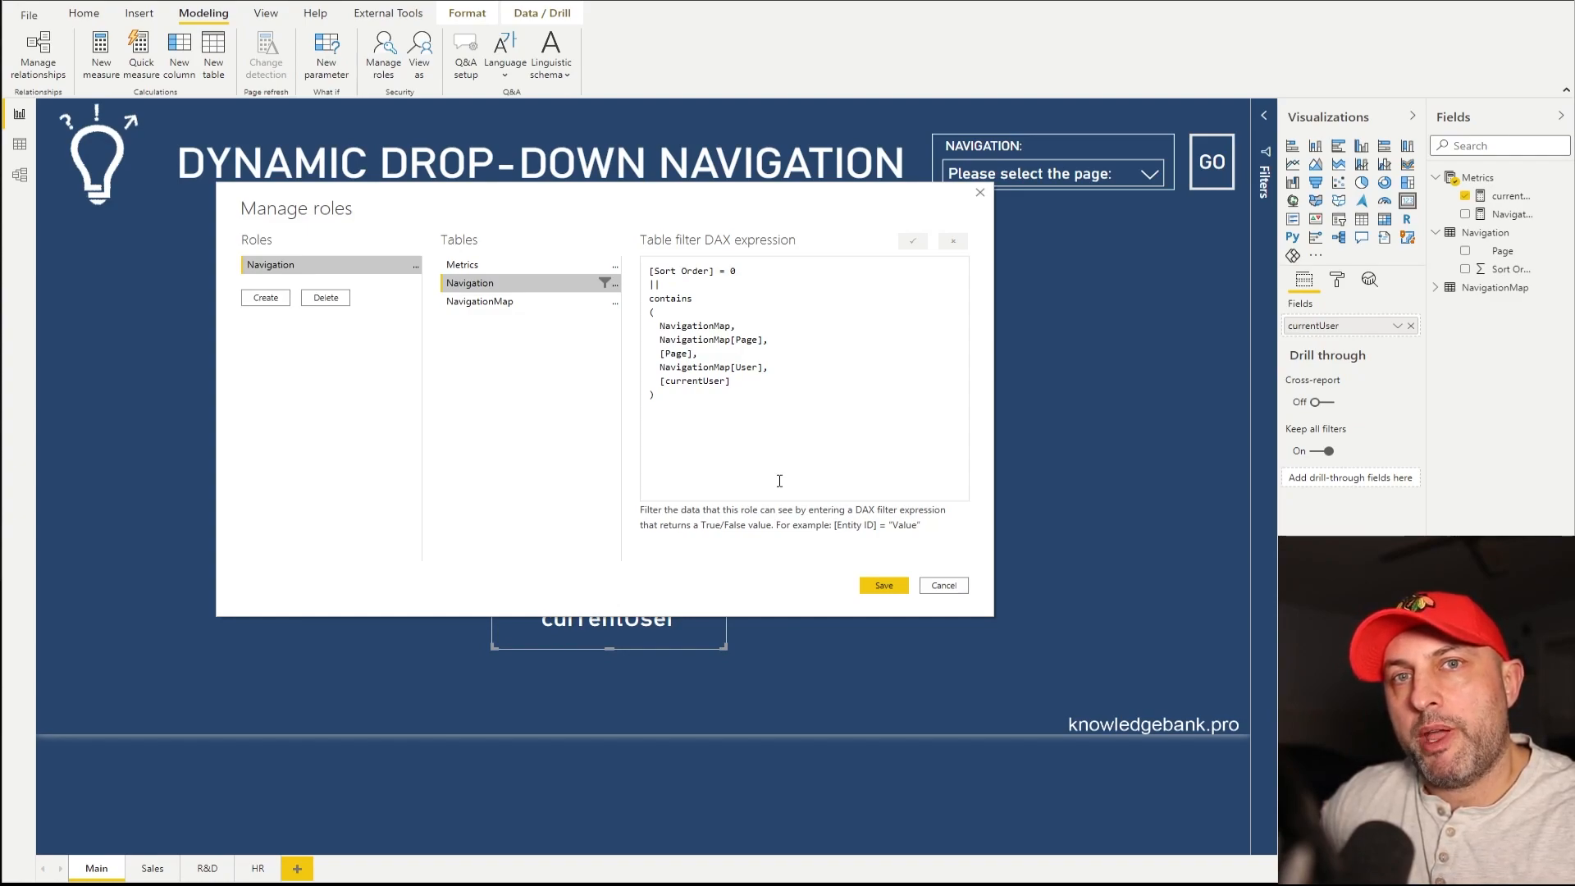
pyautogui.moveTo(712, 319)
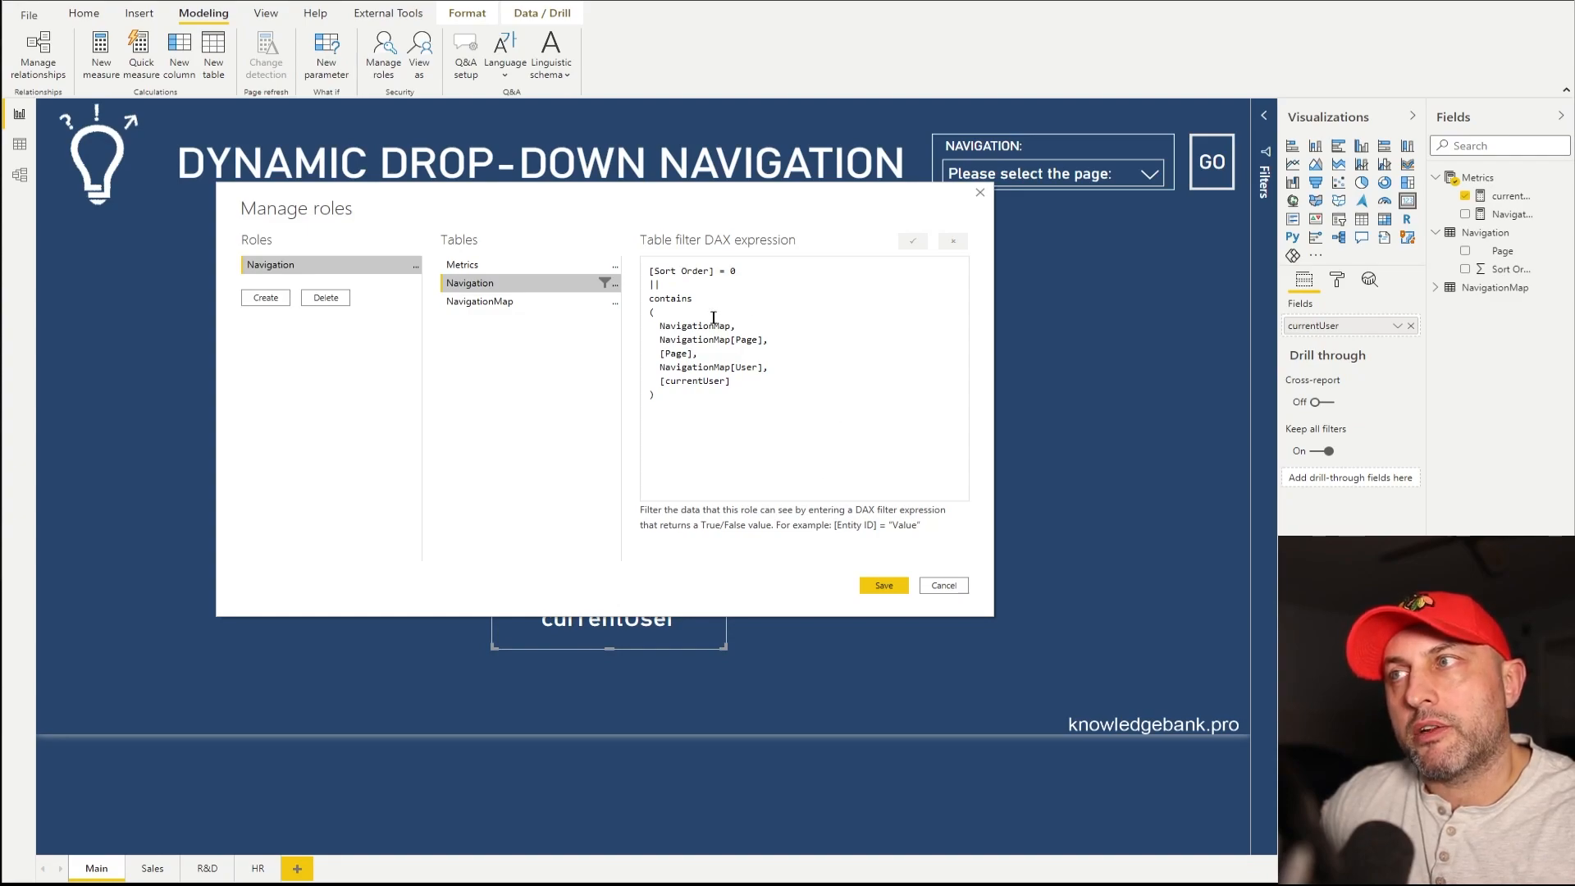
# - Highlight CONTAINS in the Navigation role's DAX filter, then cancel the role manager
pyautogui.doubleClick(670, 299)
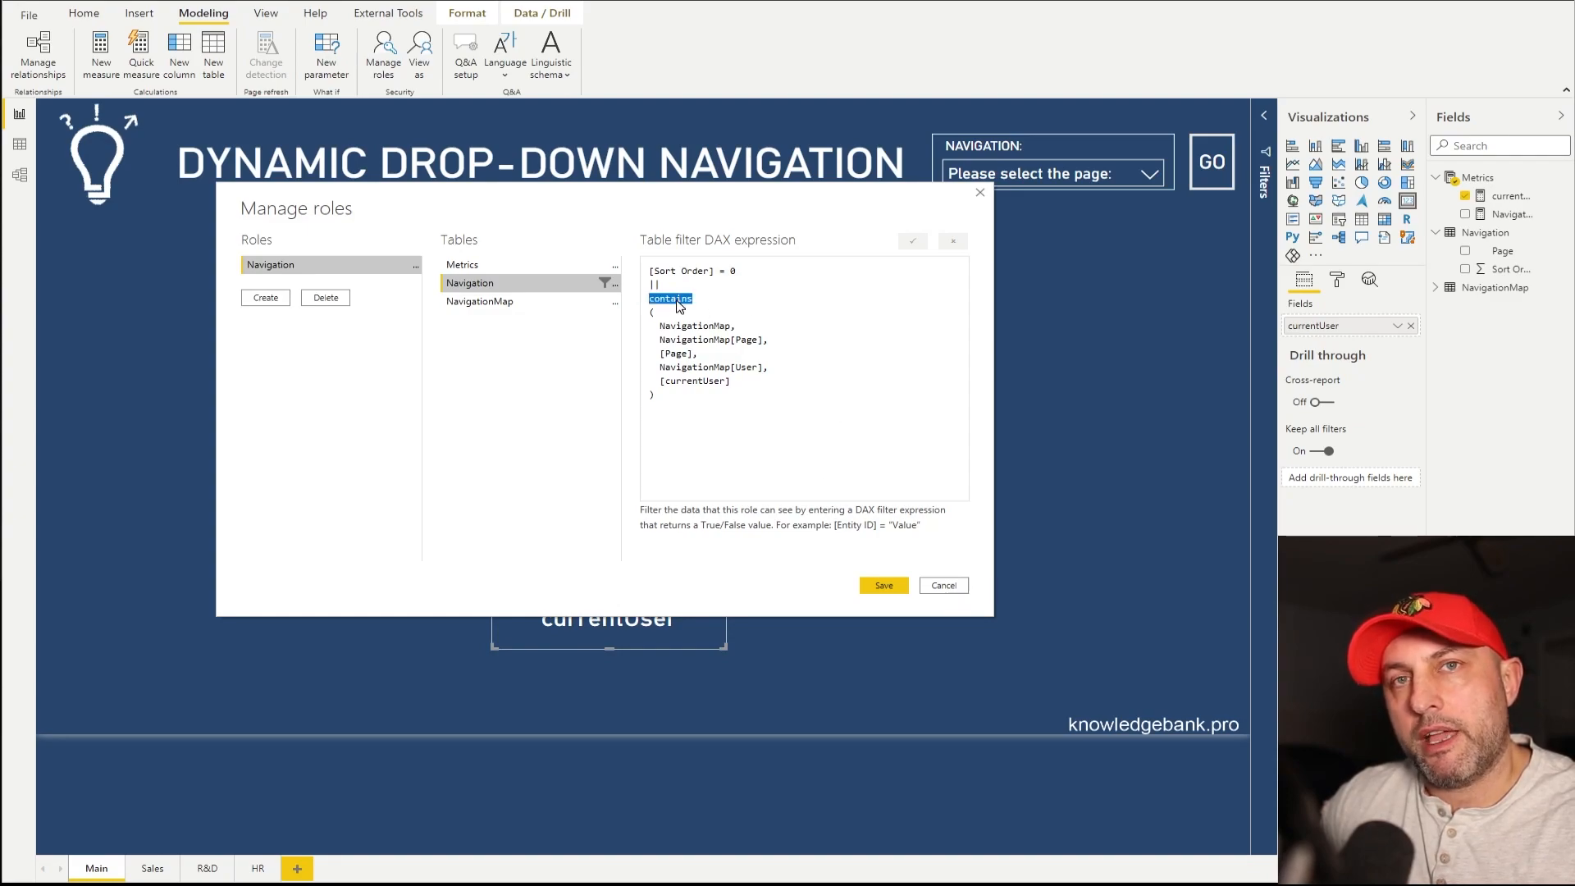
pyautogui.moveTo(845, 699)
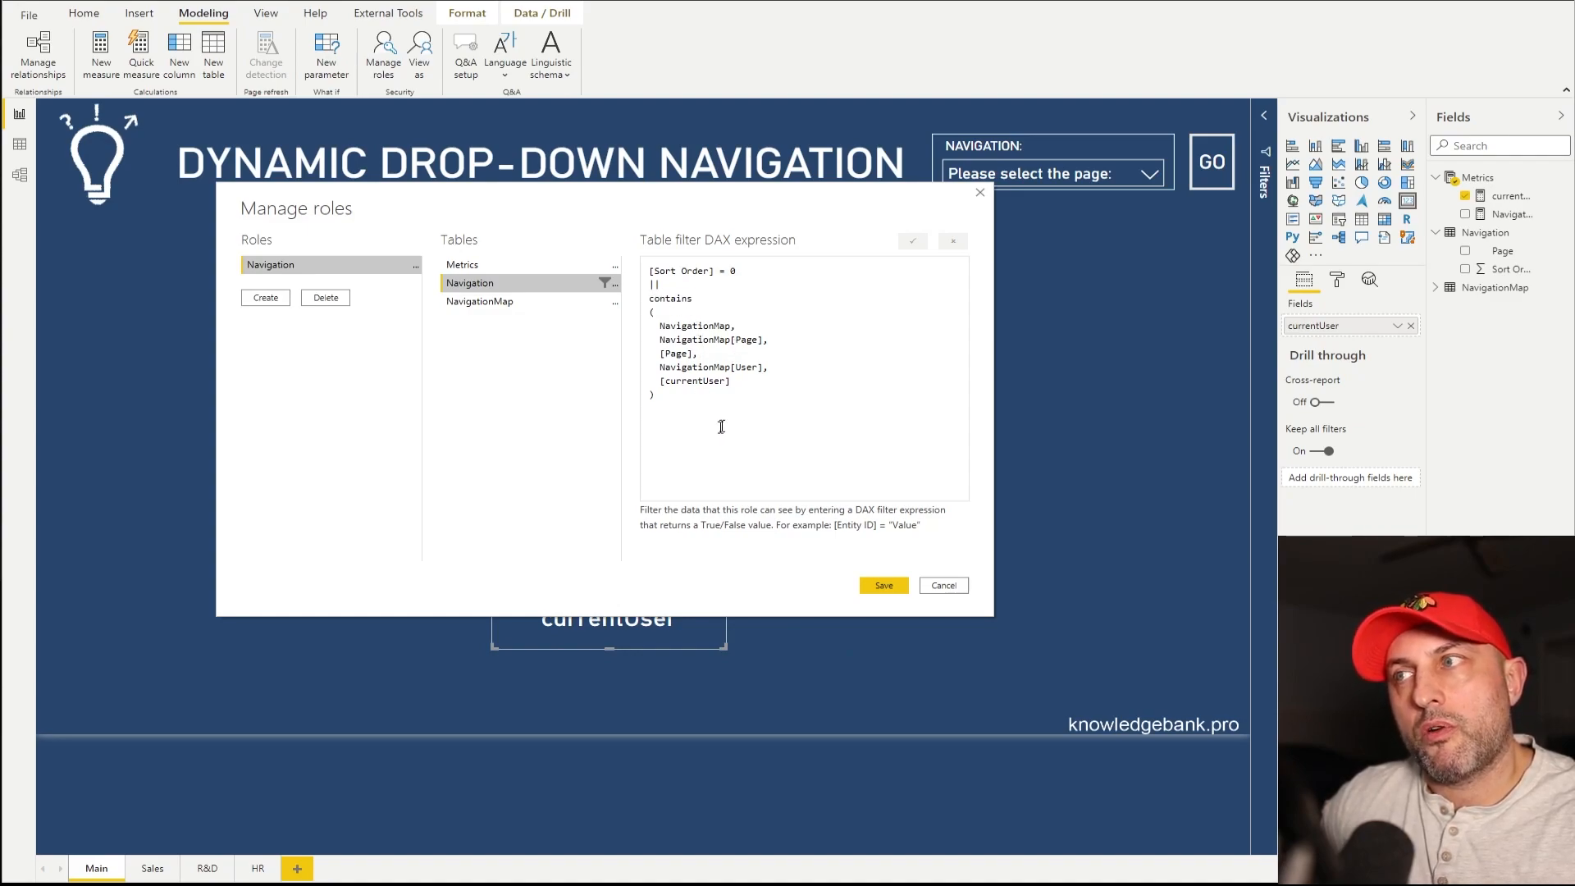
pyautogui.moveTo(704, 452)
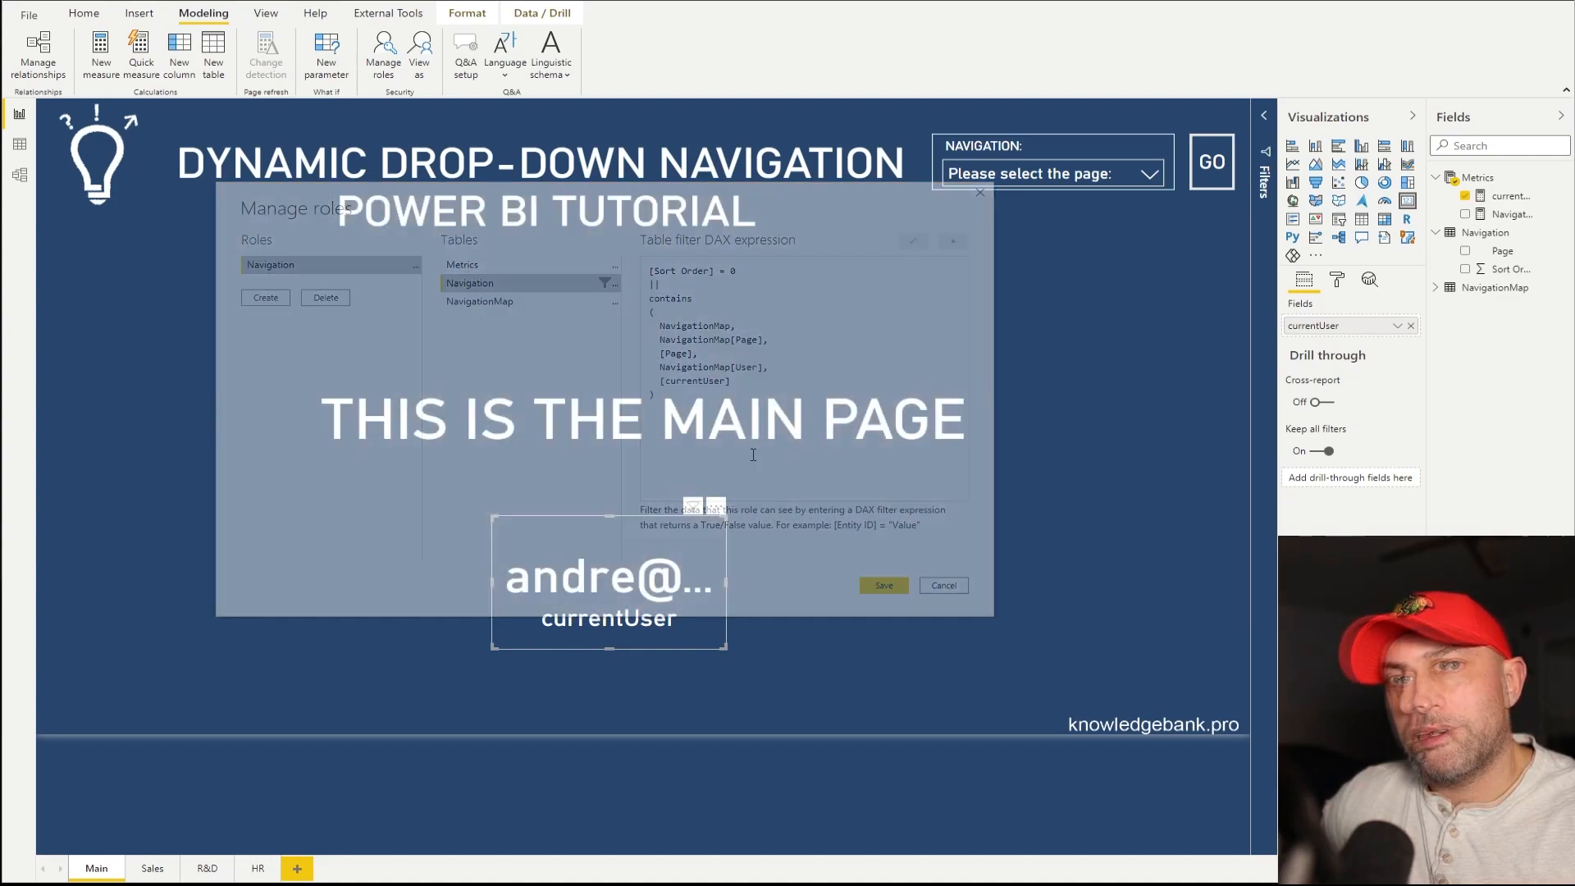
pyautogui.click(942, 584)
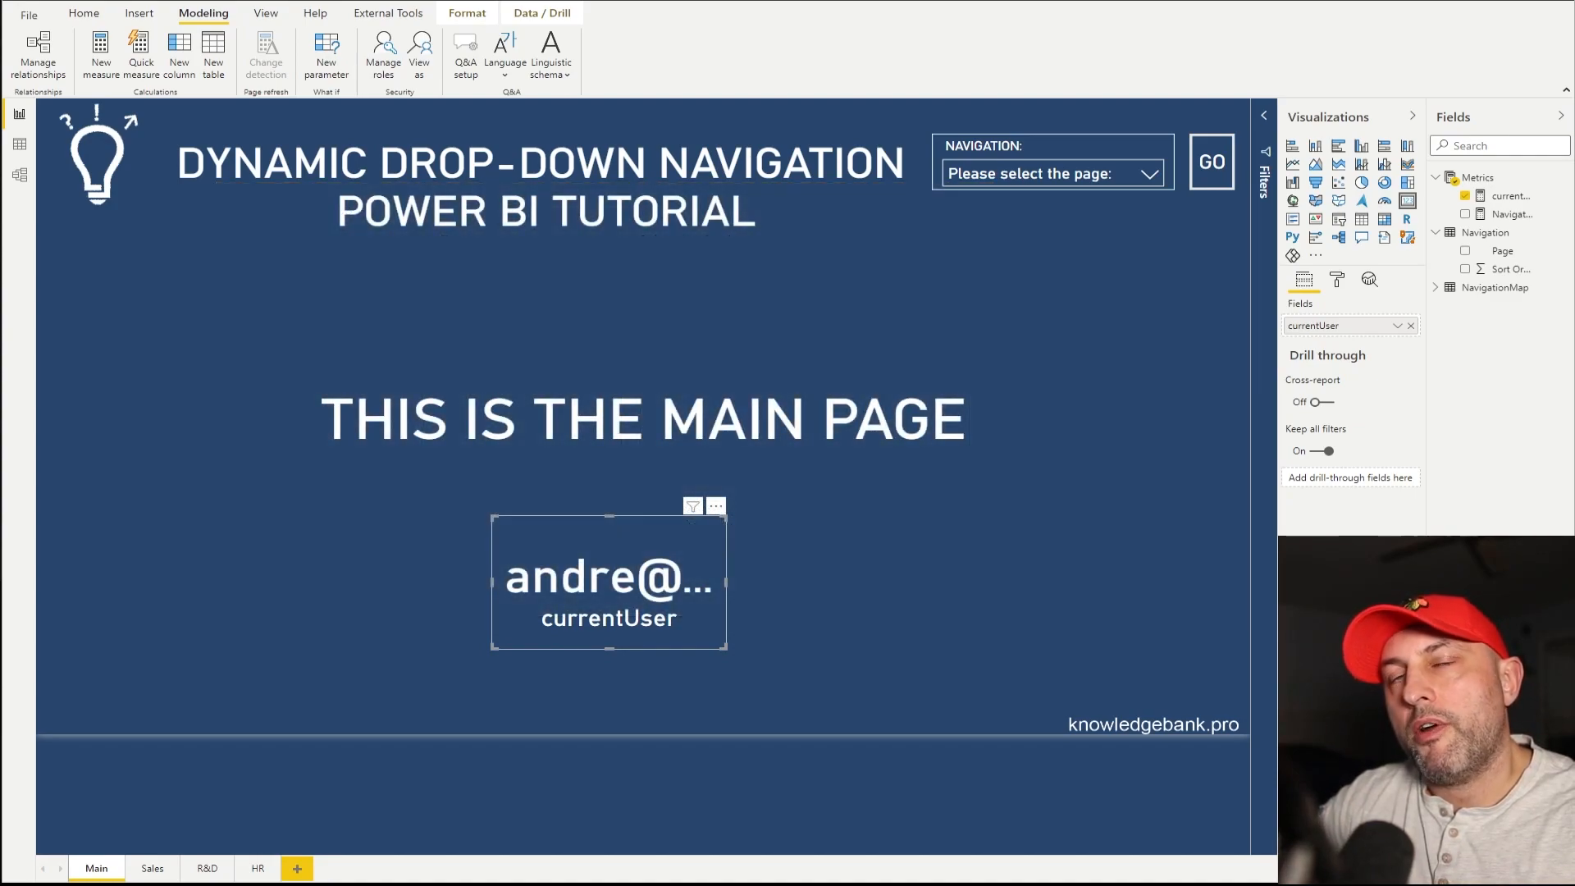